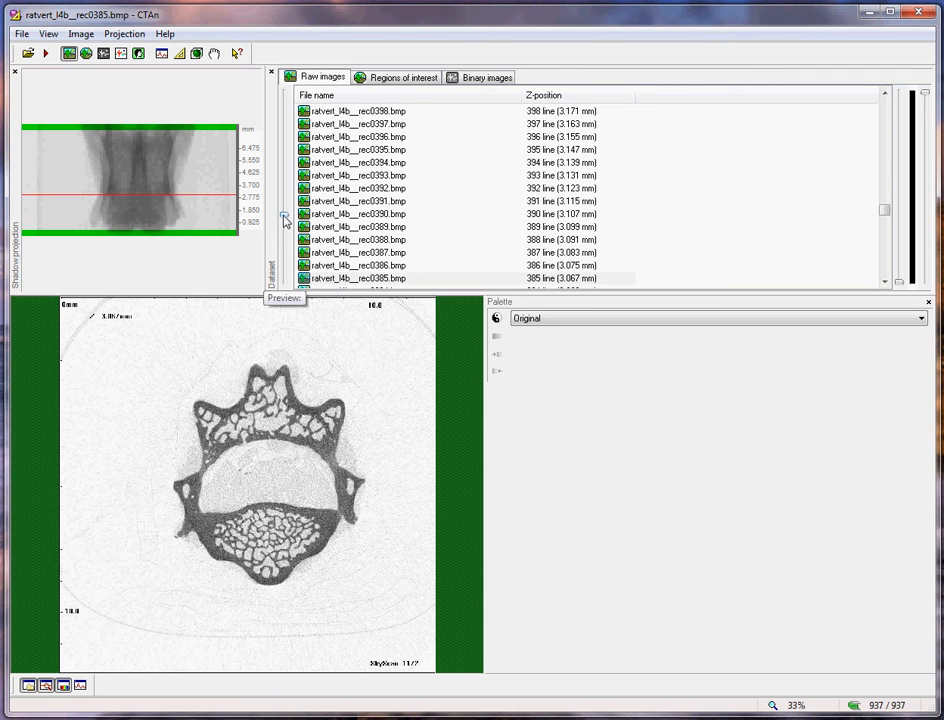
Browse the Raw images slice list down to rec0392 and enlarge its cross-section.
scroll(down, 3)
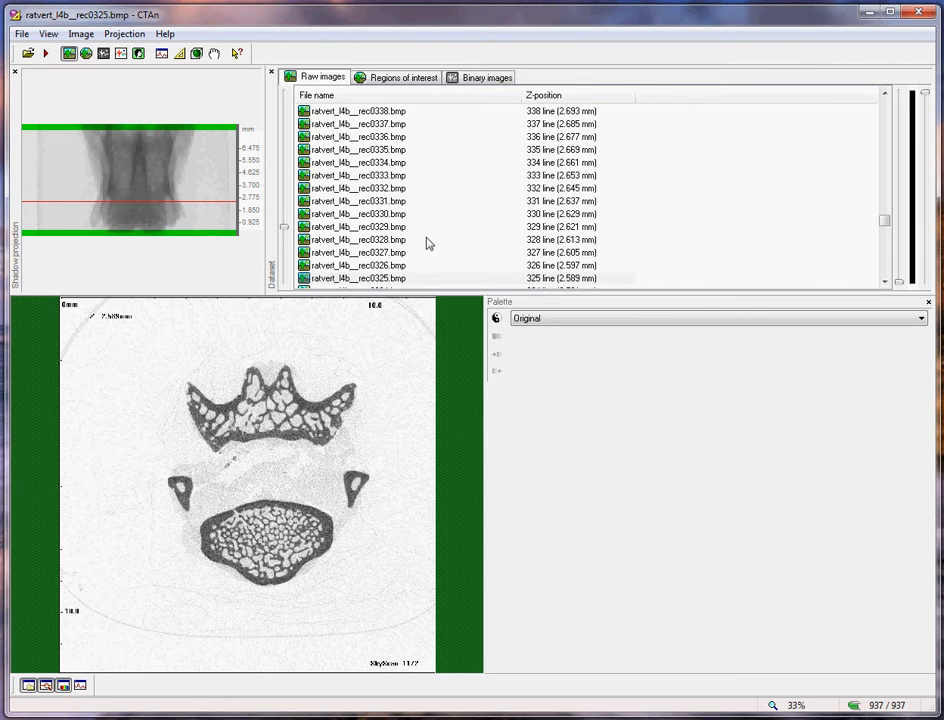
mouse_move(420, 232)
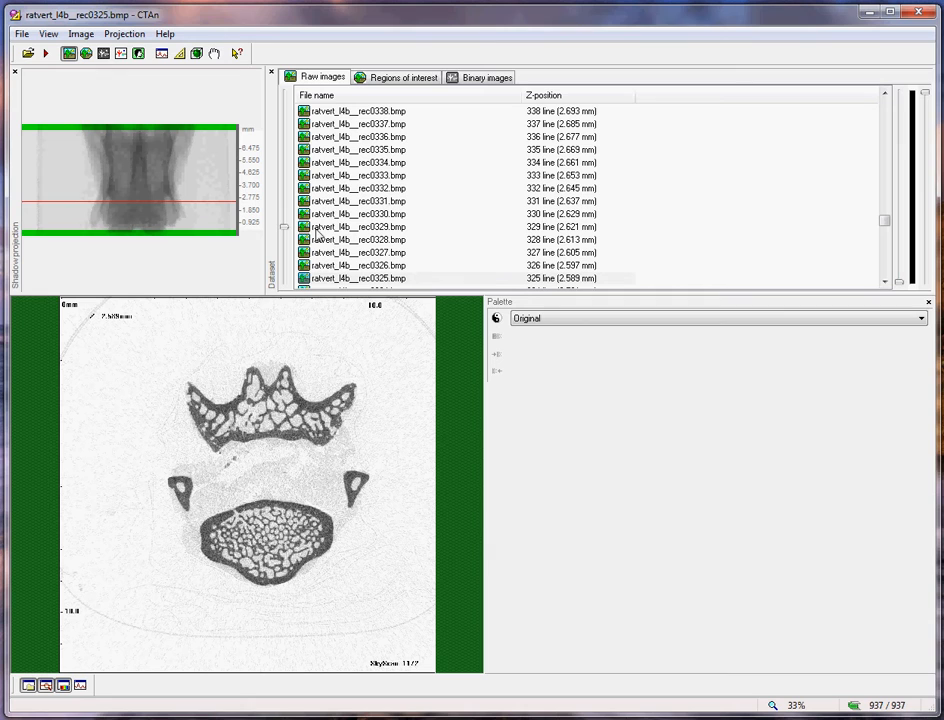
mouse_move(284, 232)
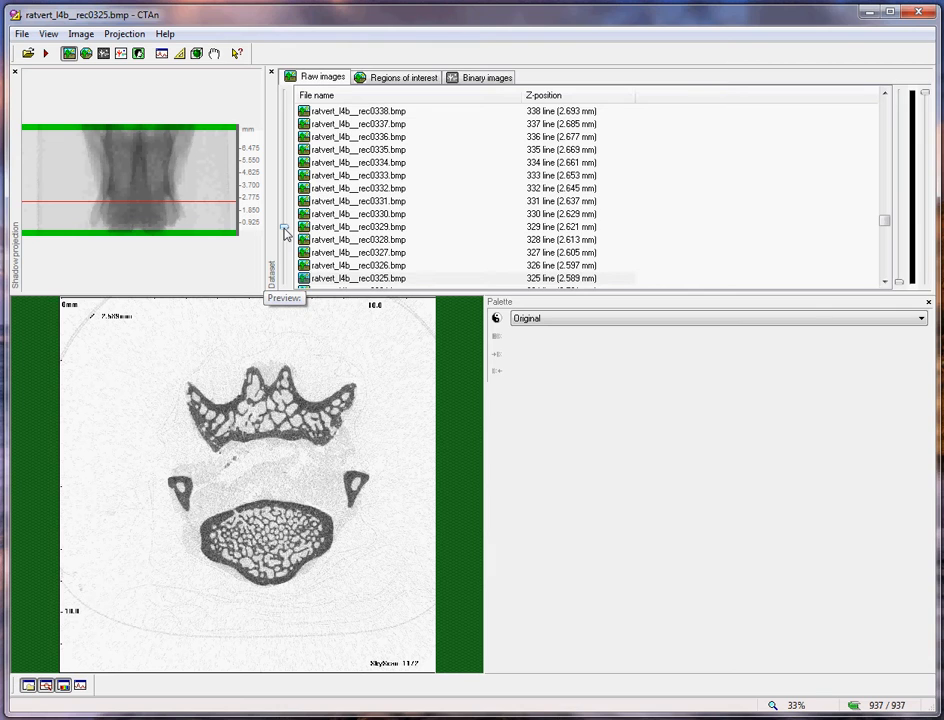
mouse_move(284, 234)
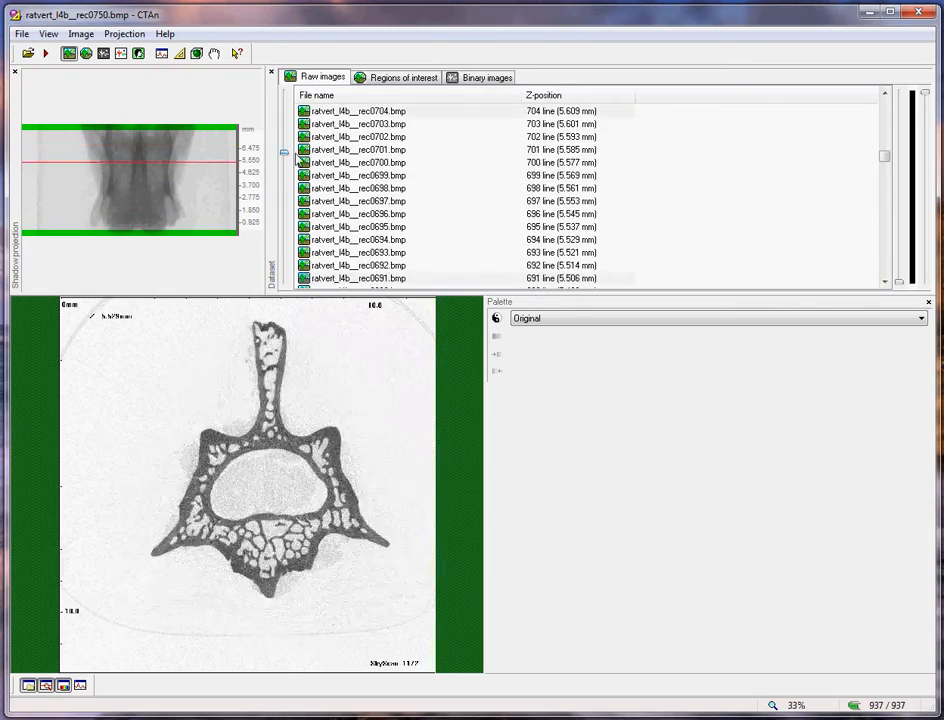
scroll(down, 3)
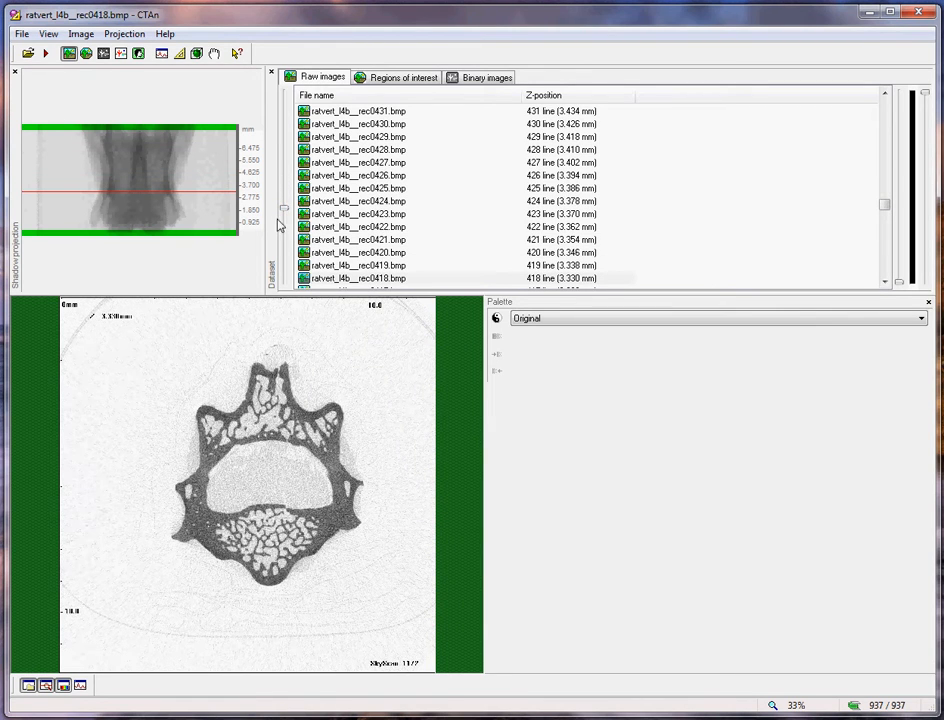
scroll(down, 3)
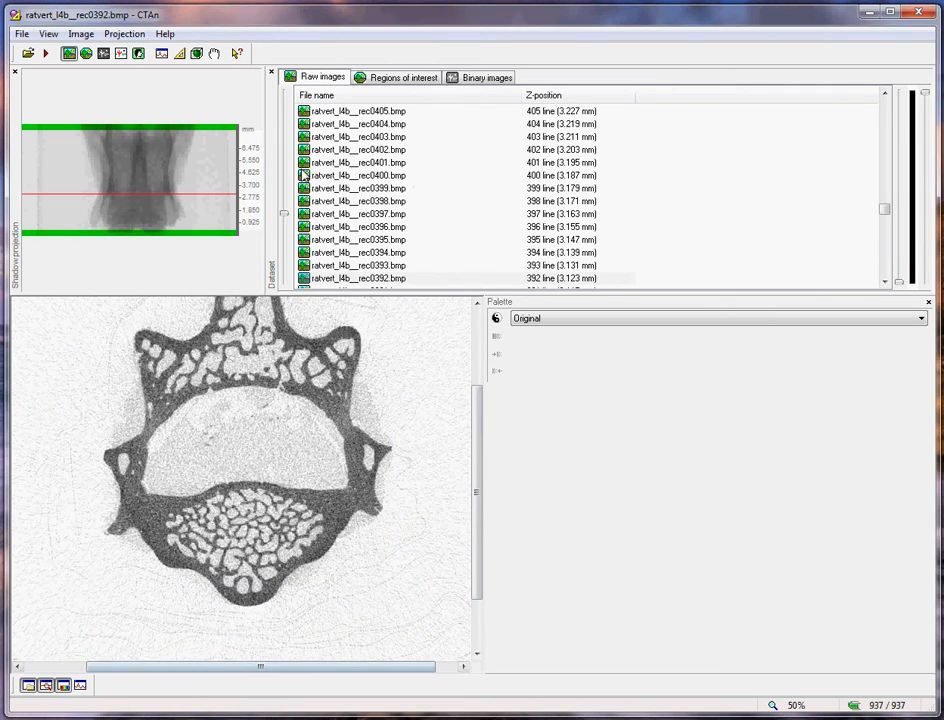
Switch to the Regions of interest view to outline the vertebral body on slice 392.
click(402, 76)
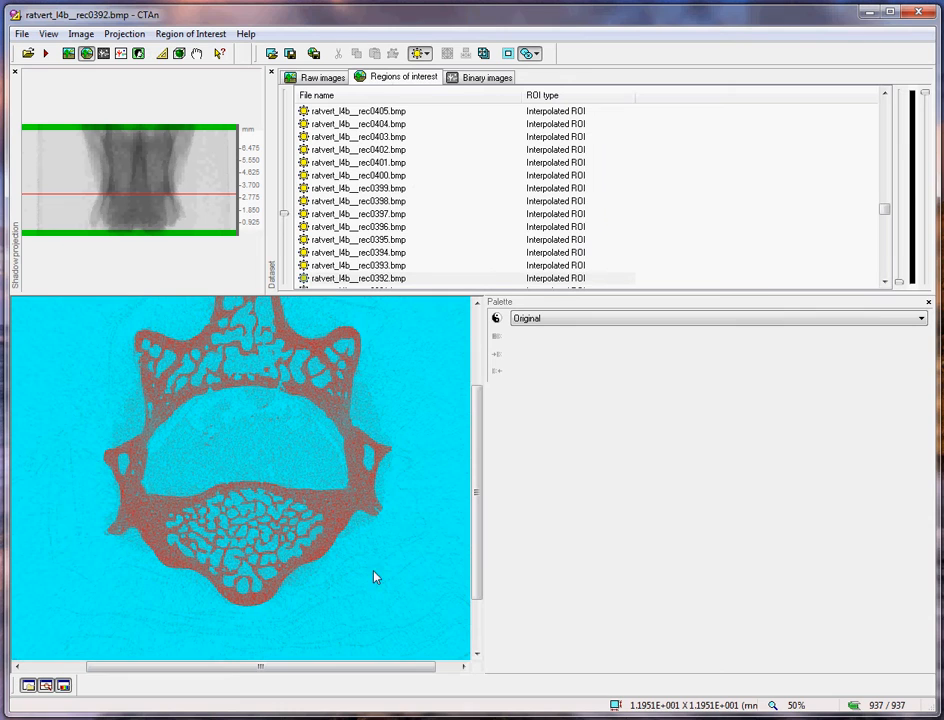
mouse_move(136, 520)
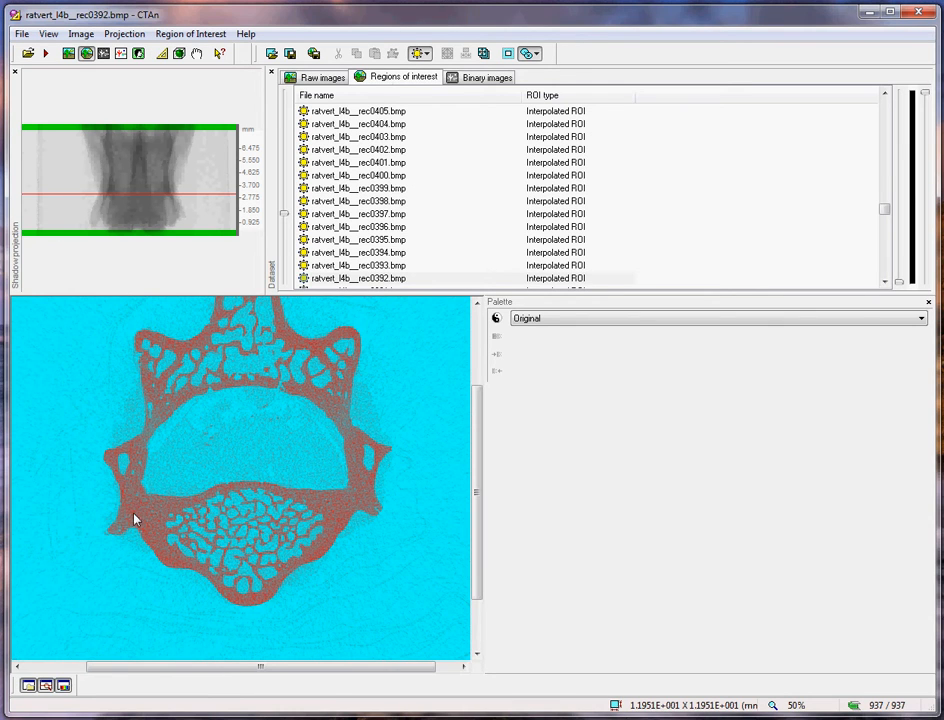
mouse_move(236, 516)
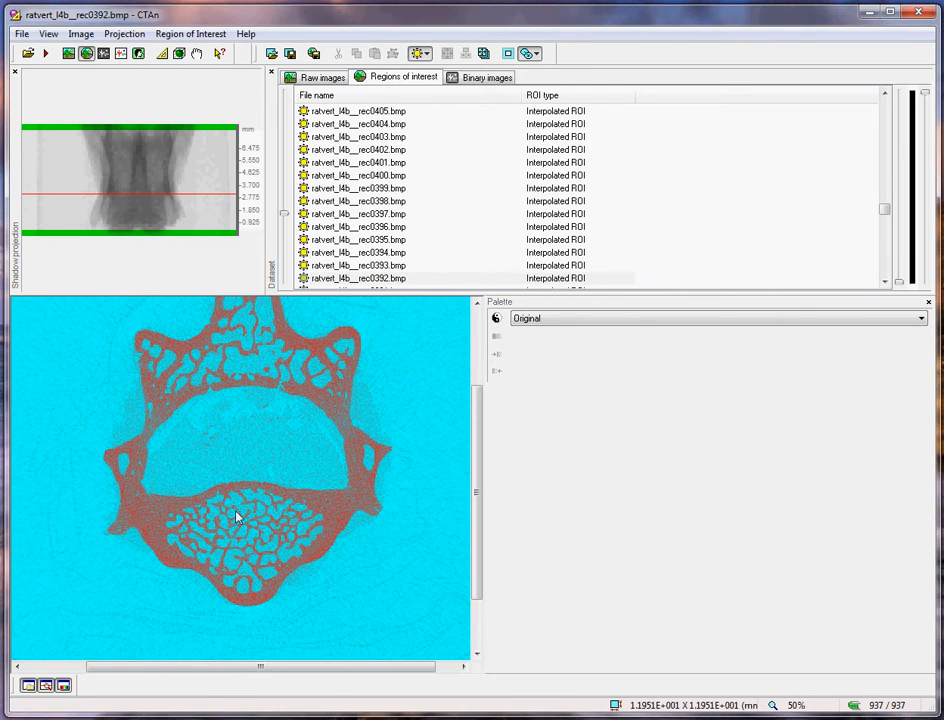
mouse_move(206, 512)
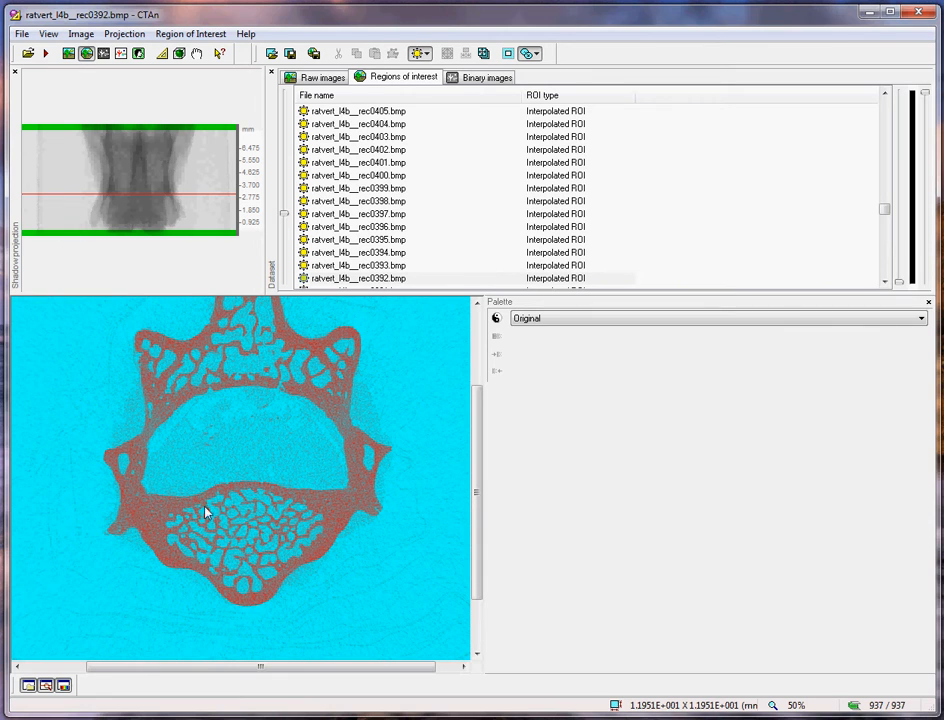
mouse_move(204, 538)
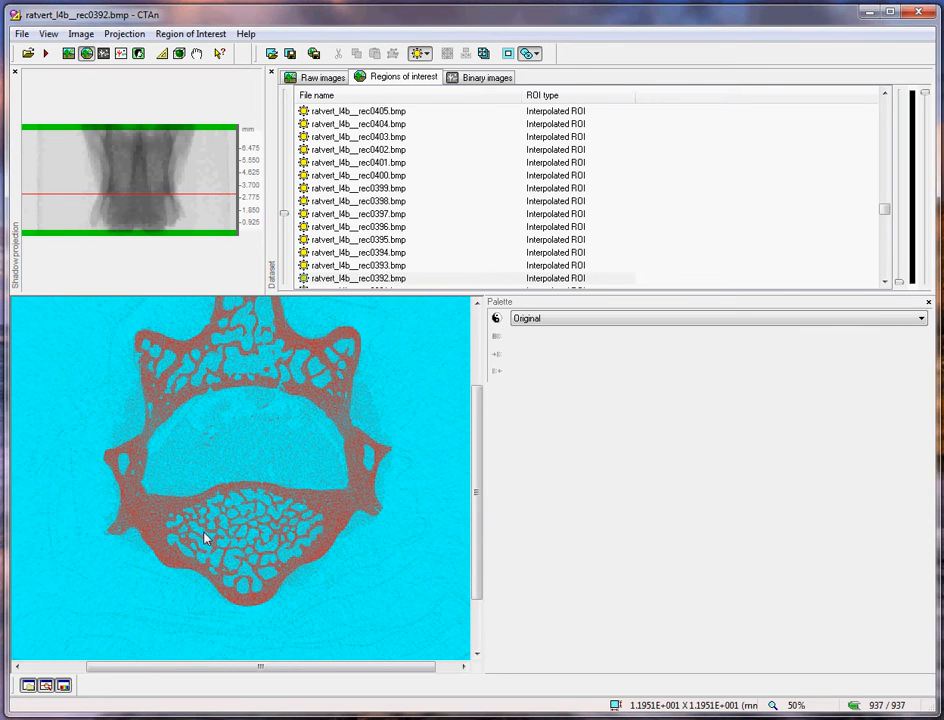
mouse_move(158, 592)
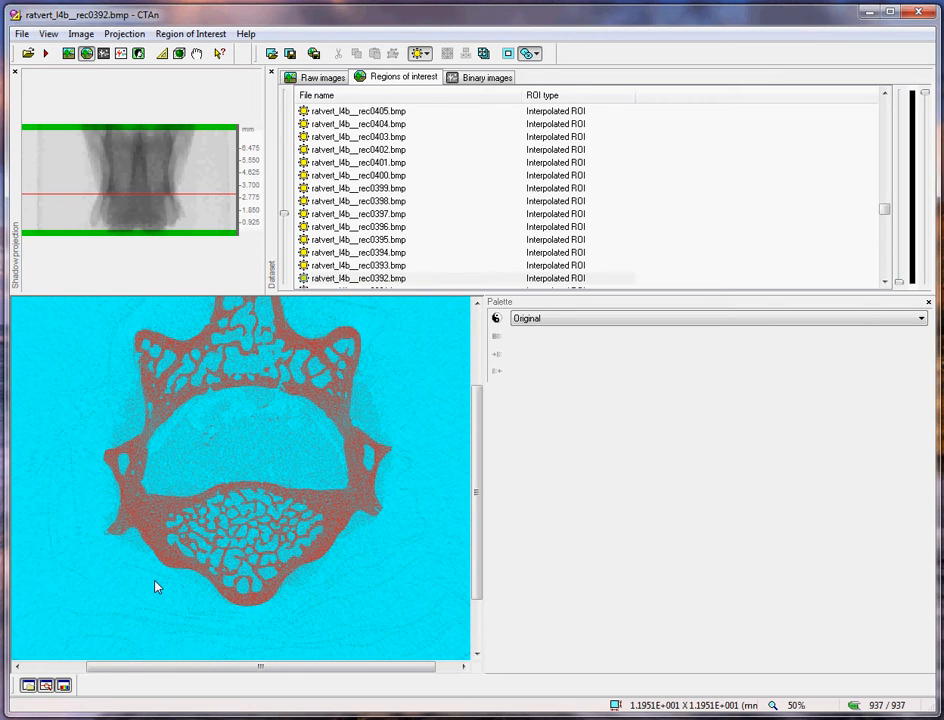
mouse_move(332, 600)
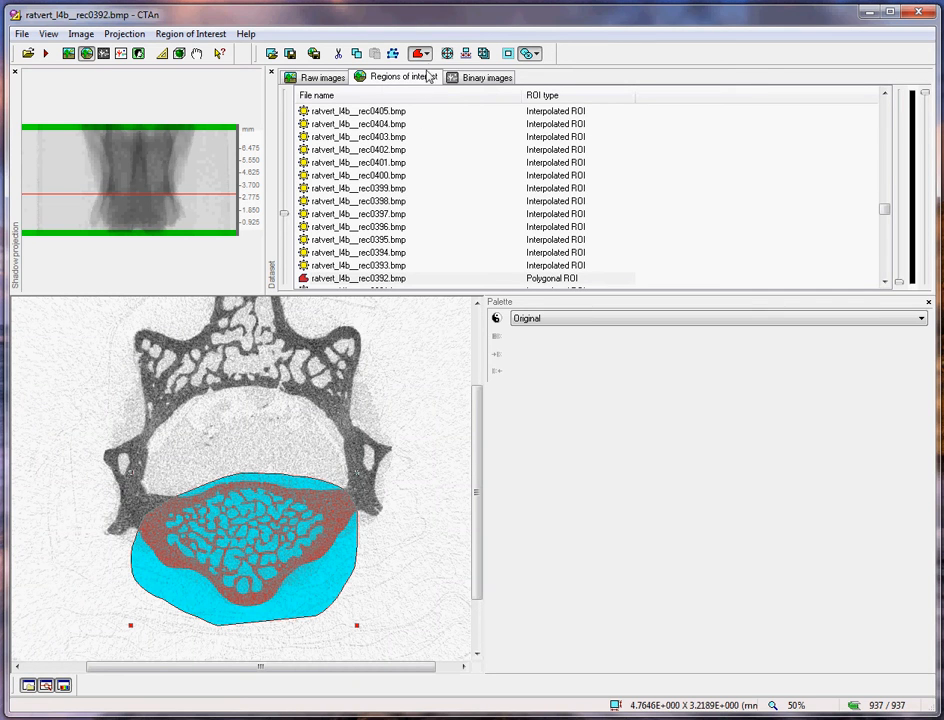
mouse_move(404, 96)
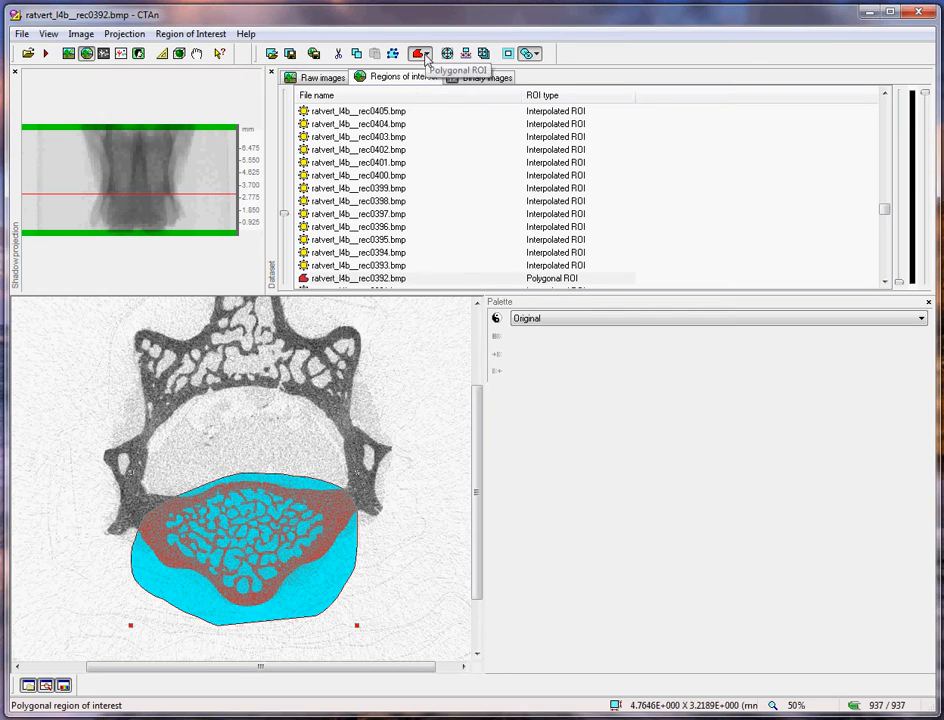
Change slice 392's ROI shape to Elliptic enclosing the vertebral body.
click(420, 52)
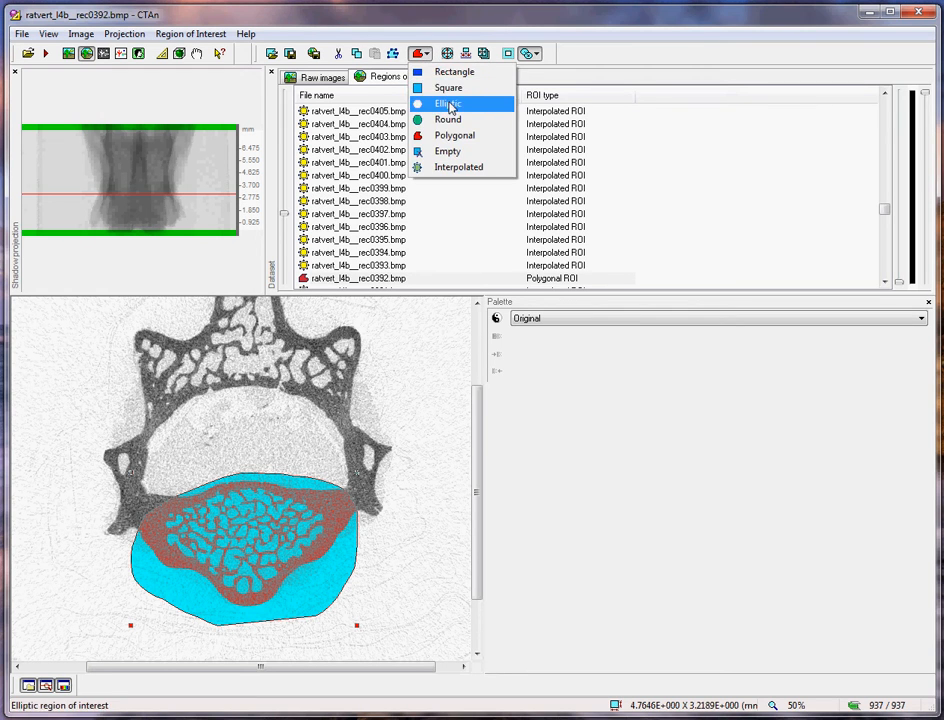
click(450, 104)
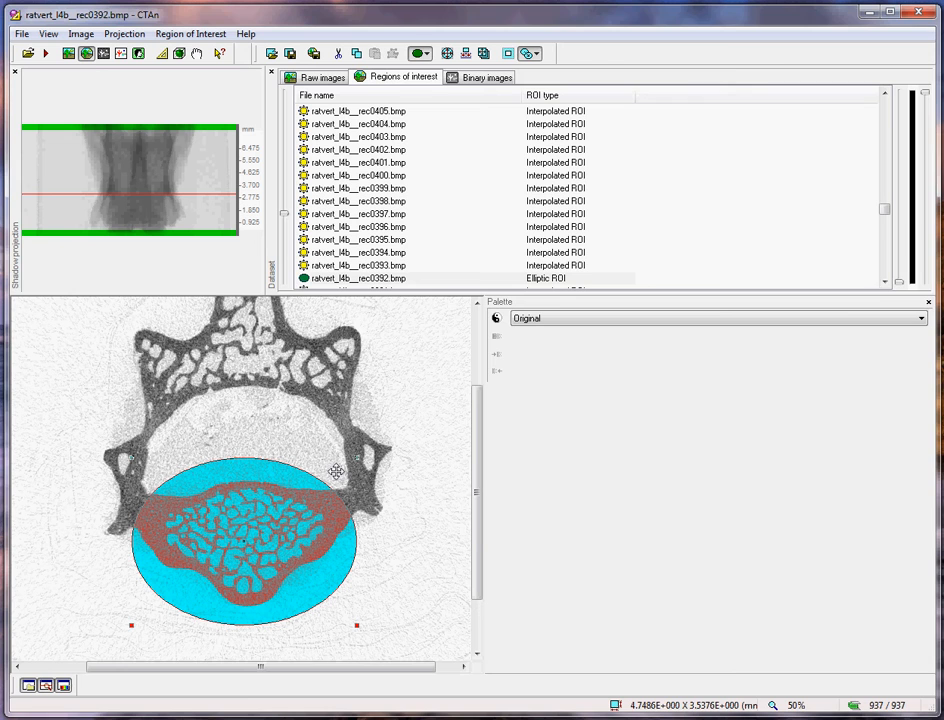
mouse_move(256, 504)
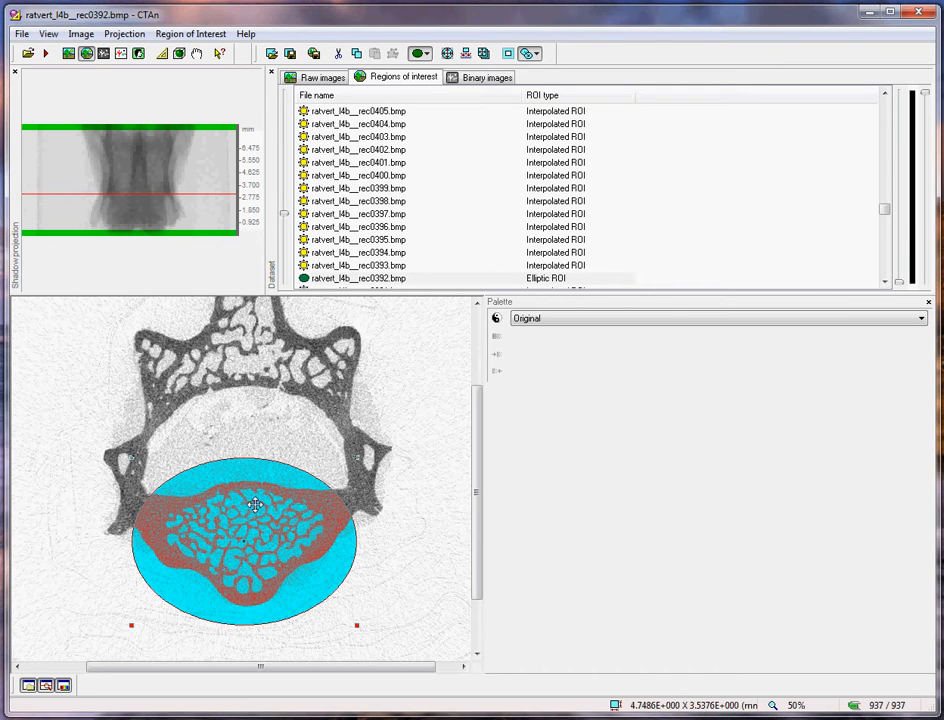
mouse_move(290, 508)
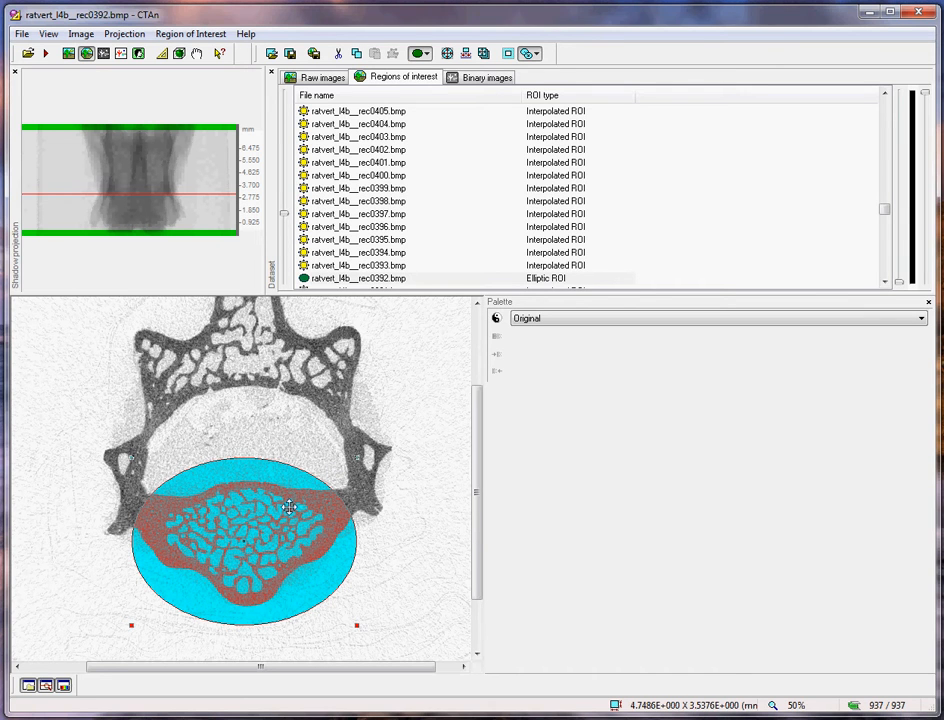
mouse_move(280, 470)
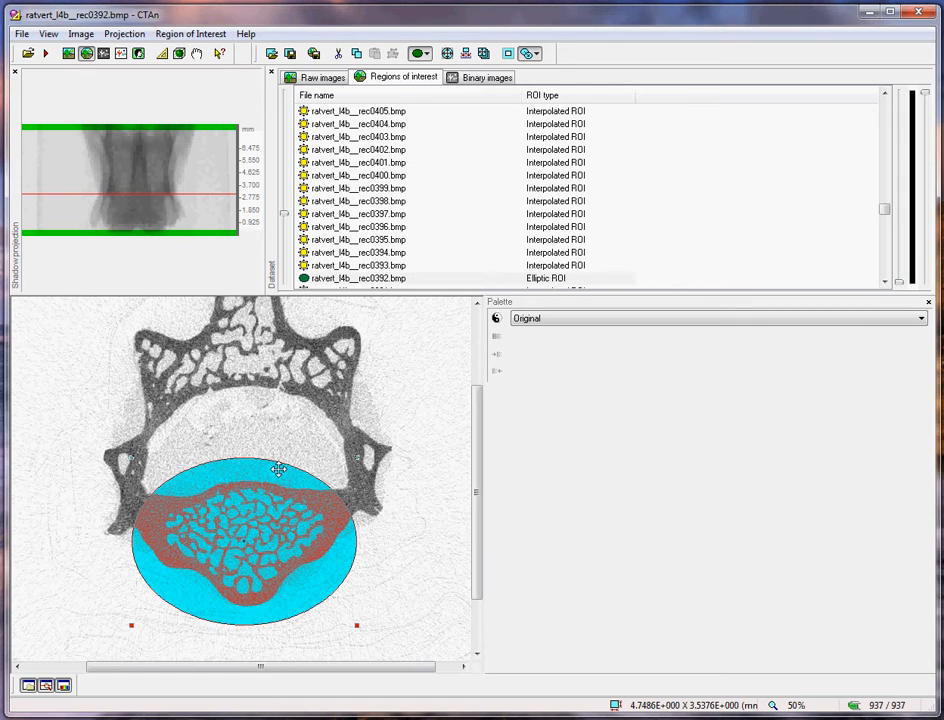
mouse_move(356, 464)
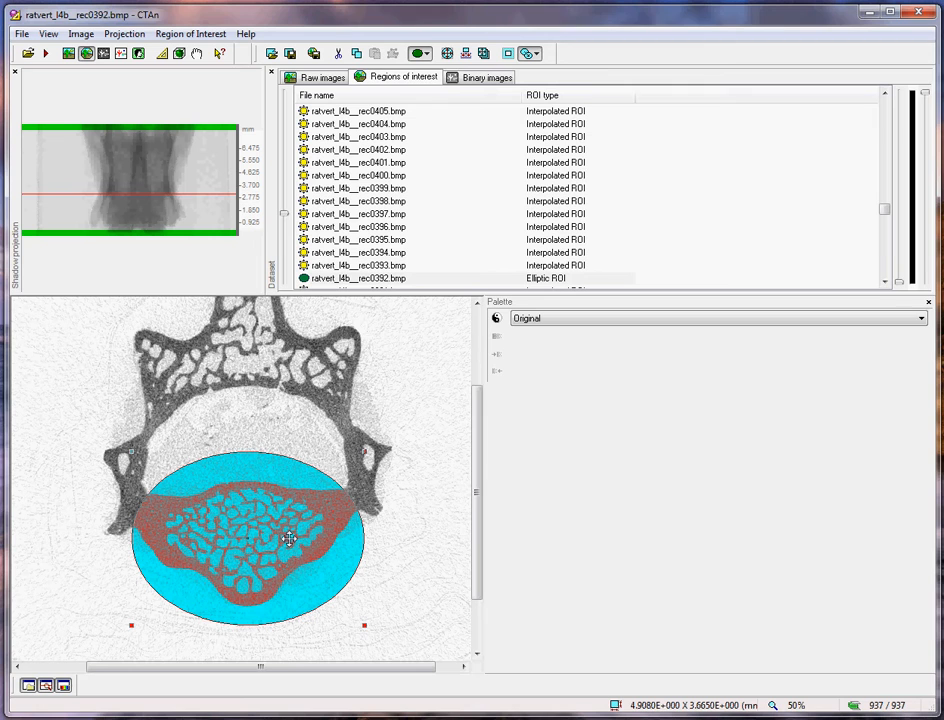
mouse_move(358, 520)
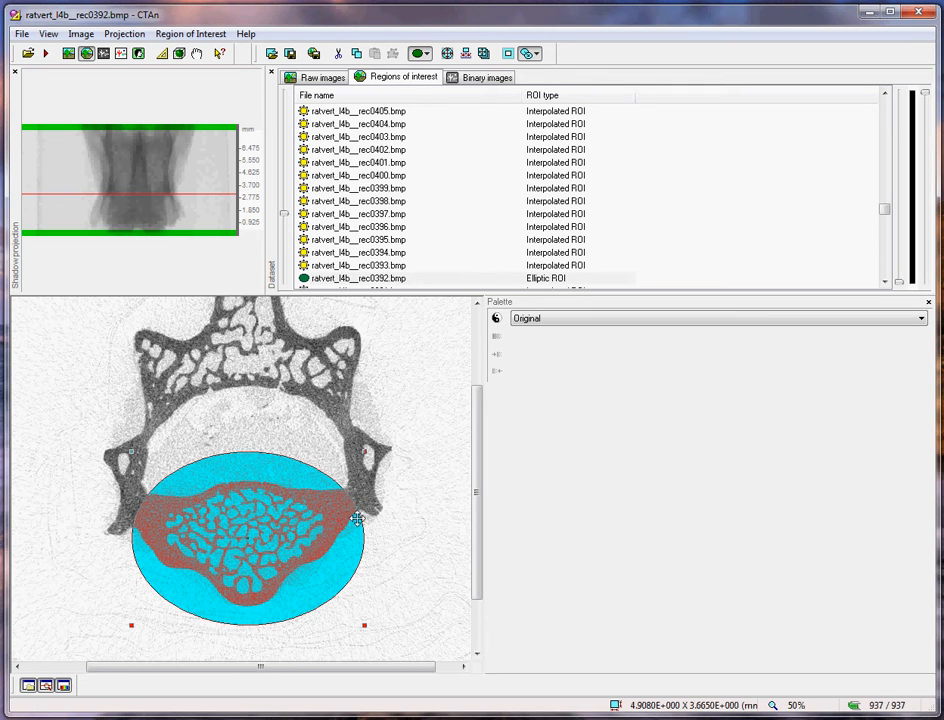
mouse_move(132, 544)
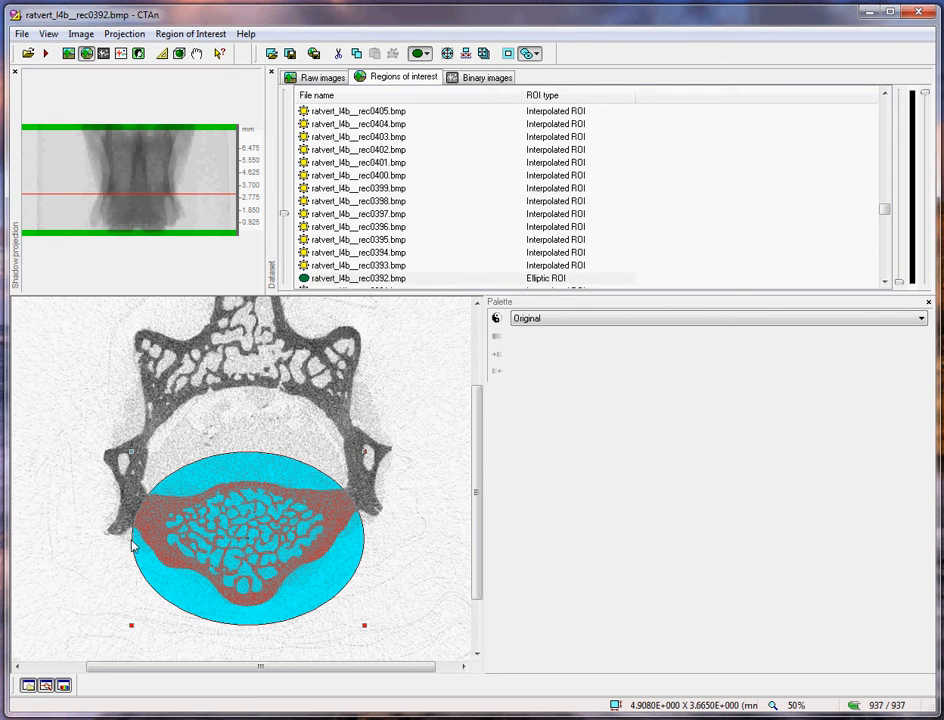
mouse_move(364, 348)
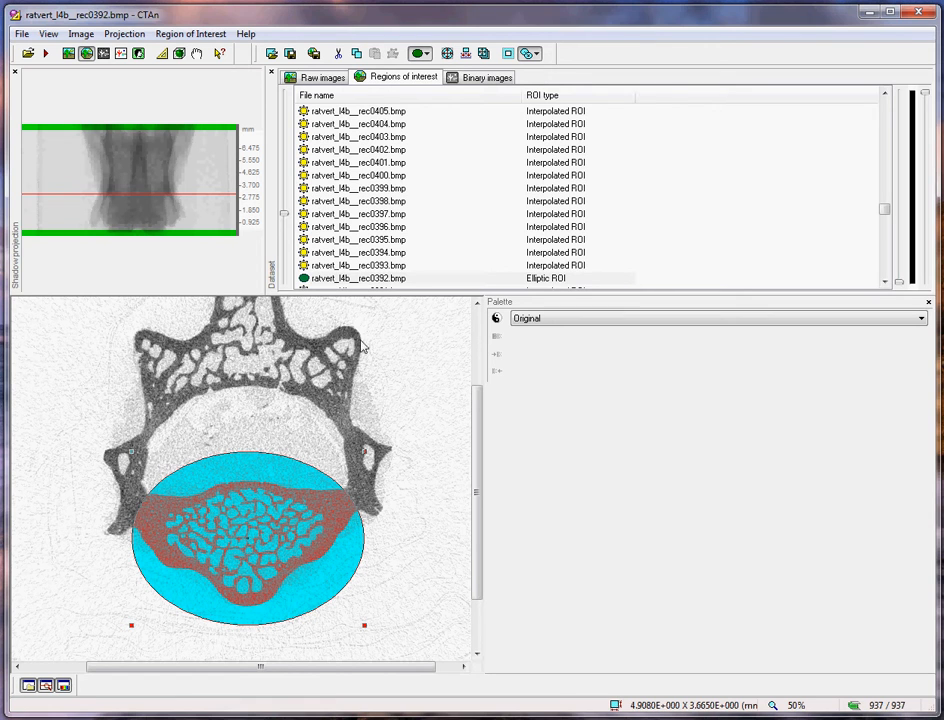
Select slice 278 and give it an elliptical ROI around the vertebral body.
click(356, 252)
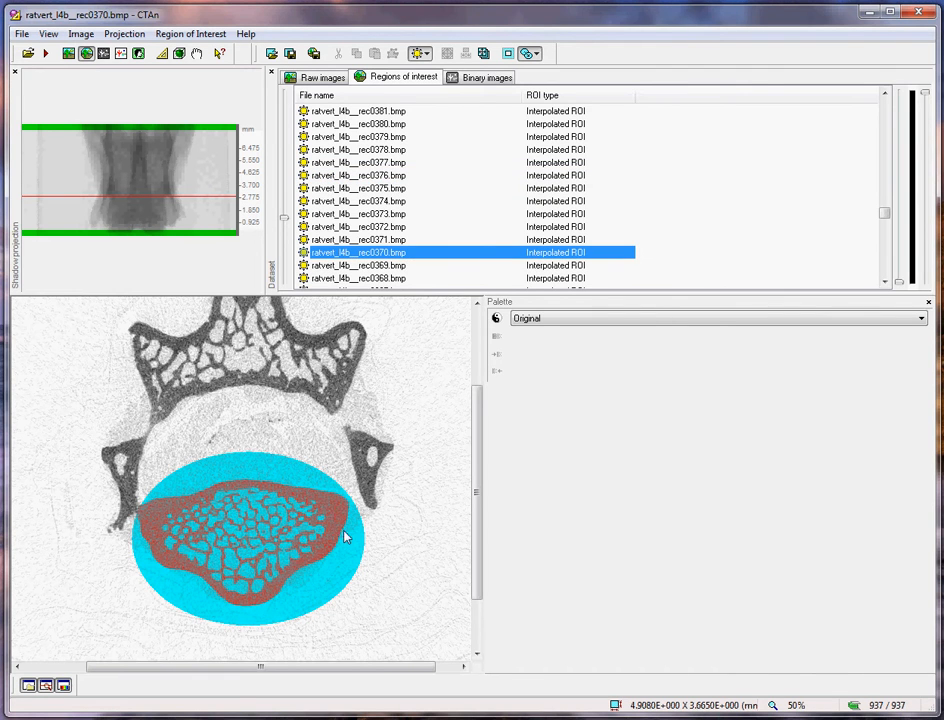
mouse_move(376, 486)
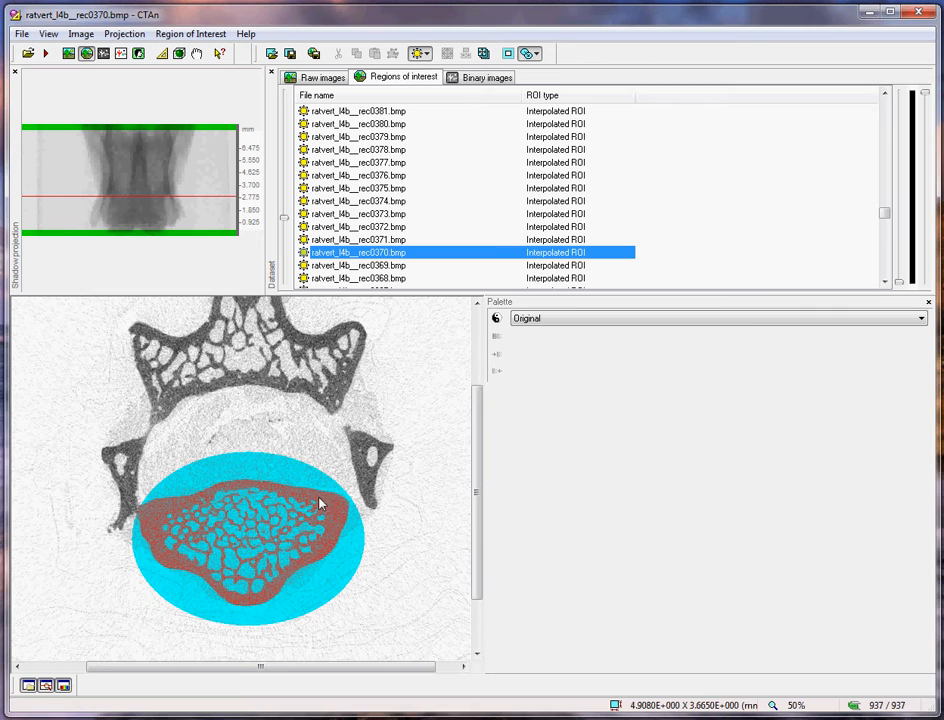
mouse_move(330, 328)
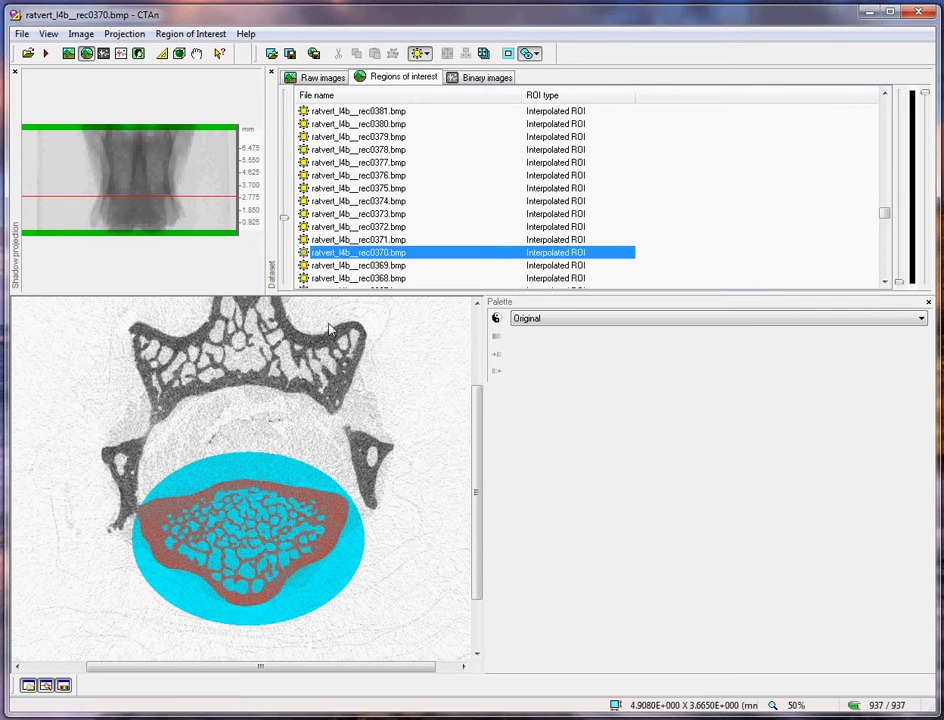
mouse_move(398, 48)
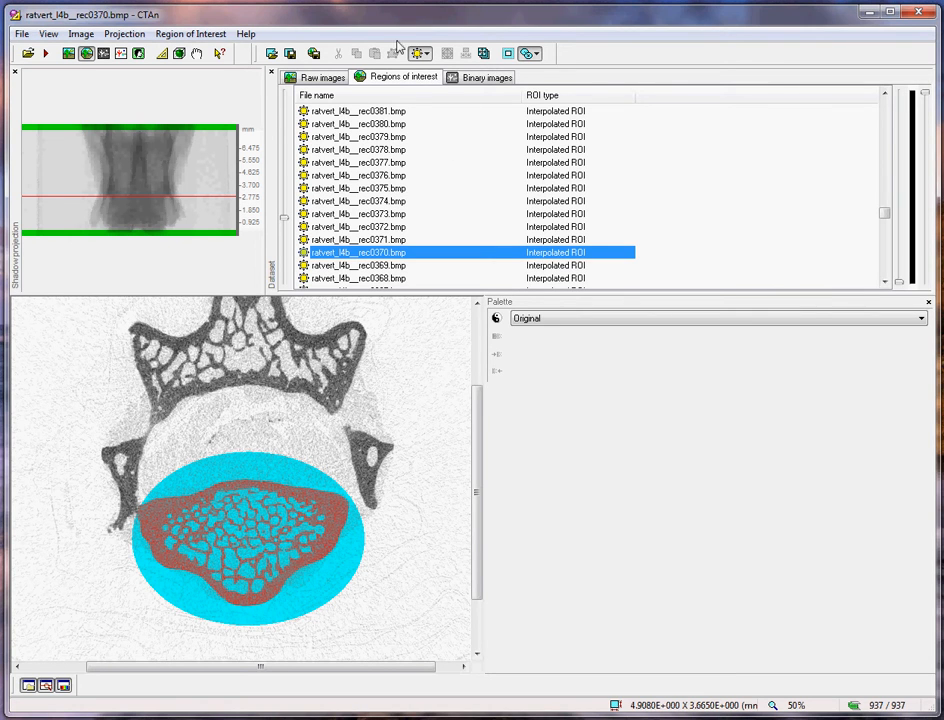
click(420, 52)
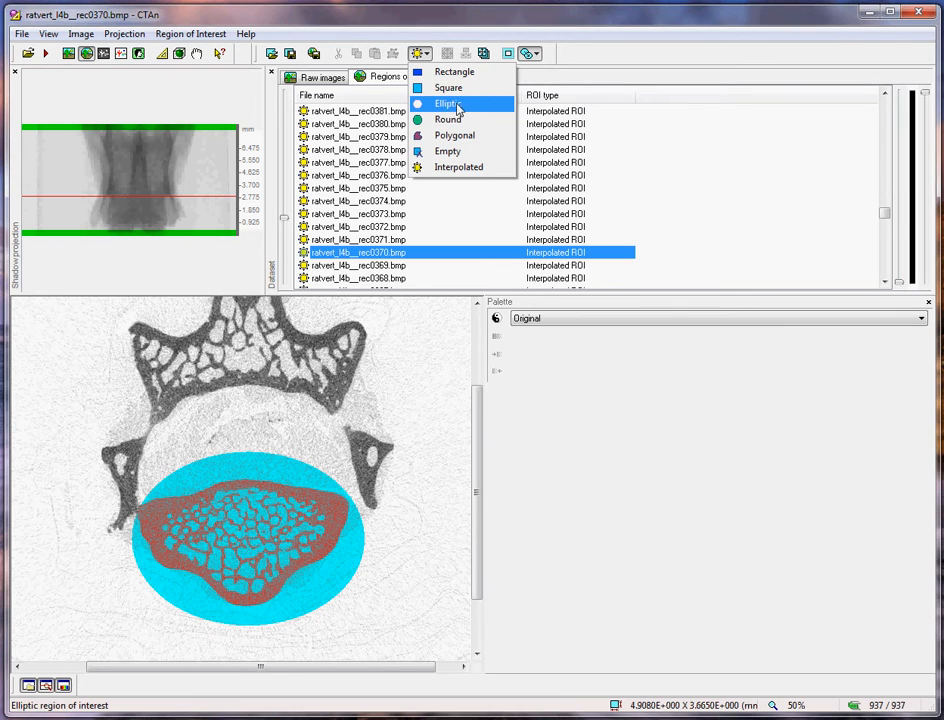
mouse_move(448, 108)
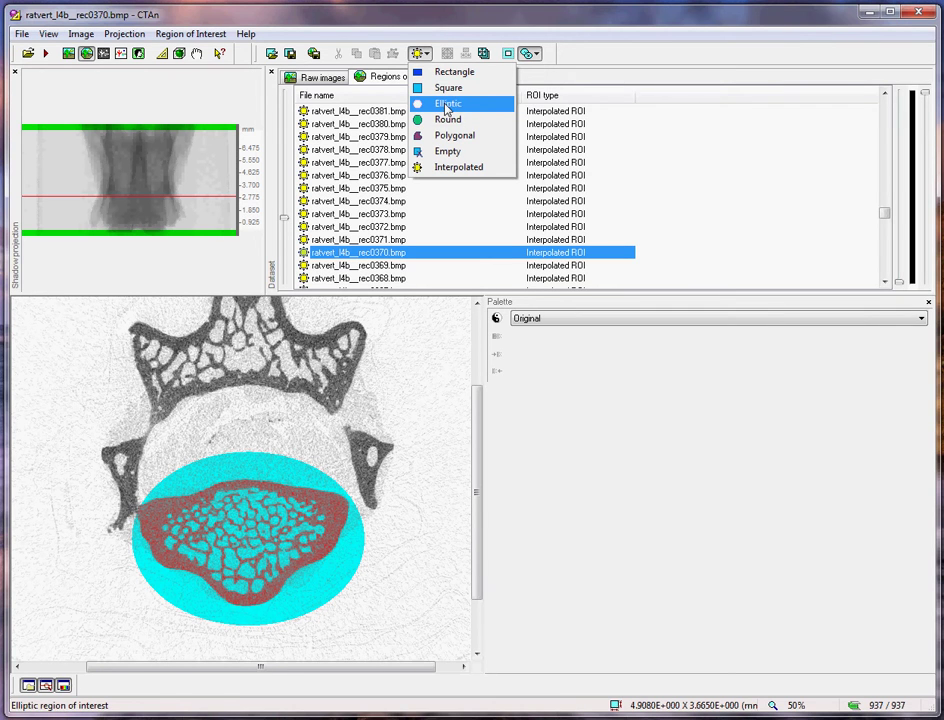
click(448, 104)
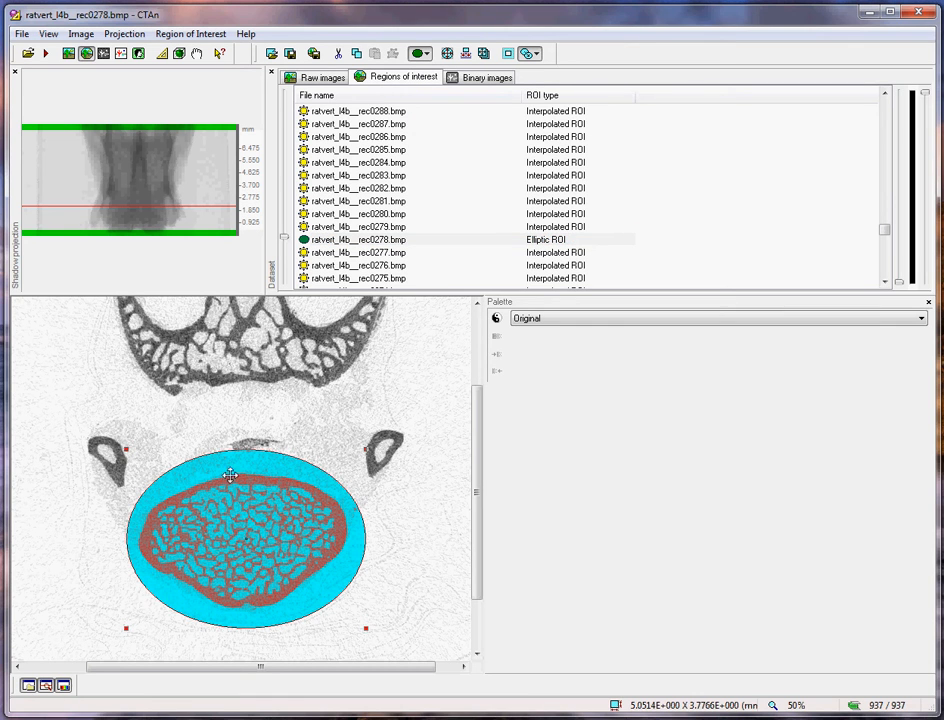
mouse_move(358, 450)
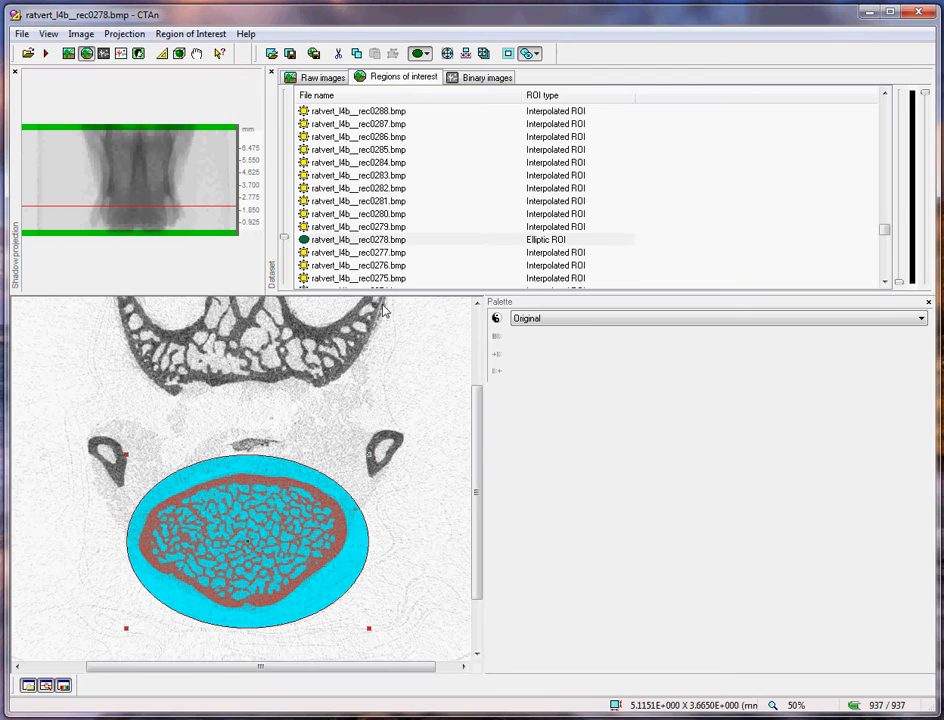
Browse down to slice 0071 near the lower end and give it an elliptical ROI.
click(358, 240)
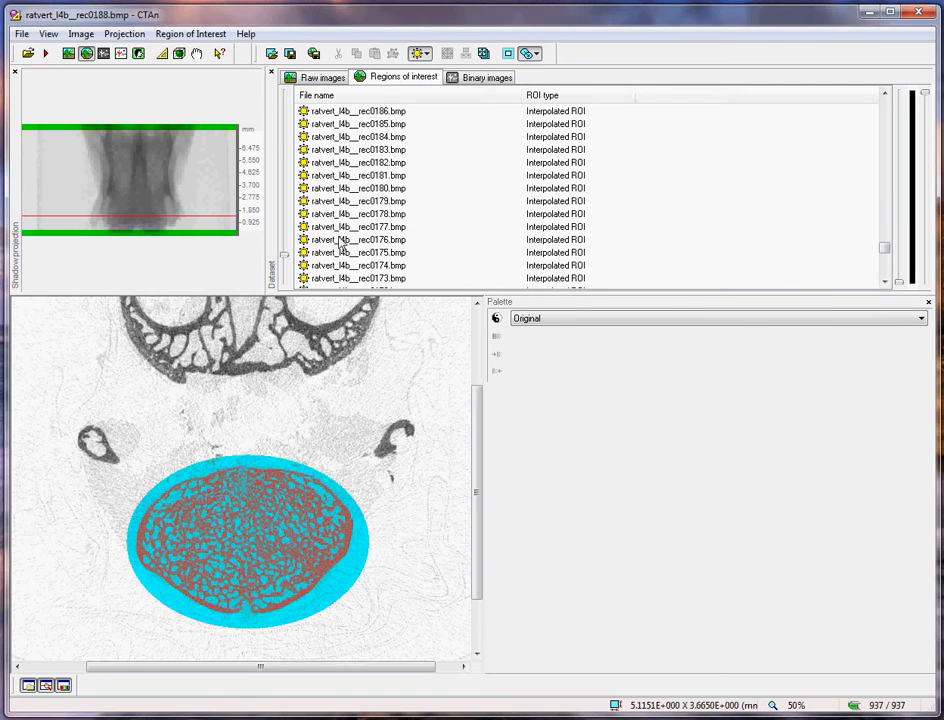
click(356, 240)
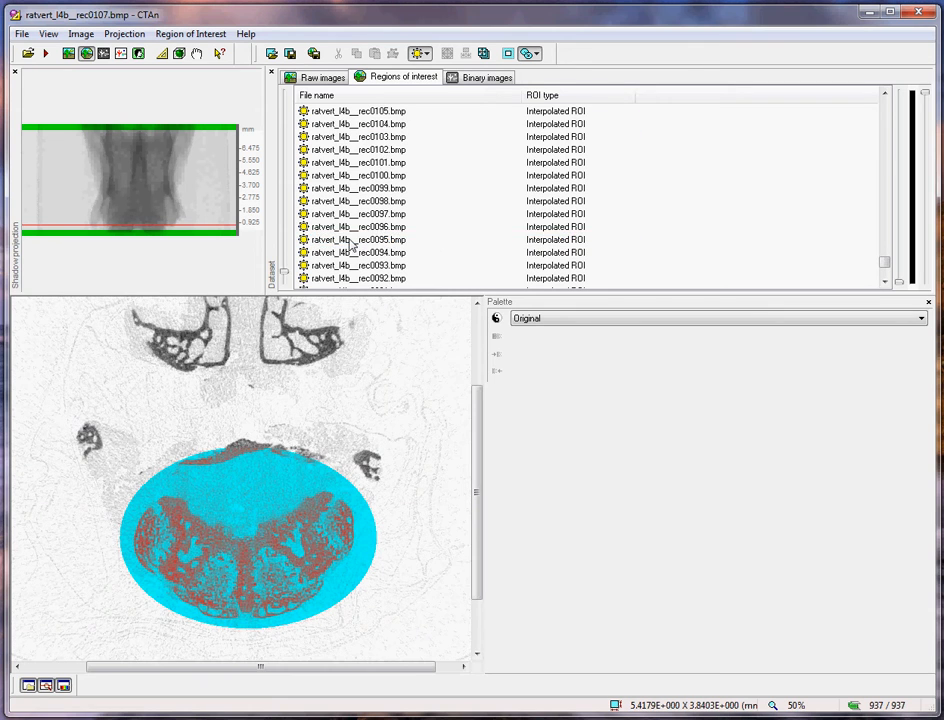
click(356, 240)
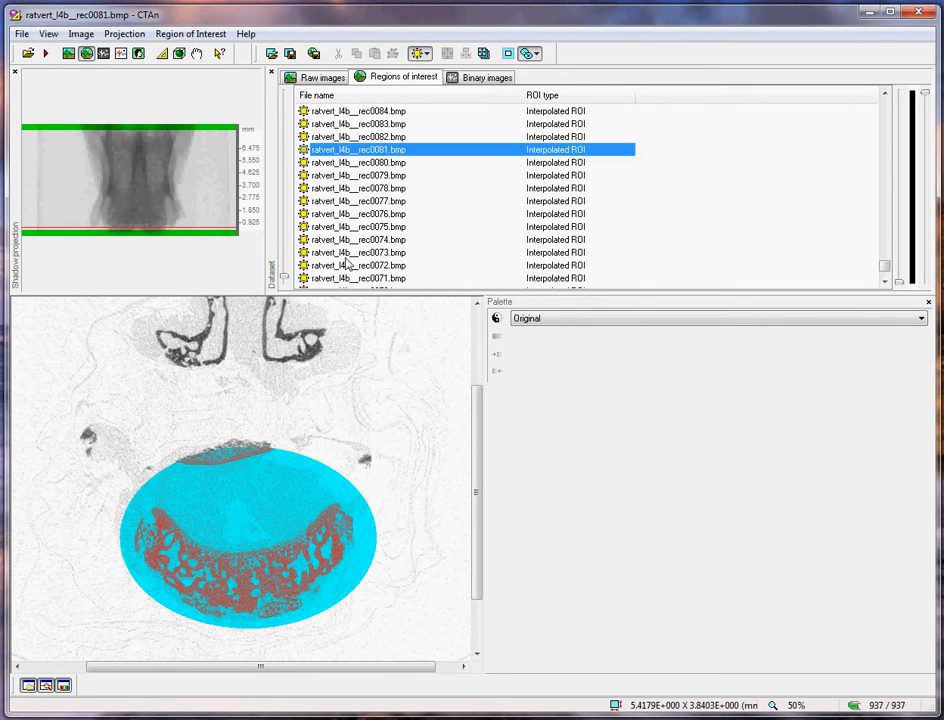
click(416, 52)
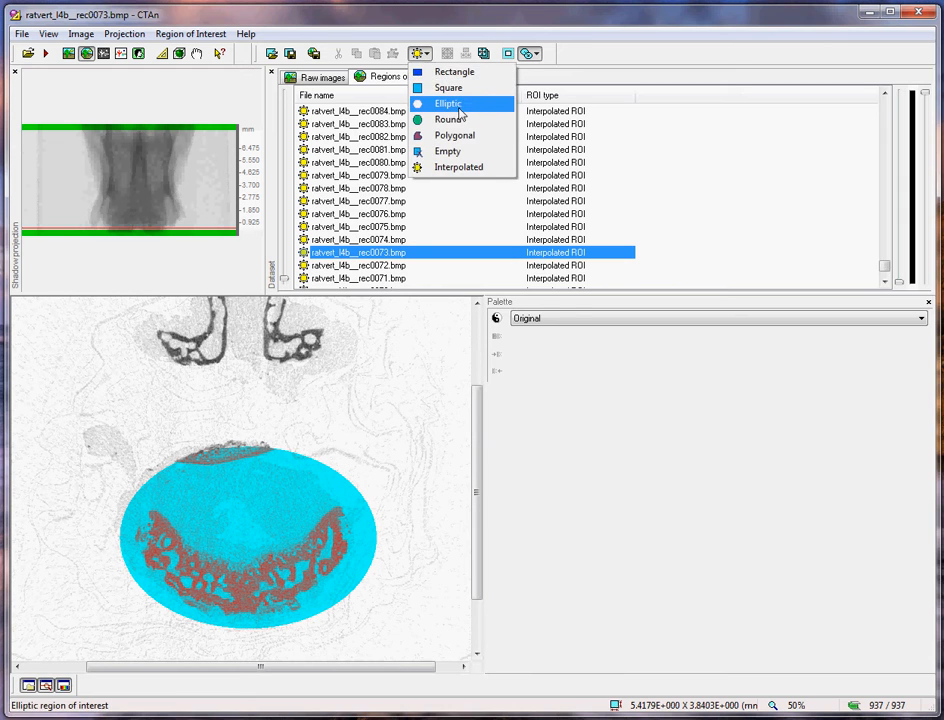
click(448, 104)
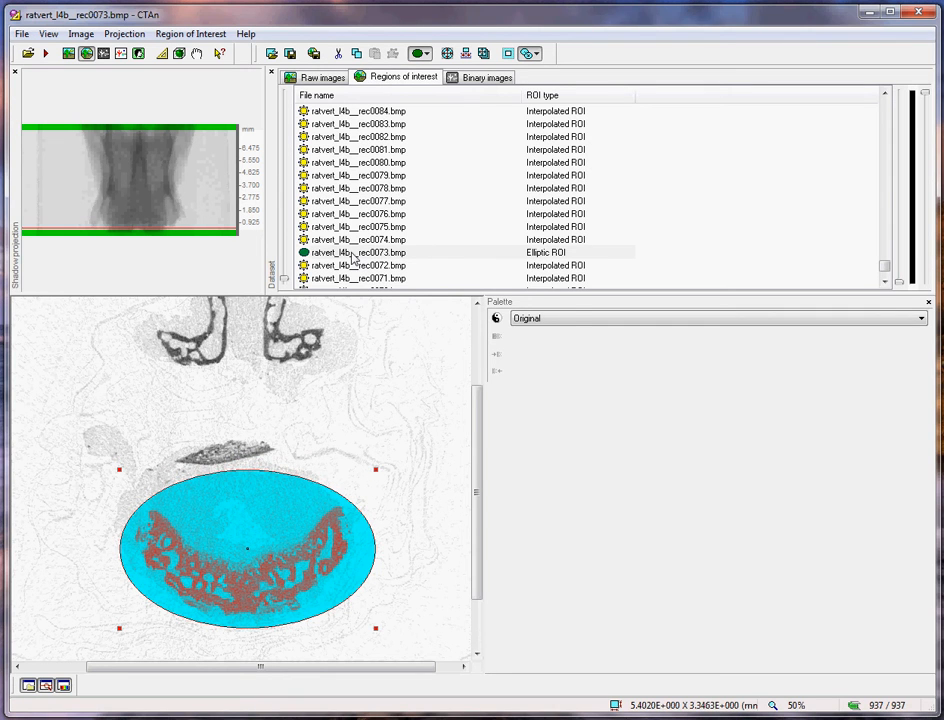
Set slice 0071 as the bottom of selection and give slice 0485 an elliptical ROI.
right_click(356, 252)
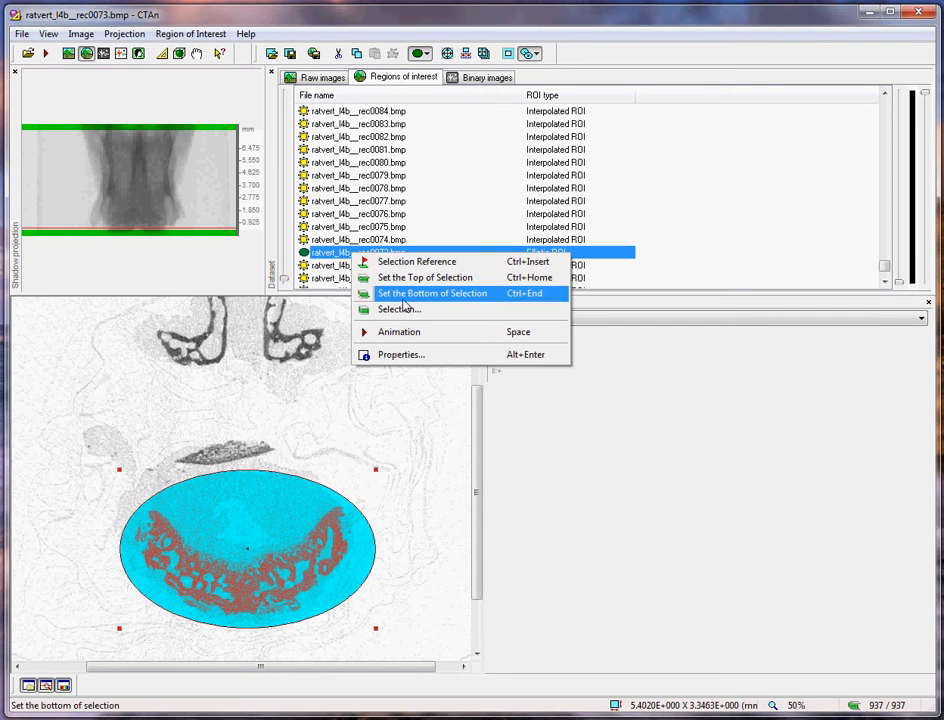
mouse_move(430, 300)
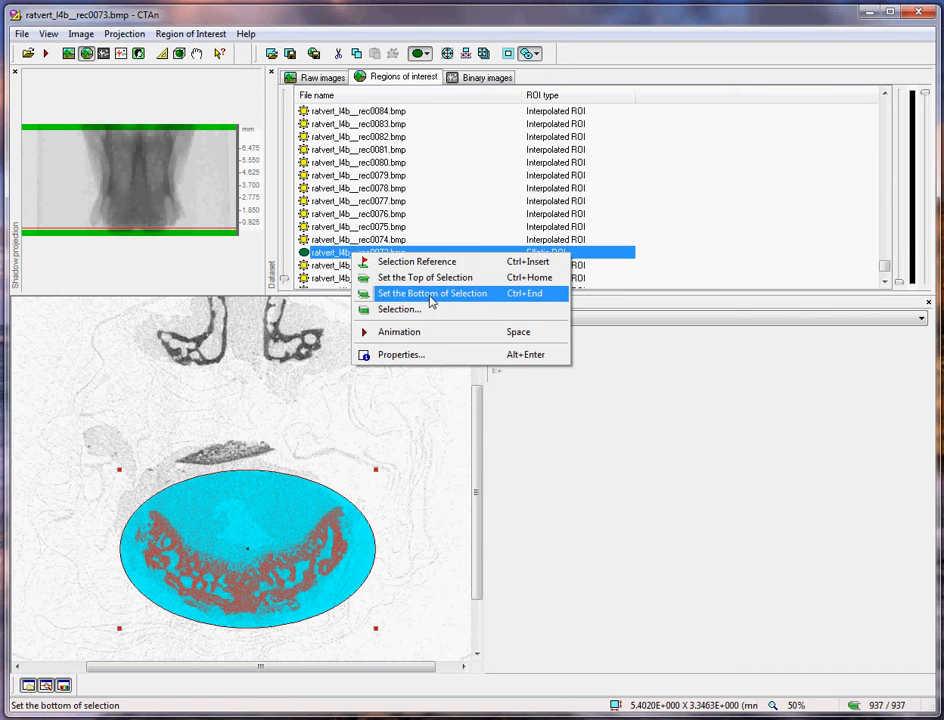
click(432, 292)
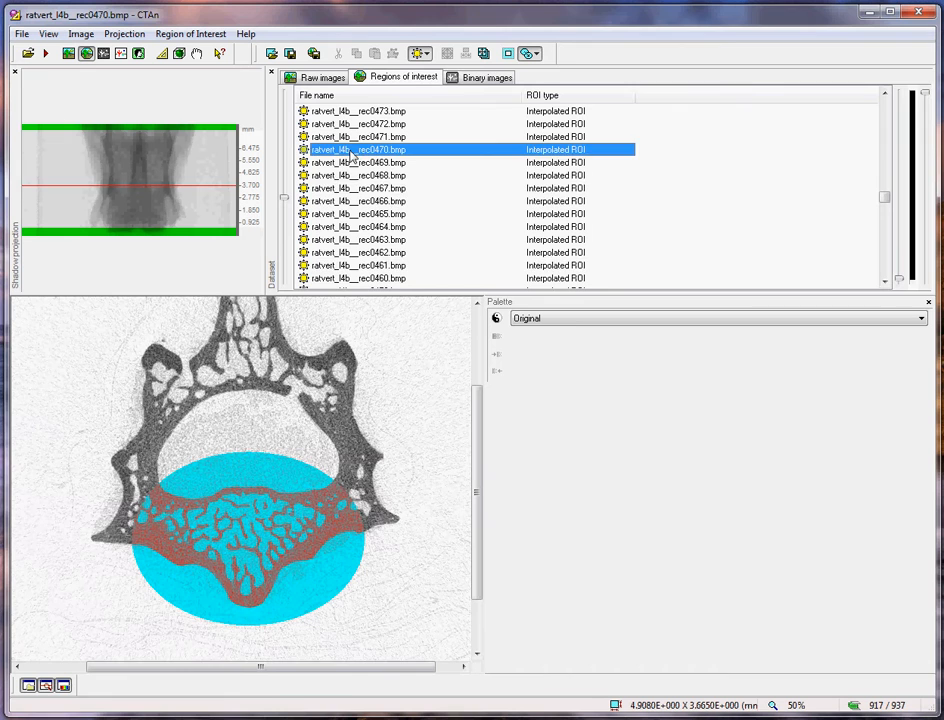
click(420, 52)
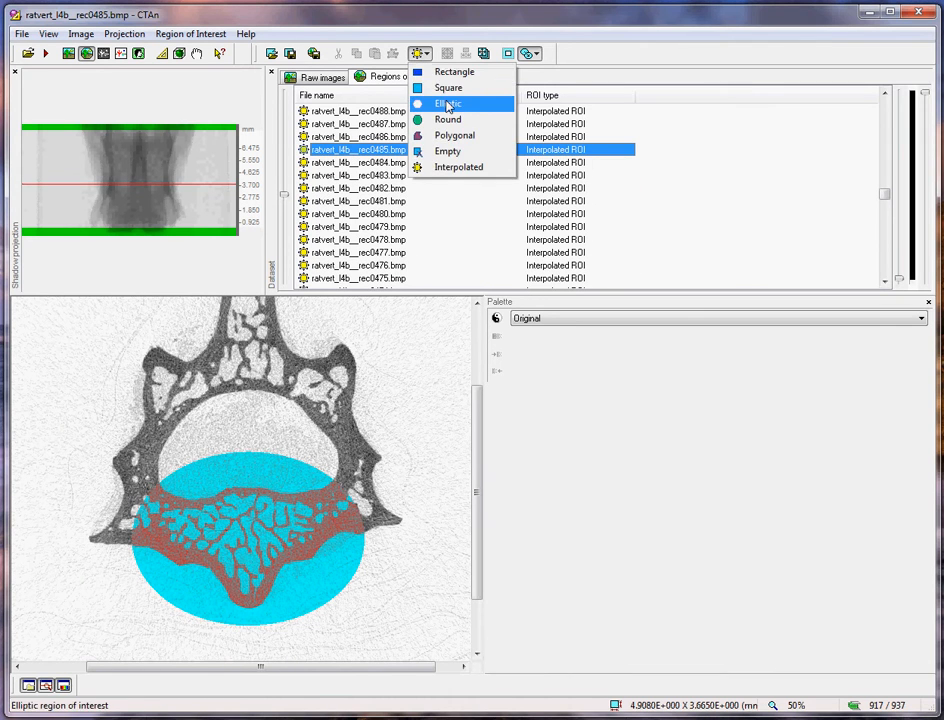
click(448, 104)
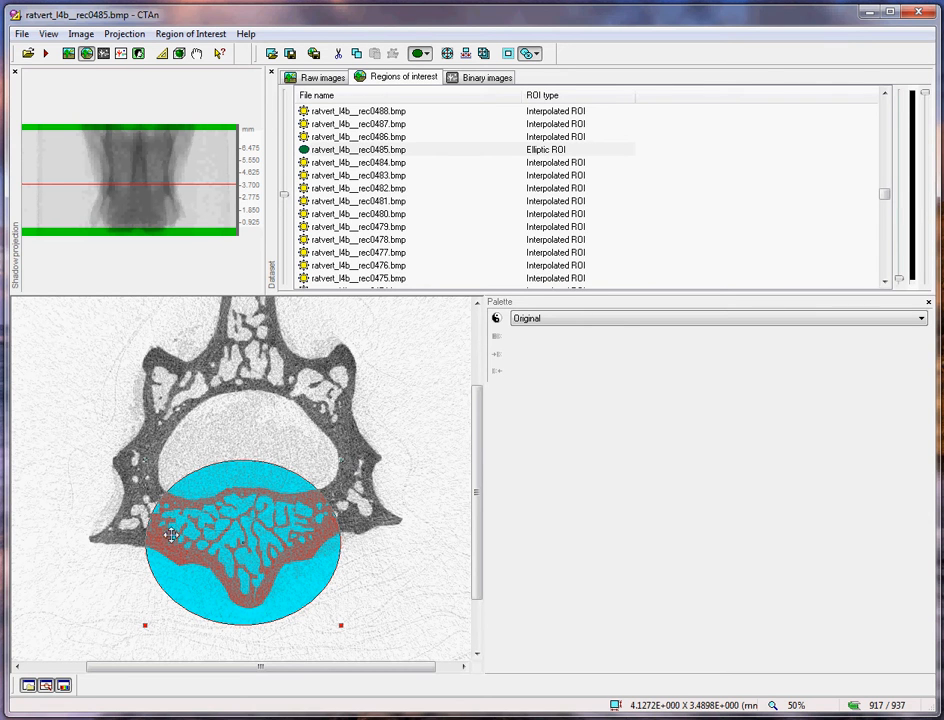
Add elliptical ROIs on higher slices 0584 and 0845, then move up to slice 0960.
click(356, 124)
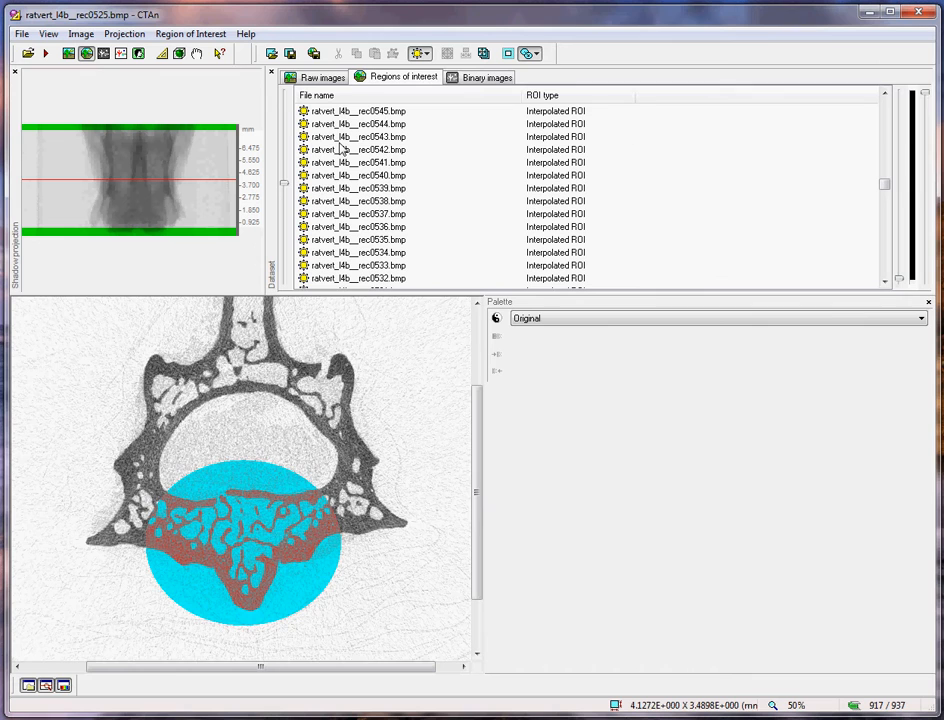
click(356, 148)
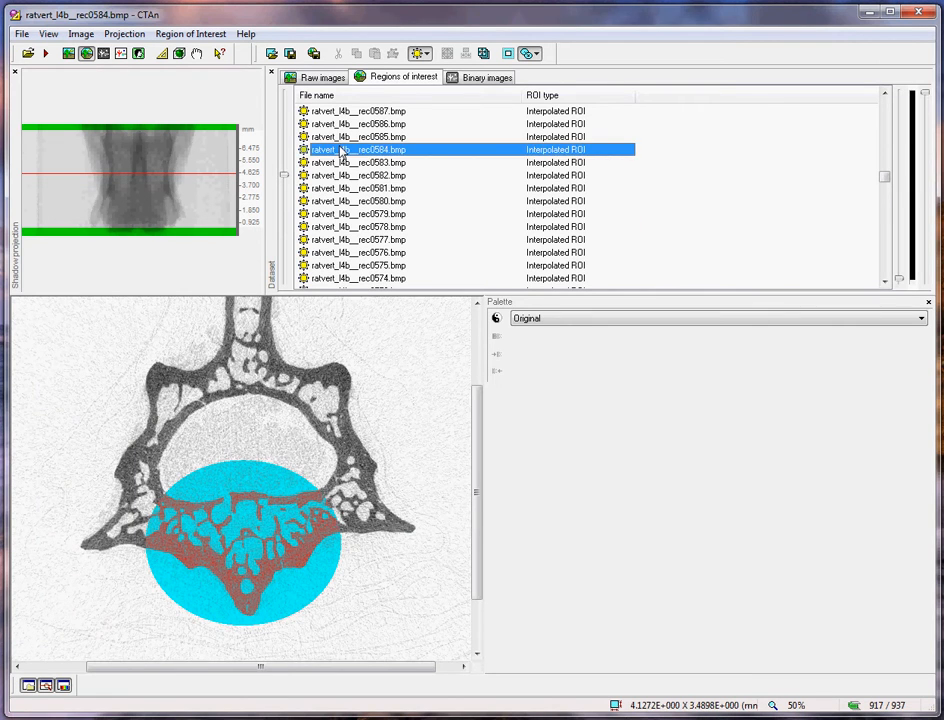
click(418, 52)
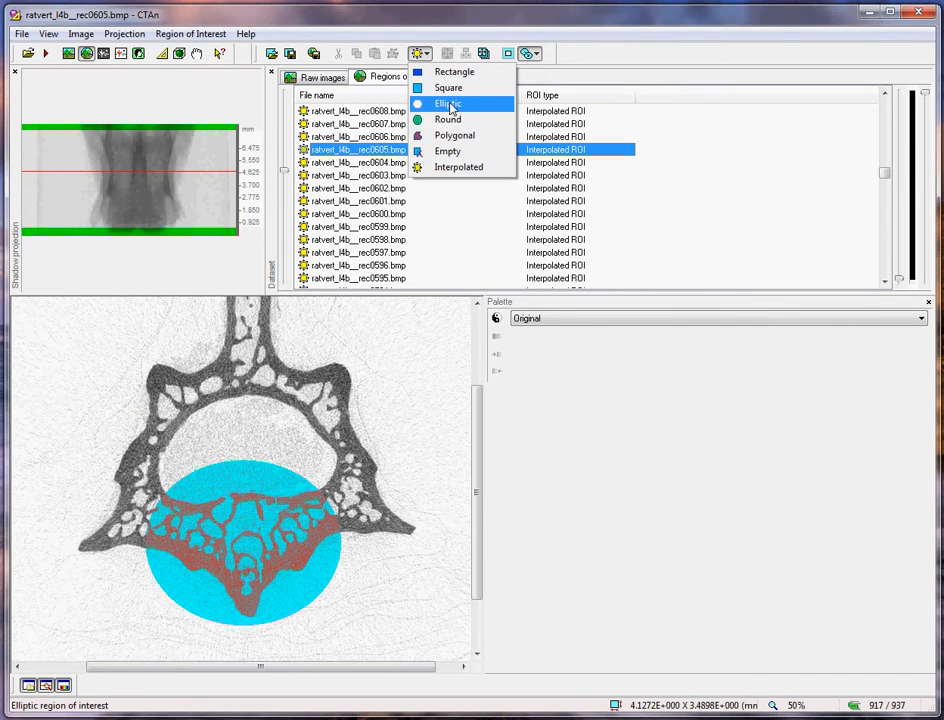
click(448, 104)
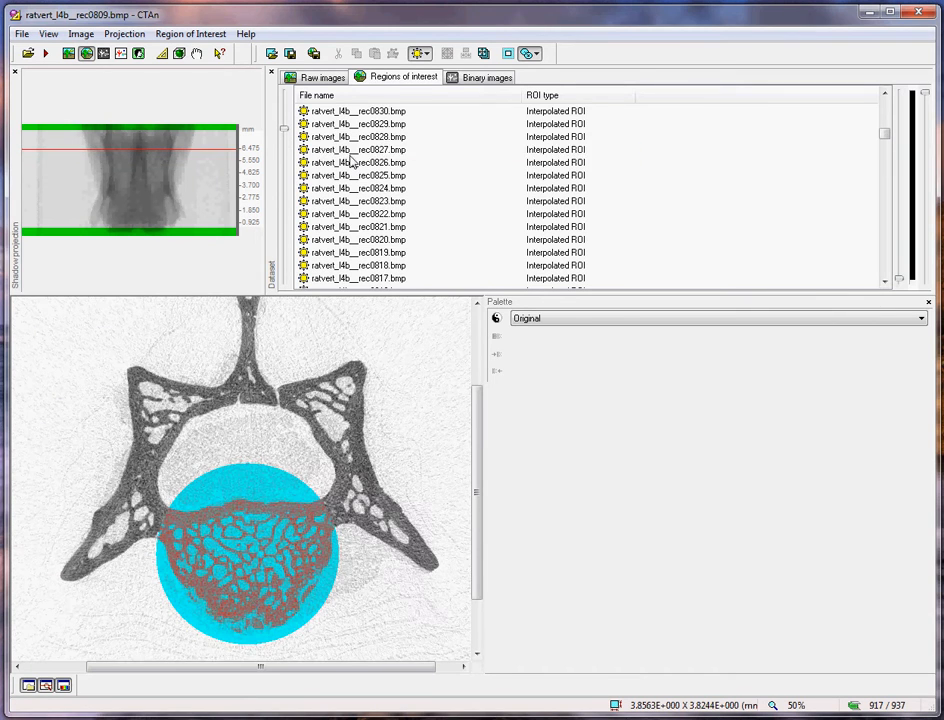
click(356, 148)
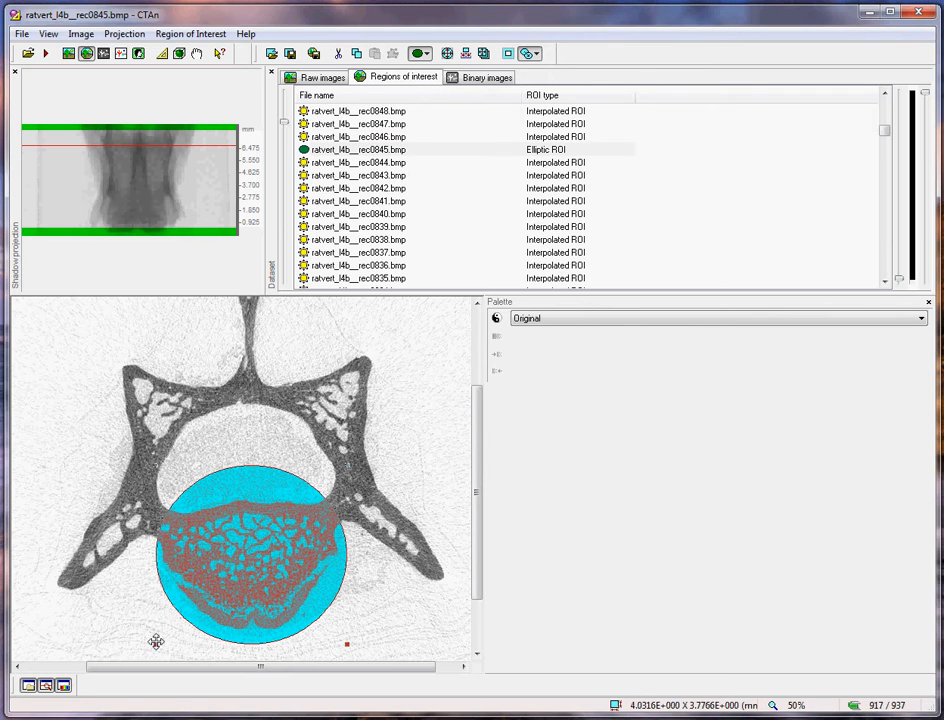
click(356, 212)
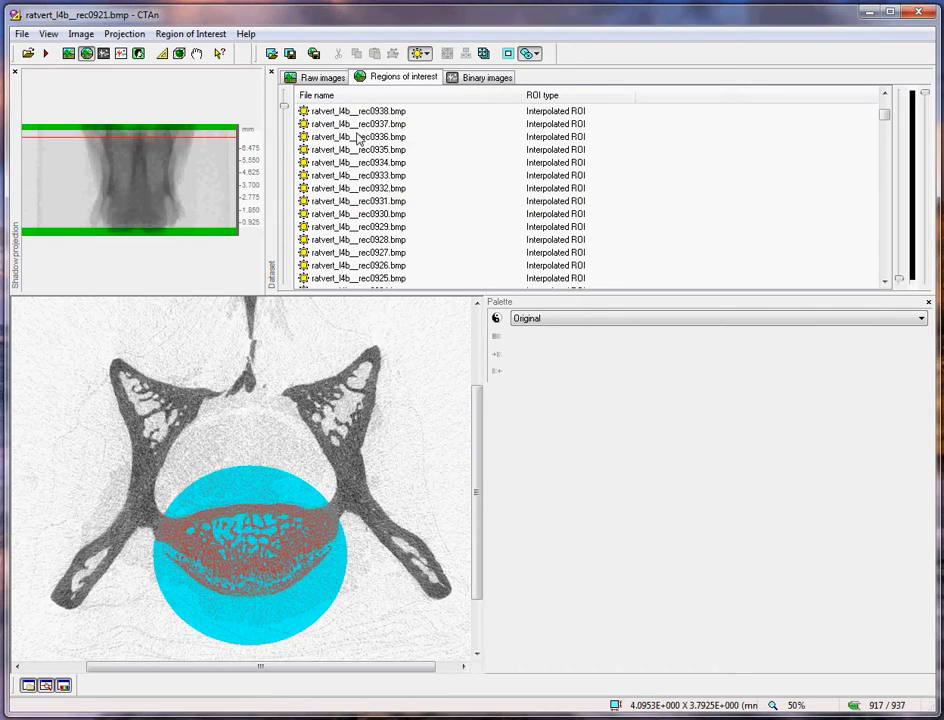
click(380, 136)
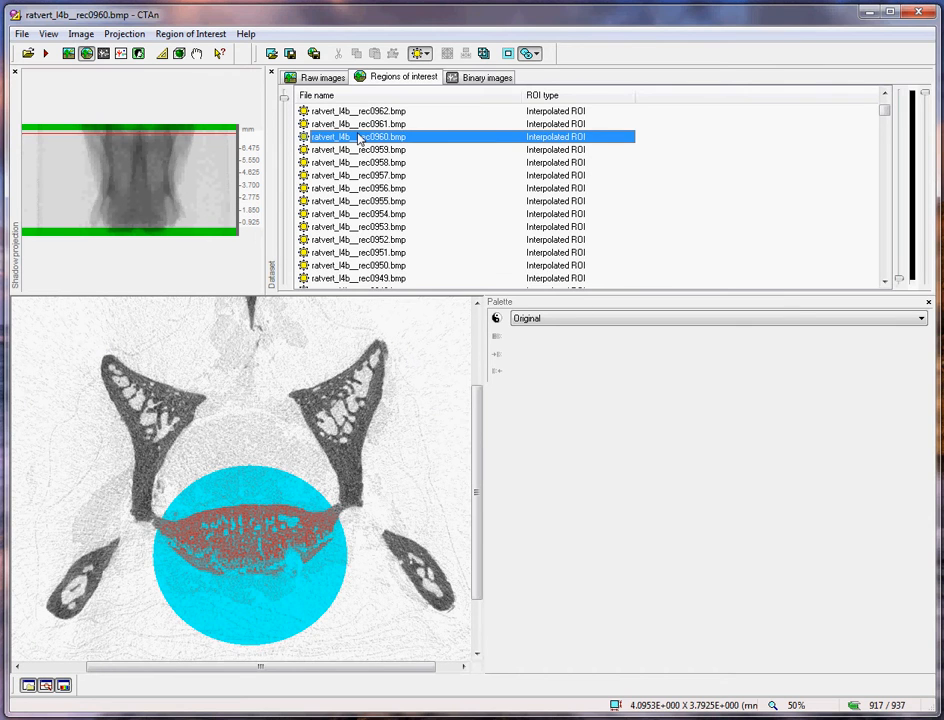
Give top slice 0972 an elliptical ROI as the top of selection, leaving 900 of 937 slices.
click(418, 52)
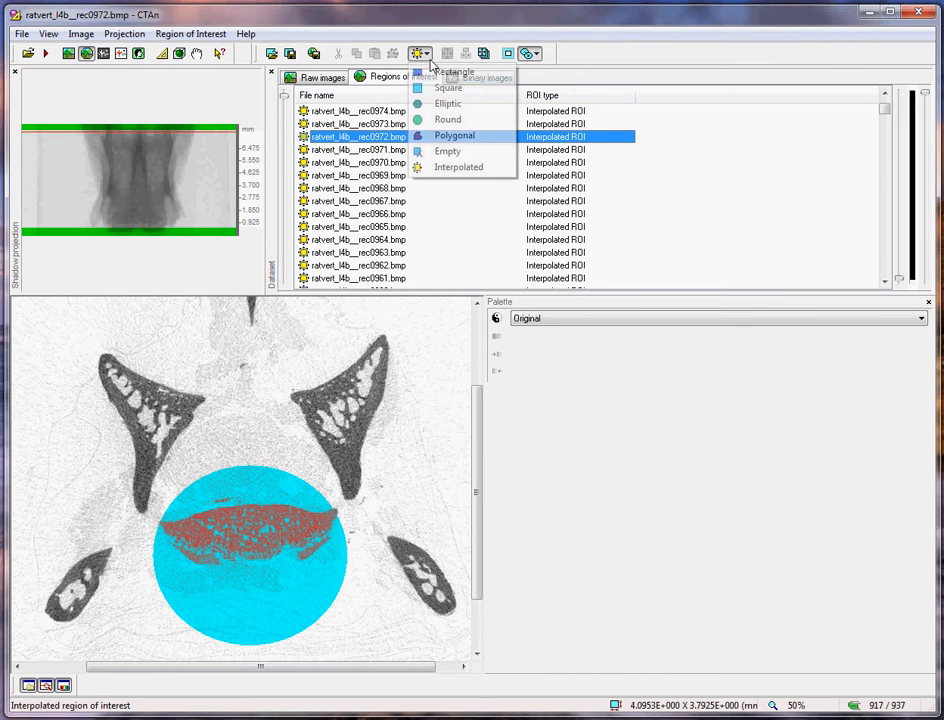
click(448, 104)
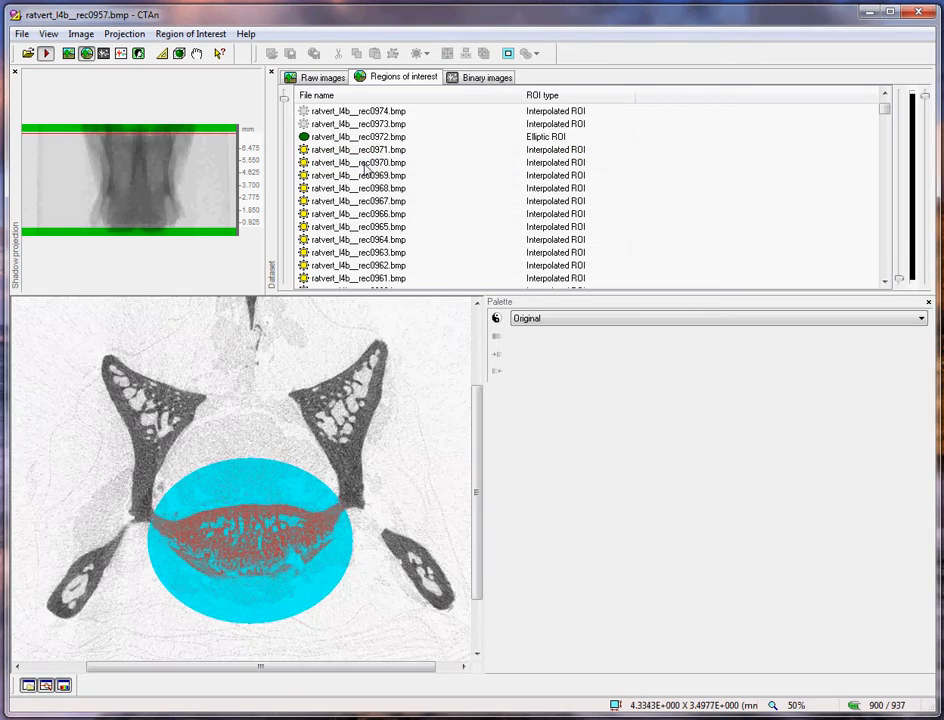
scroll(down, 3)
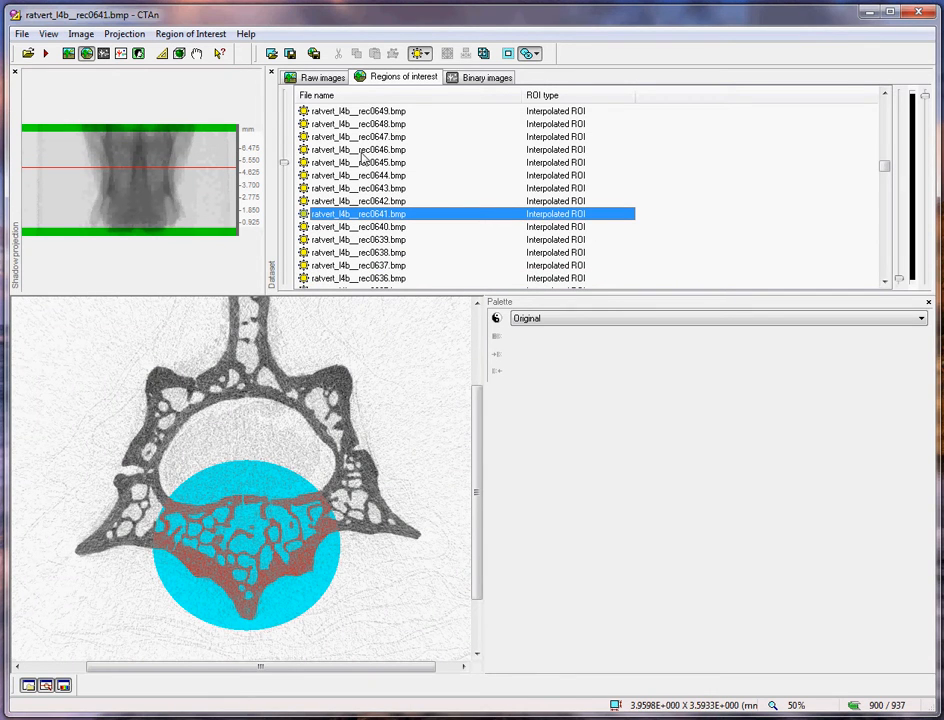
mouse_move(290, 54)
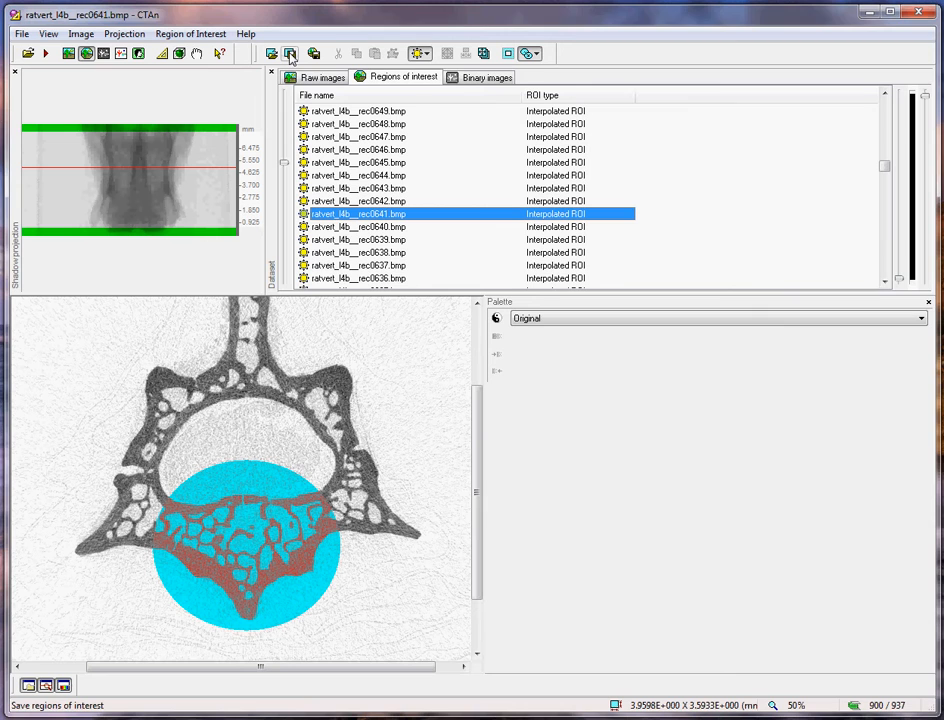
Save the interpolated ROI set as an ROI file in the ratvert_l4b_vb folder.
click(290, 52)
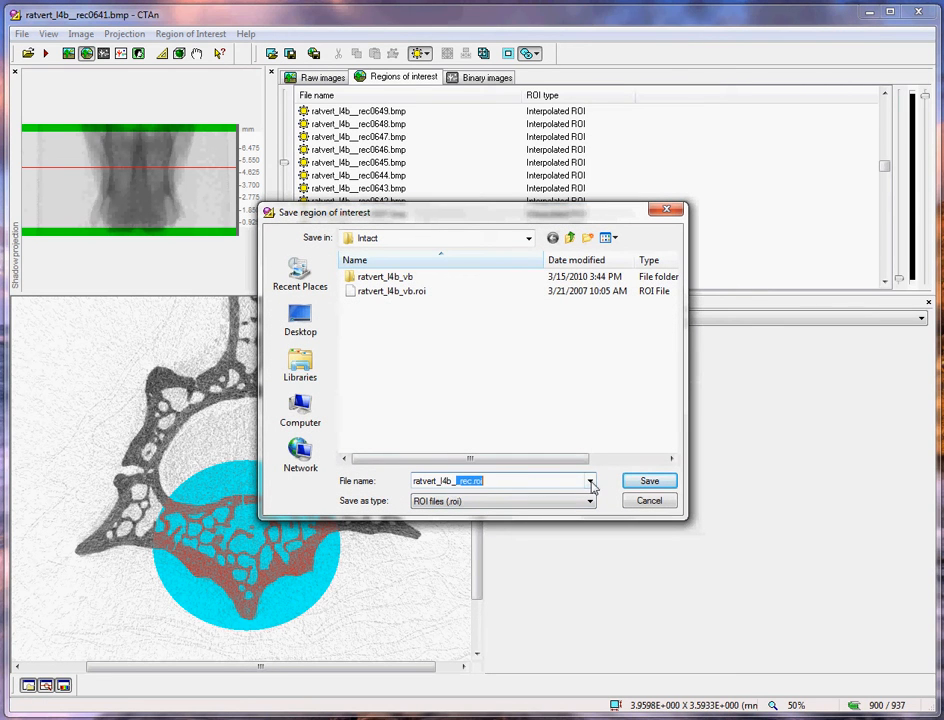
click(588, 480)
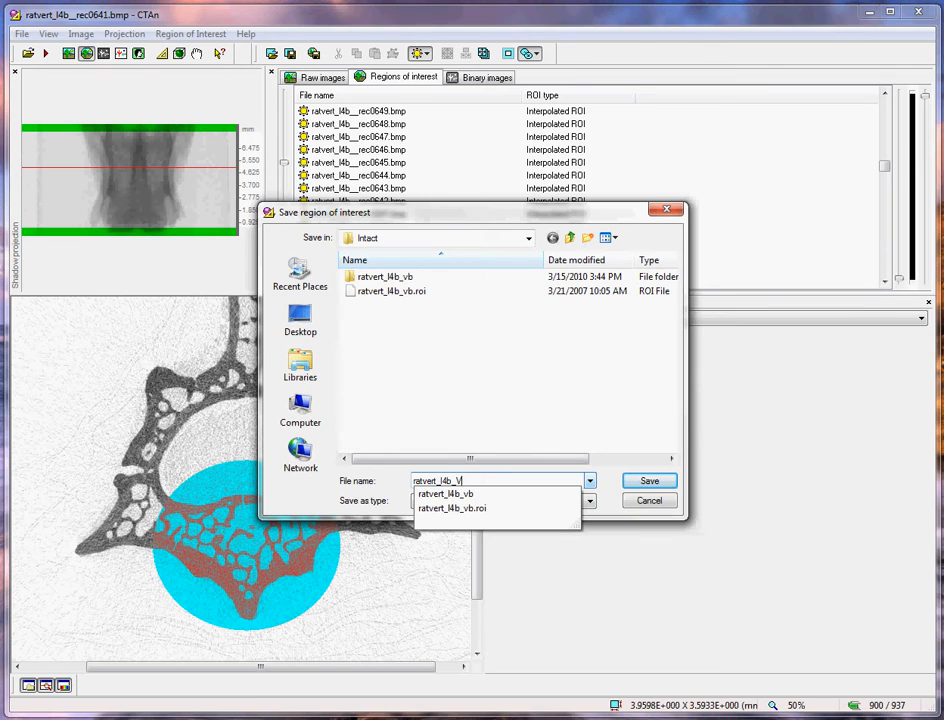
click(444, 492)
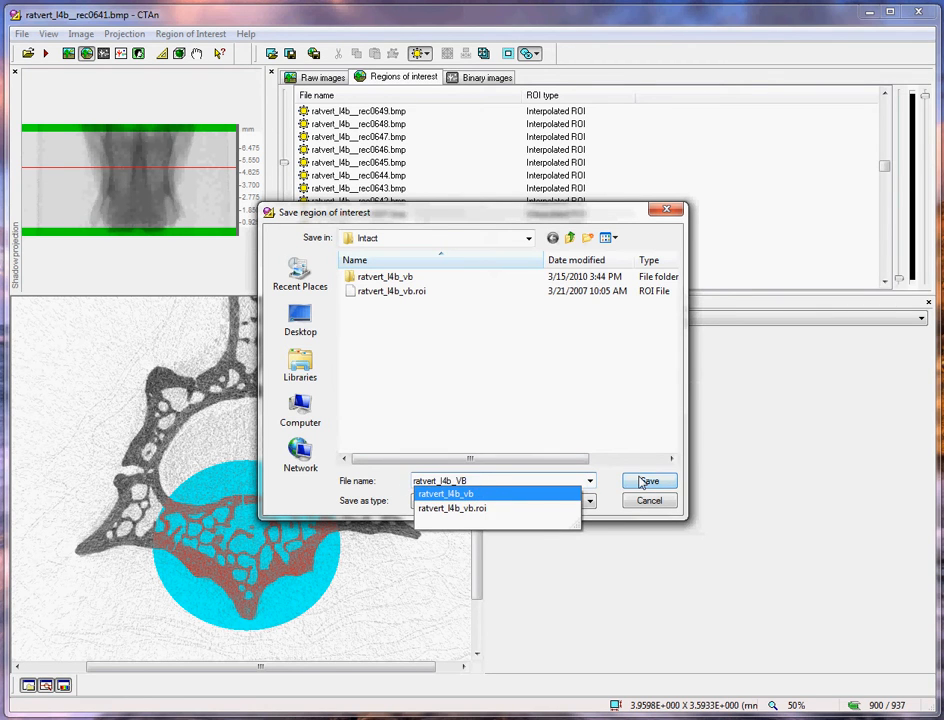
double_click(384, 276)
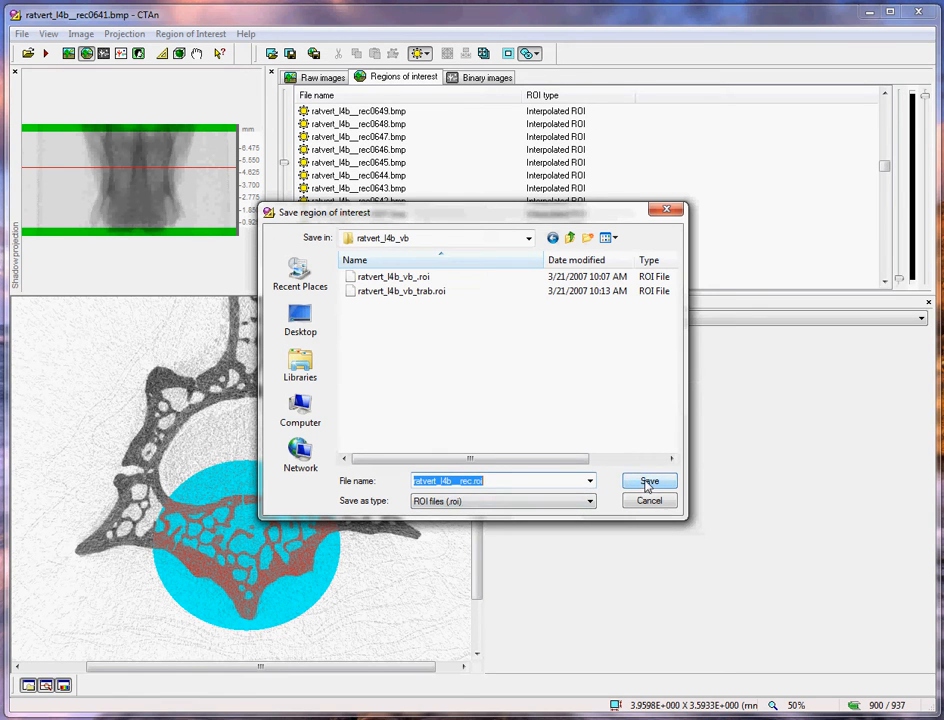
click(648, 480)
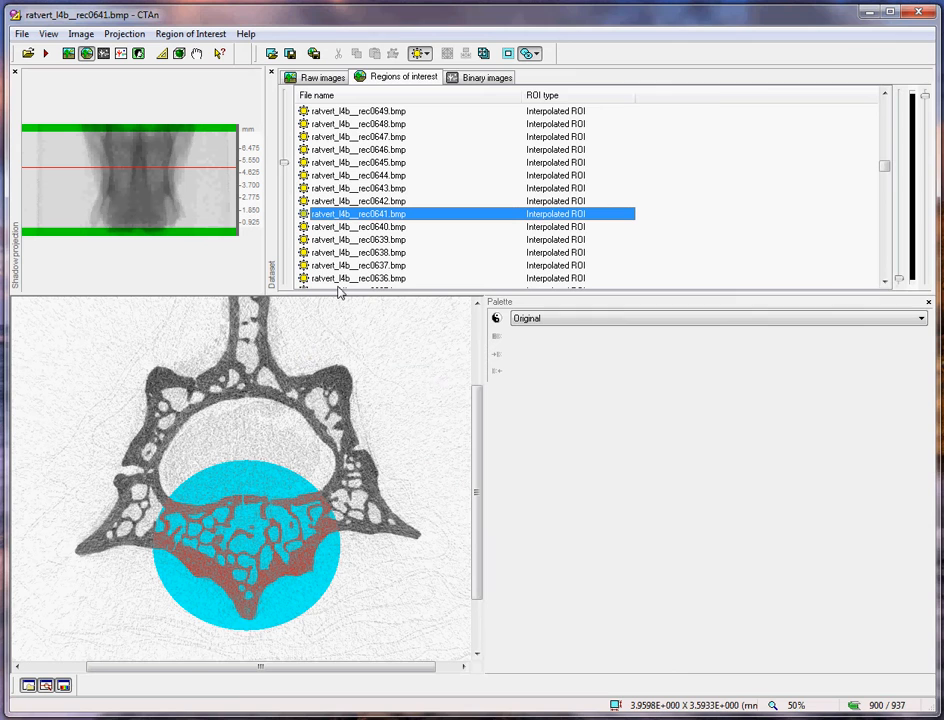
mouse_move(314, 52)
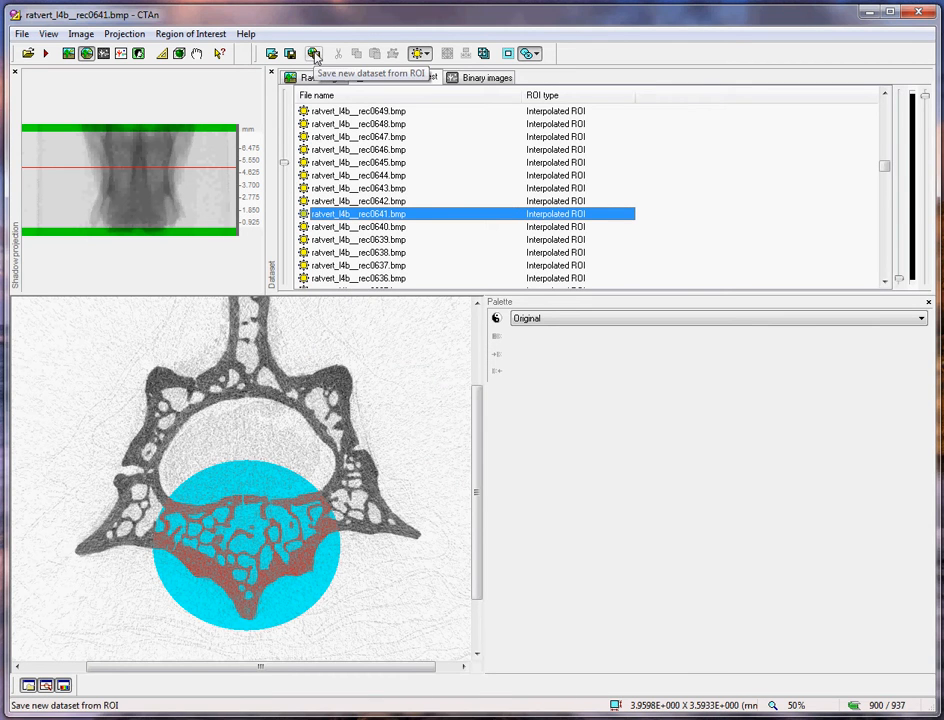
Export the images inside the ROI as BMP series ratvert_l4b_VB_ into the new VB folder.
click(312, 52)
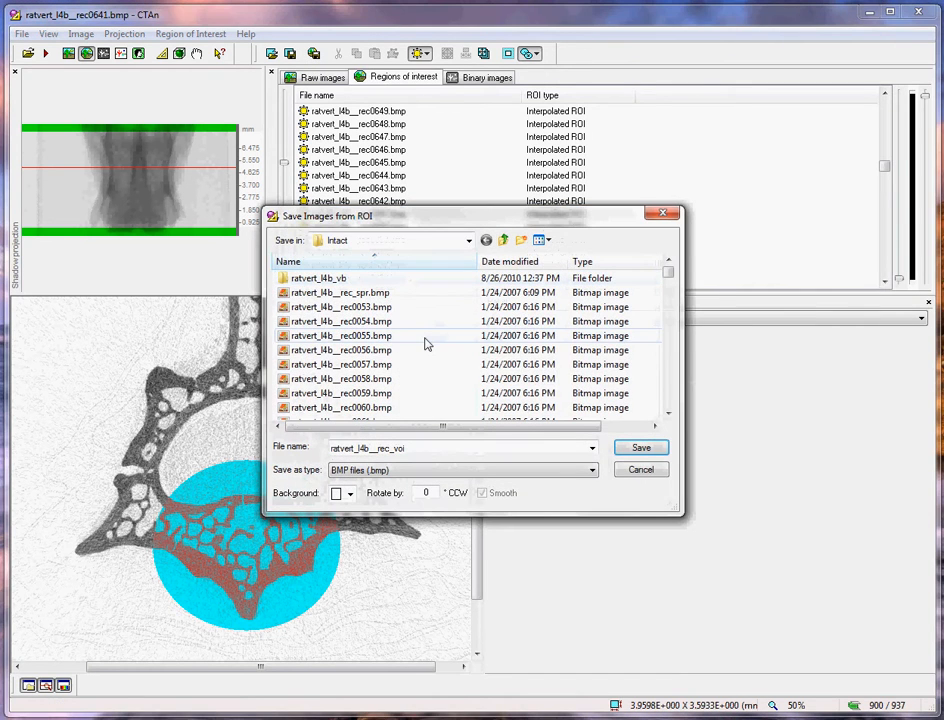
mouse_move(420, 344)
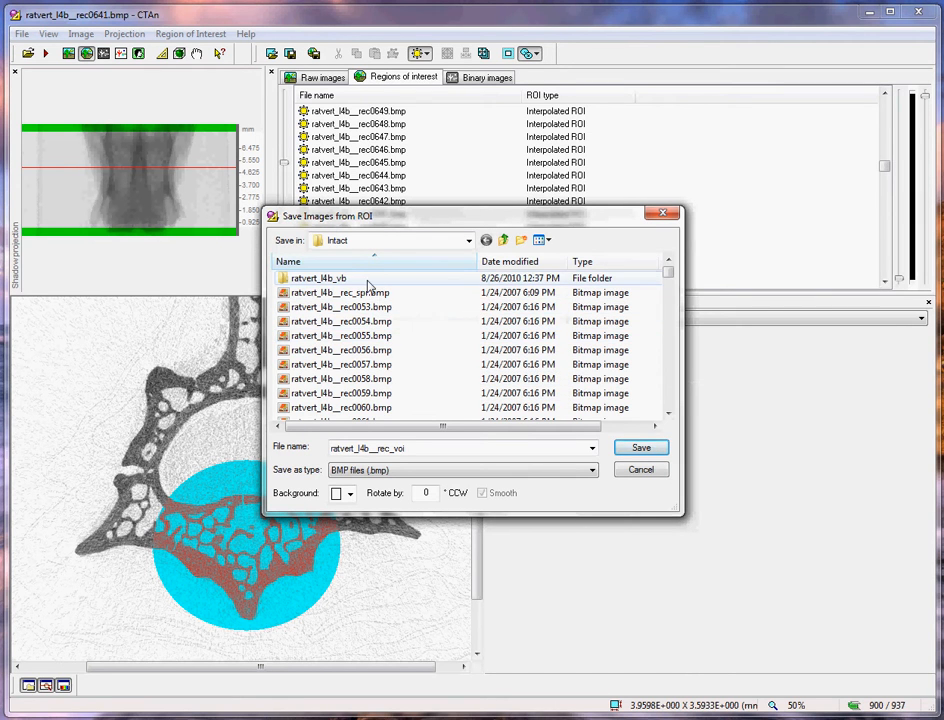
double_click(316, 276)
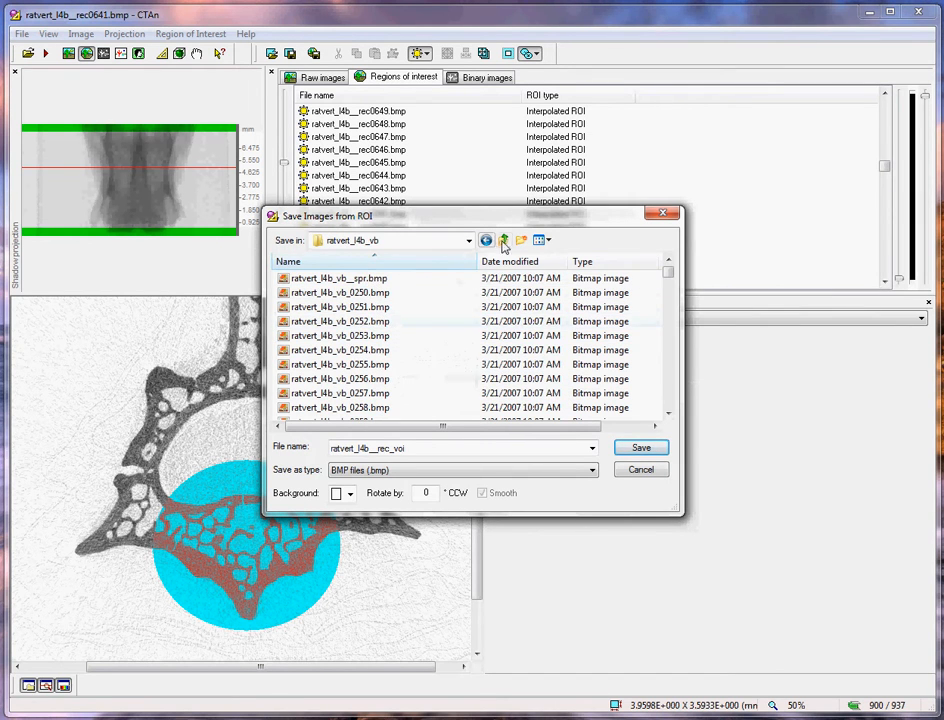
click(502, 240)
text(ratvert_l4b_VB)
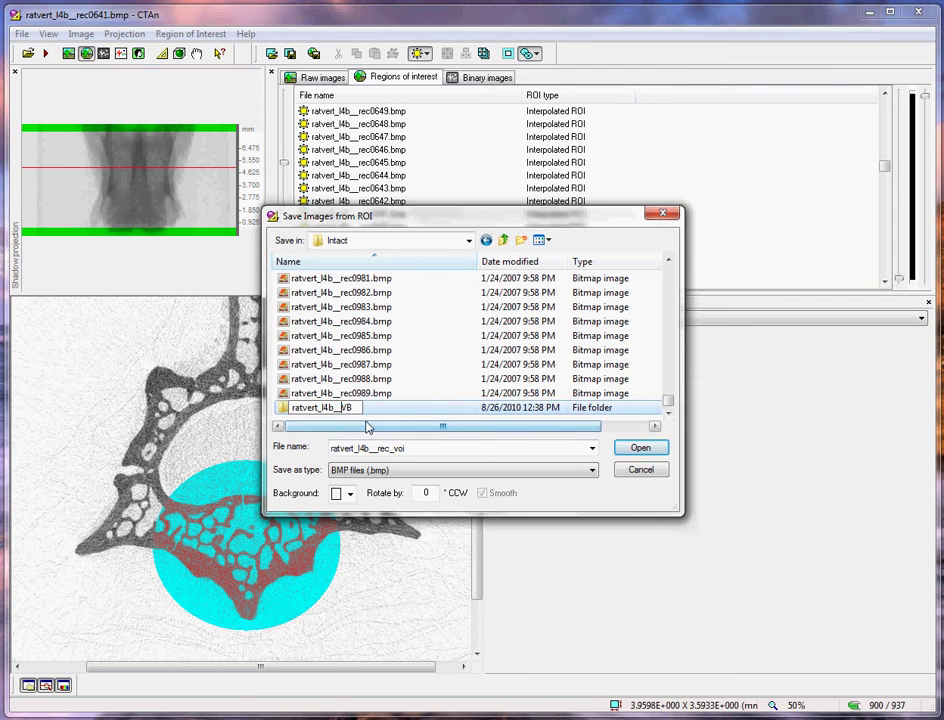
double_click(320, 408)
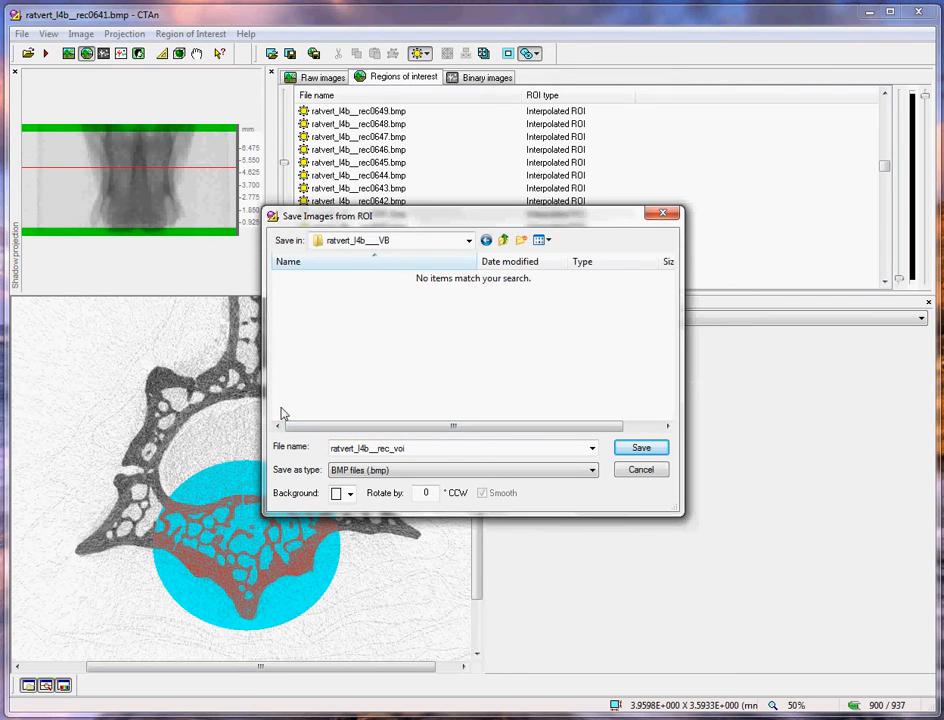
text(ratvert_l4b_VB)
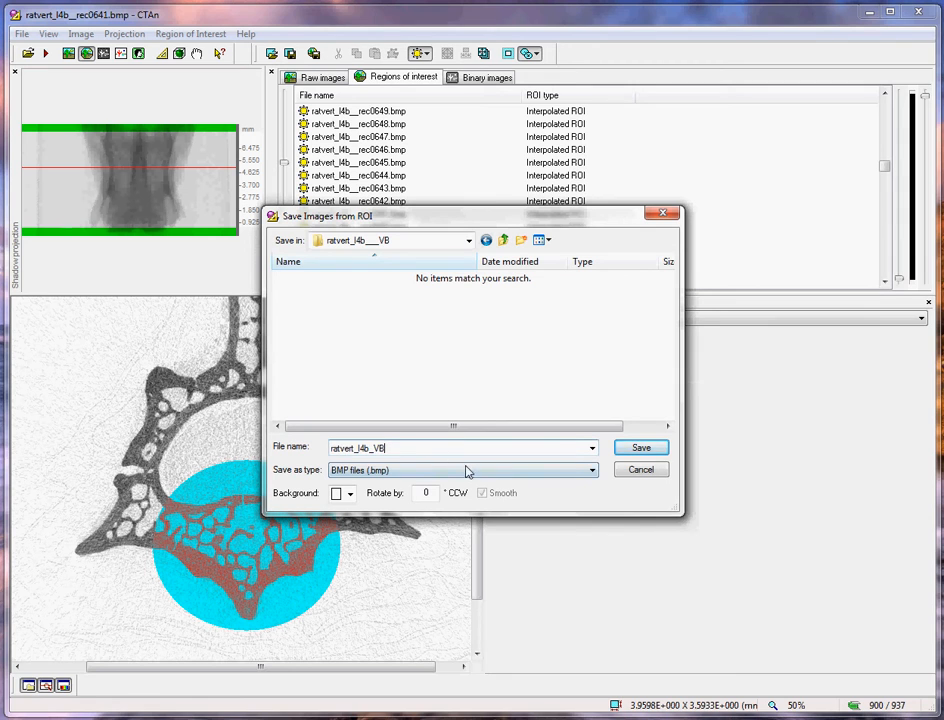
text(_)
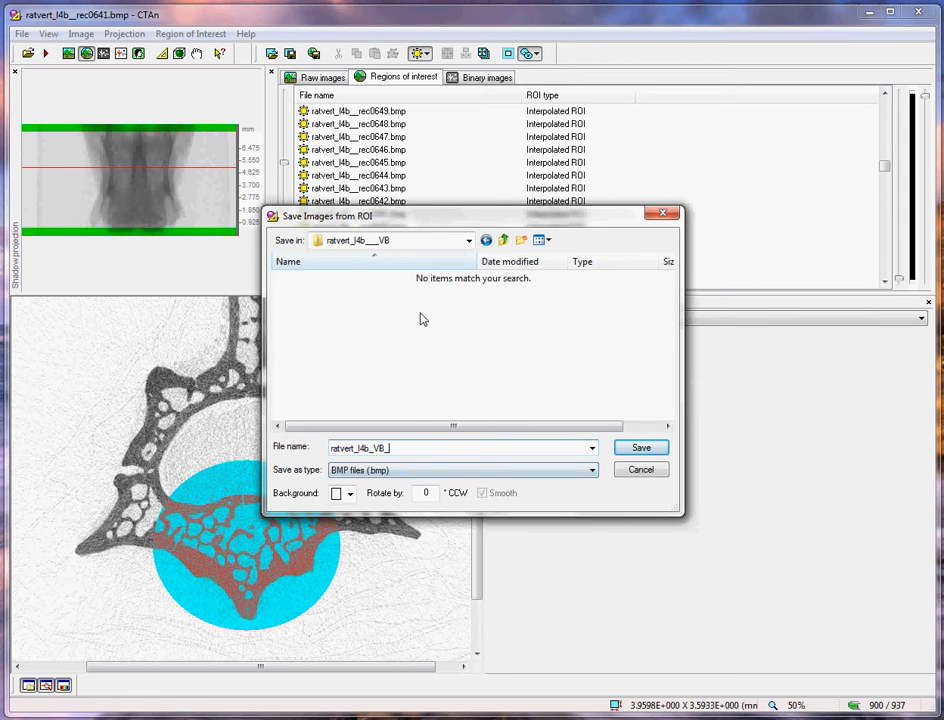
mouse_move(386, 334)
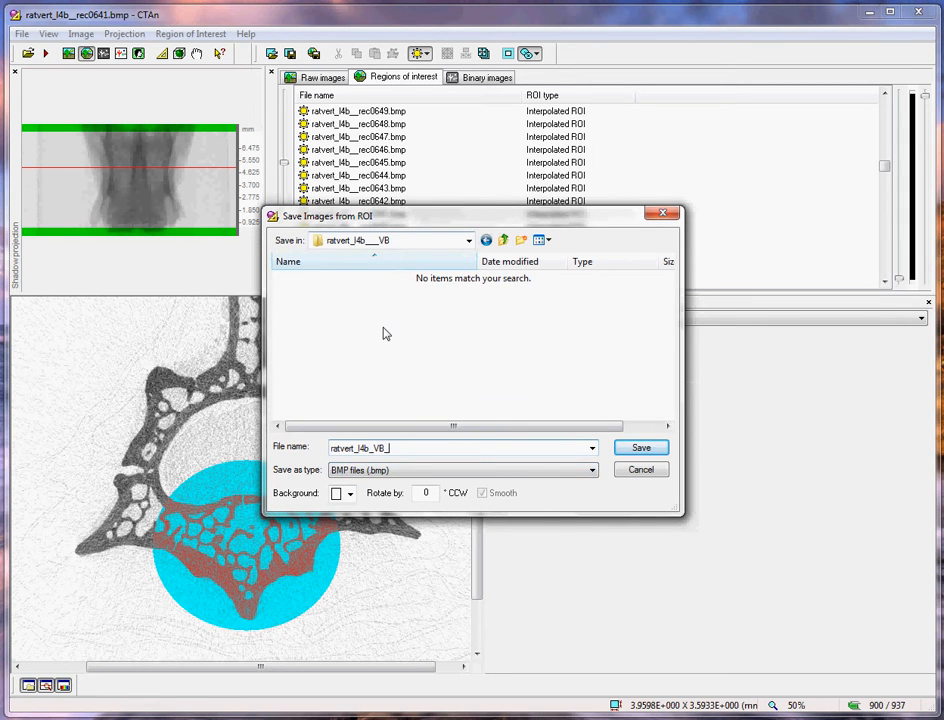
click(640, 448)
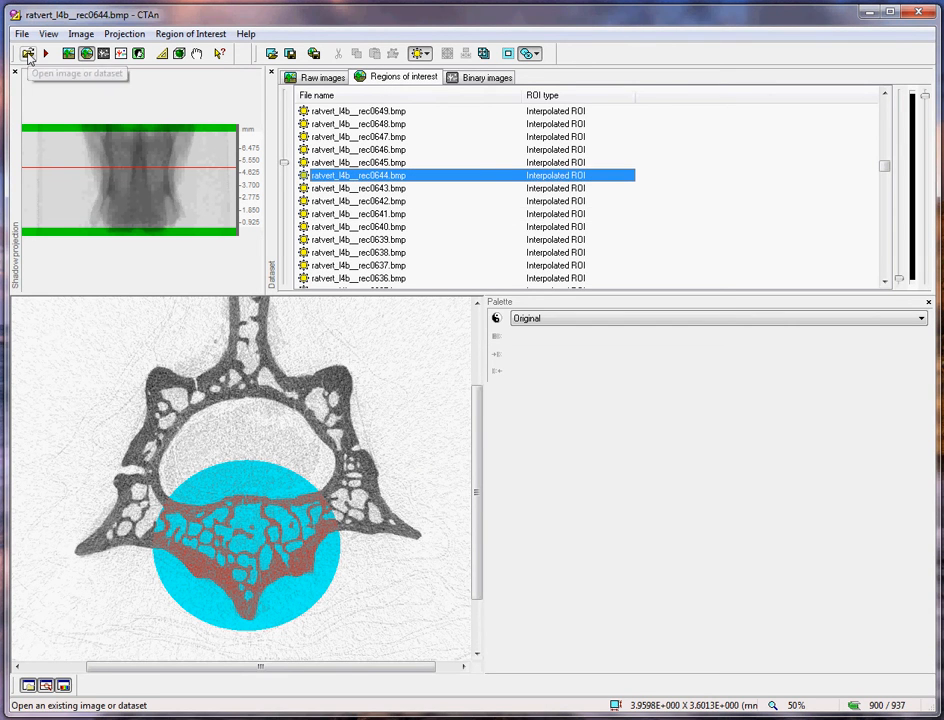
Load the saved series via ratvert_l4b_VB_0078.bmp as the current 900-slice dataset.
click(28, 52)
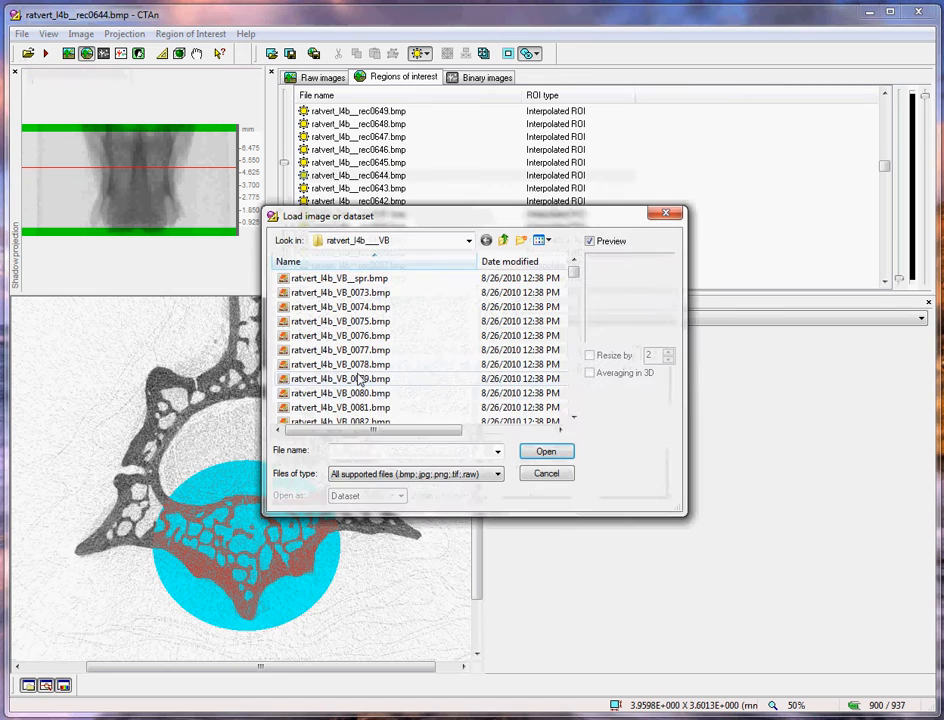
mouse_move(340, 364)
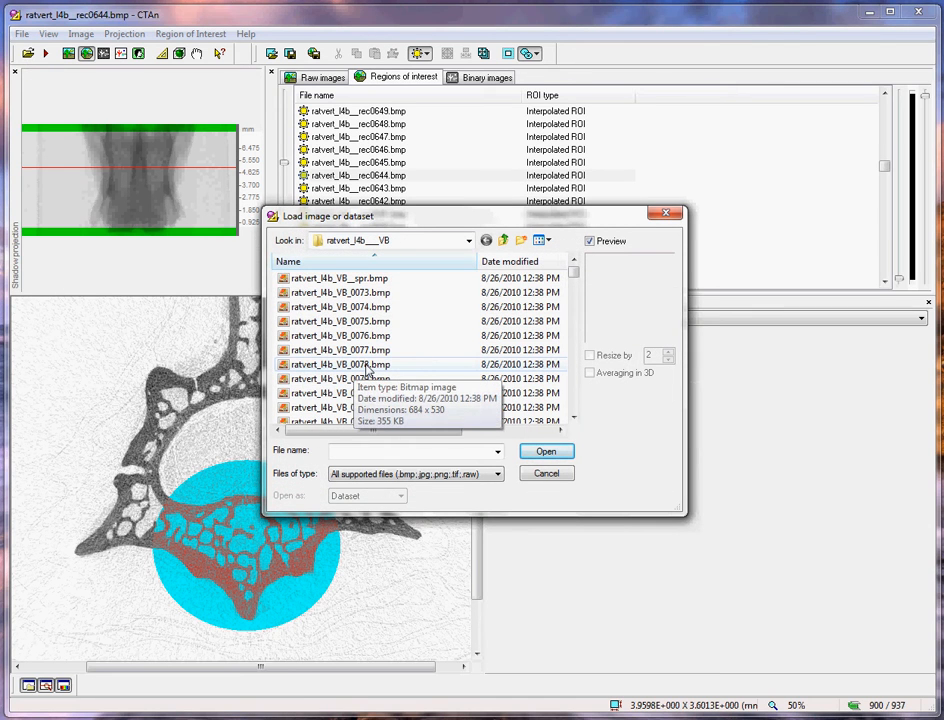
click(340, 364)
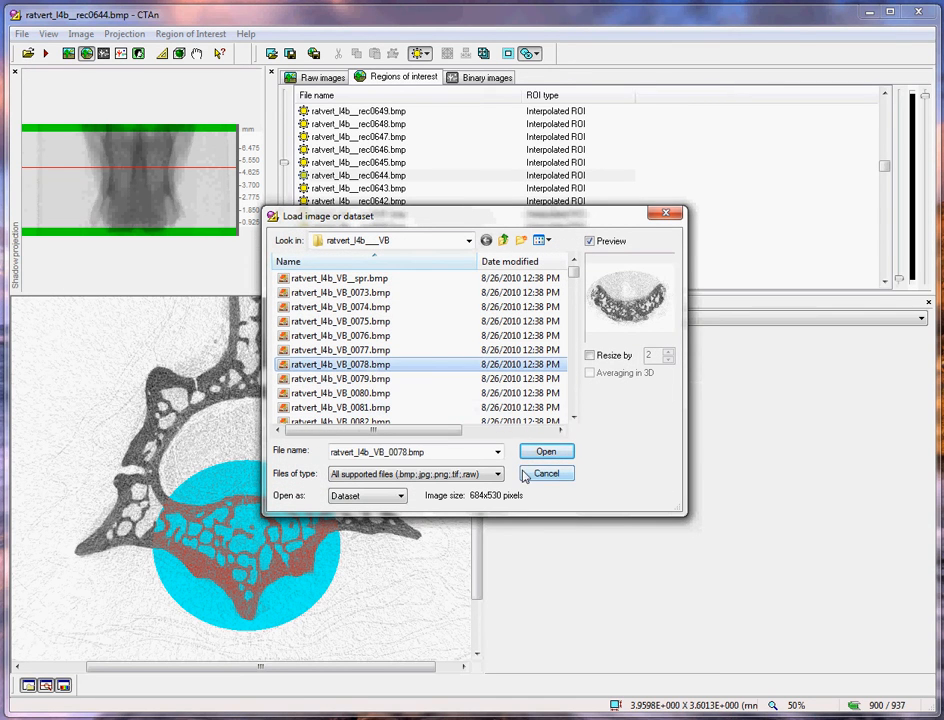
click(546, 452)
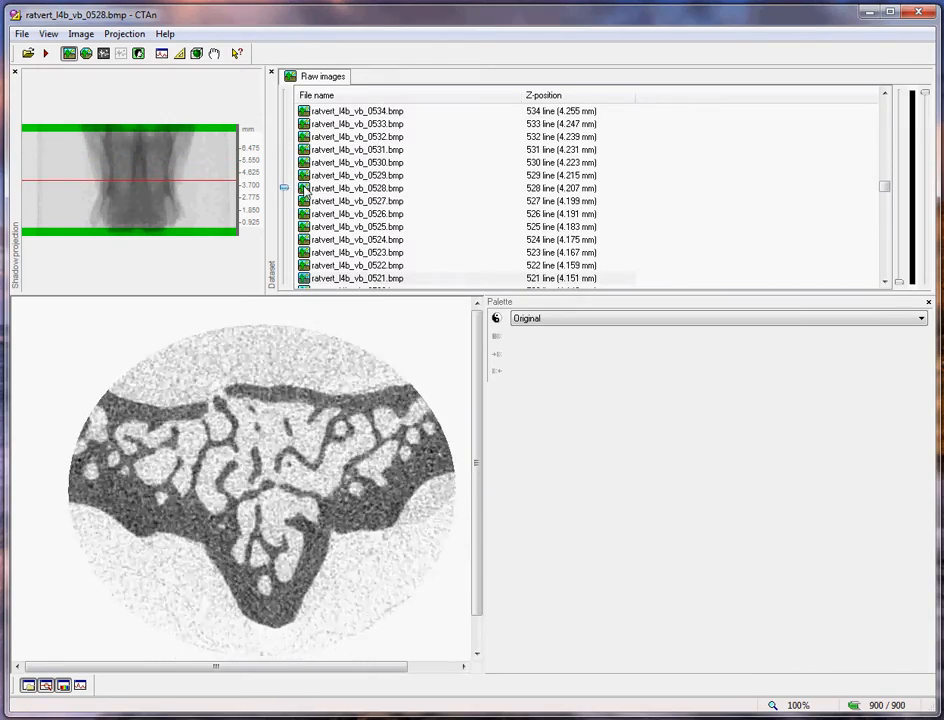
scroll(down, 3)
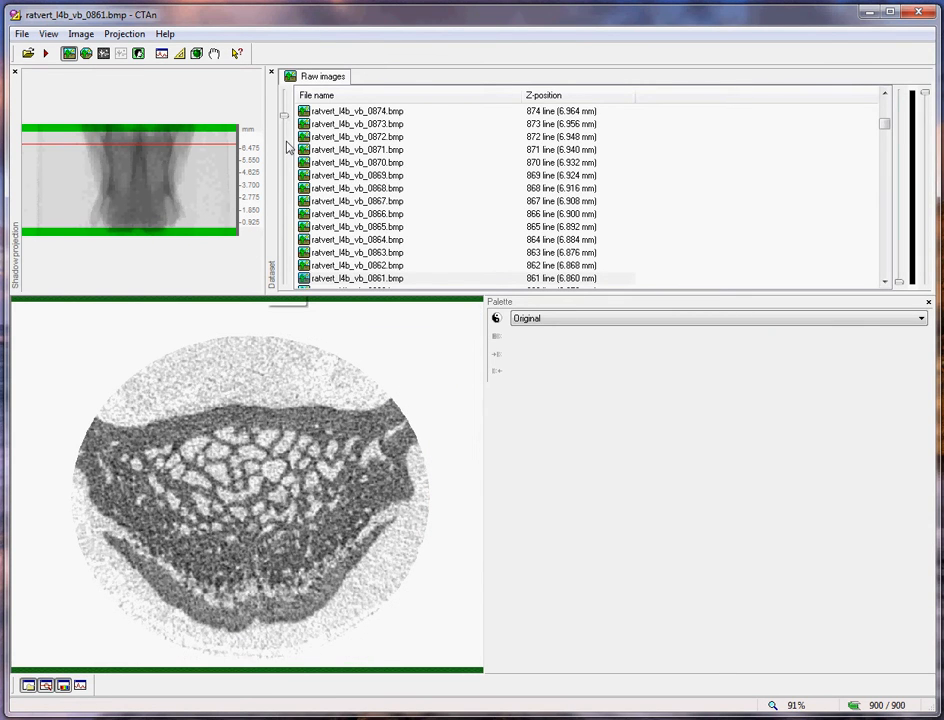
mouse_move(364, 216)
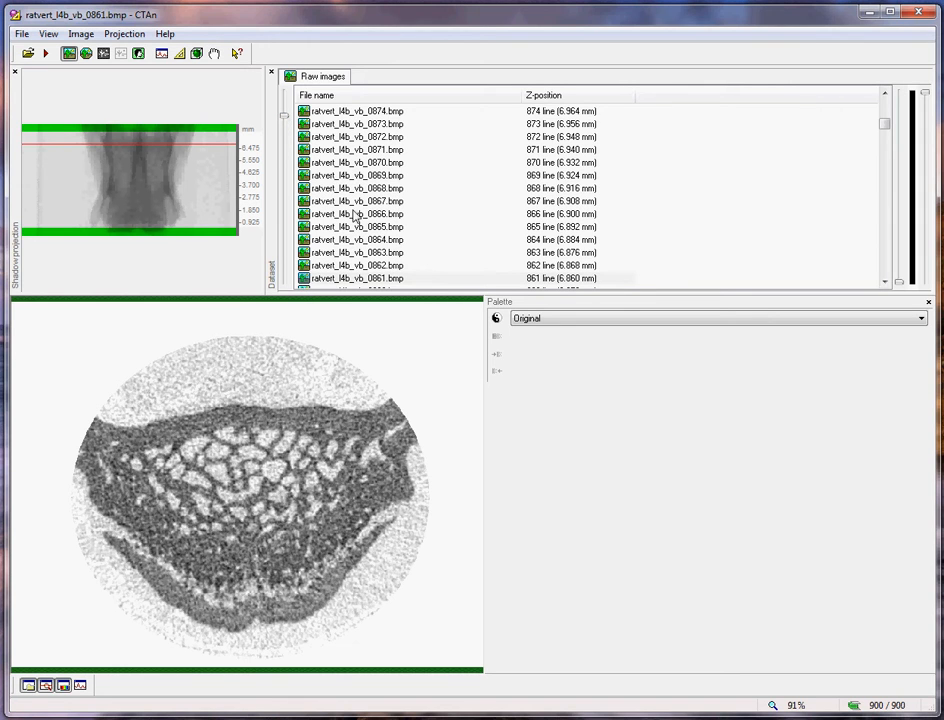
mouse_move(312, 168)
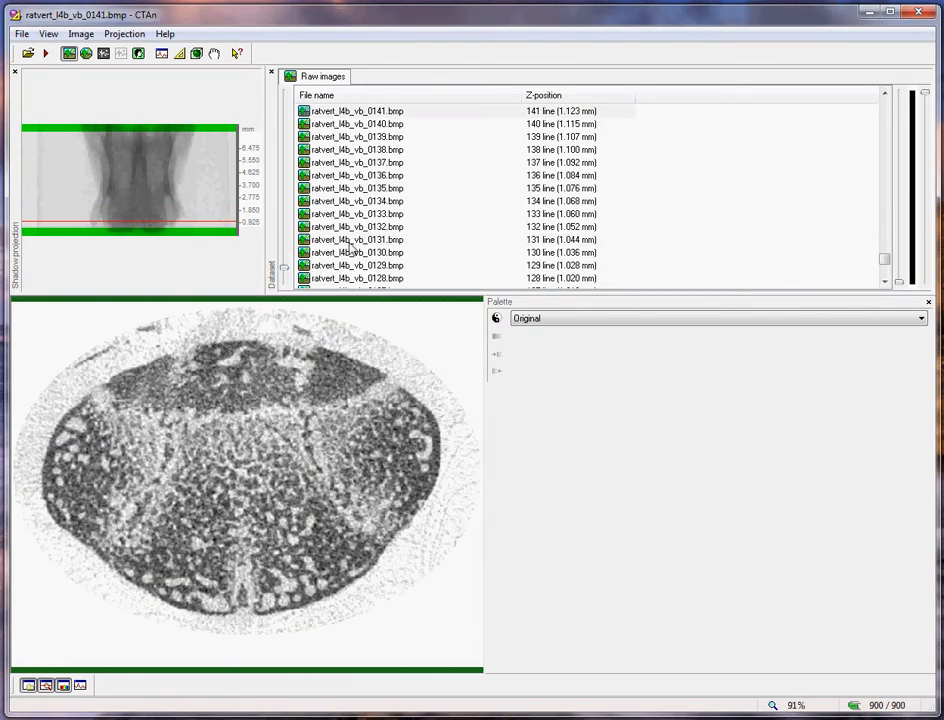
mouse_move(288, 272)
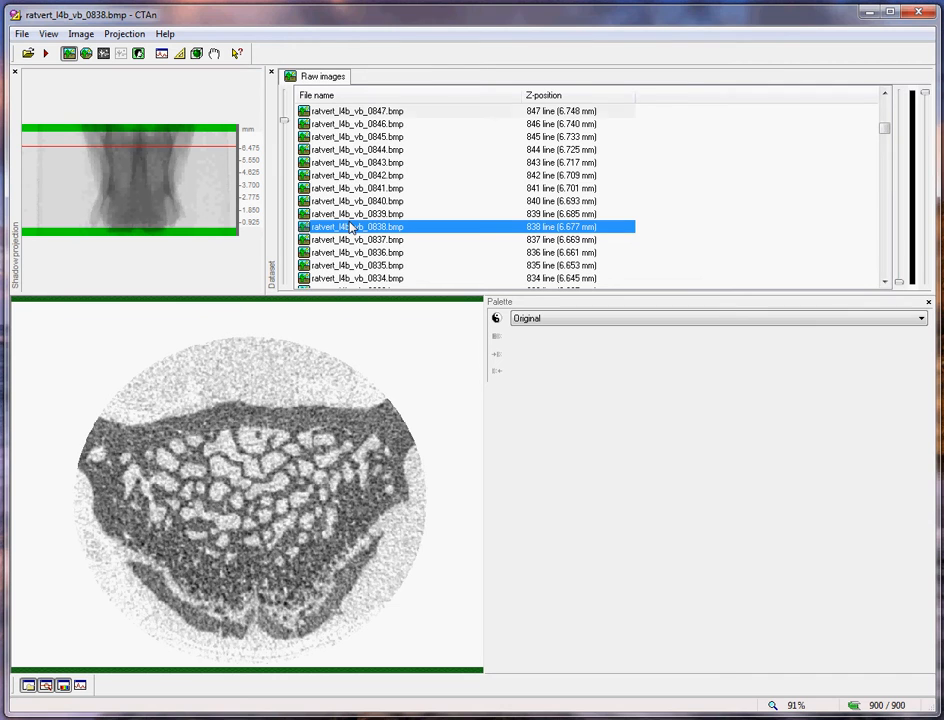
click(360, 188)
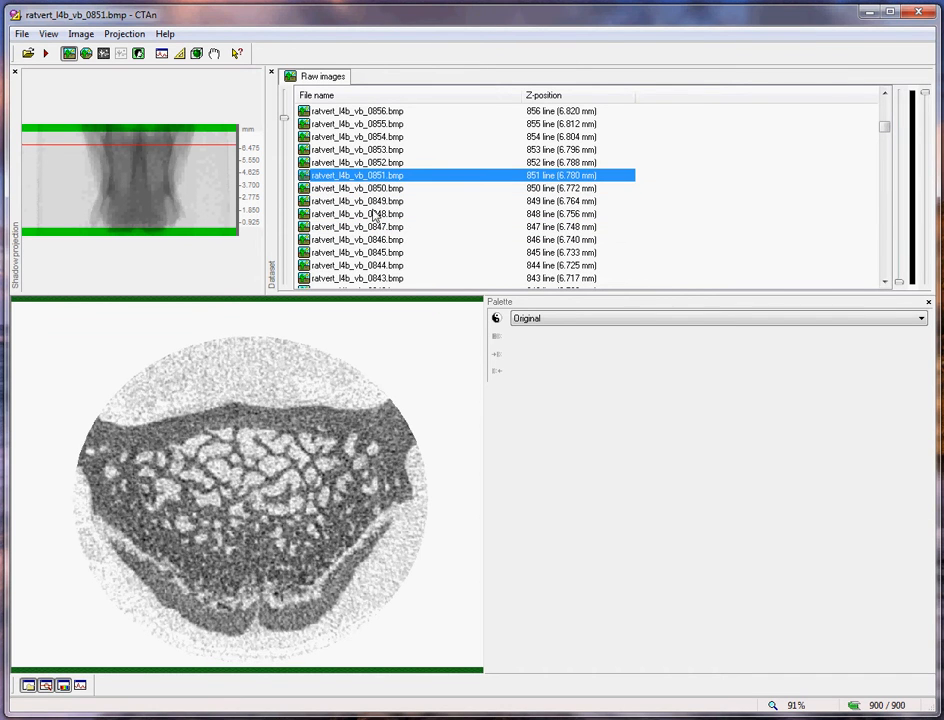
mouse_move(384, 124)
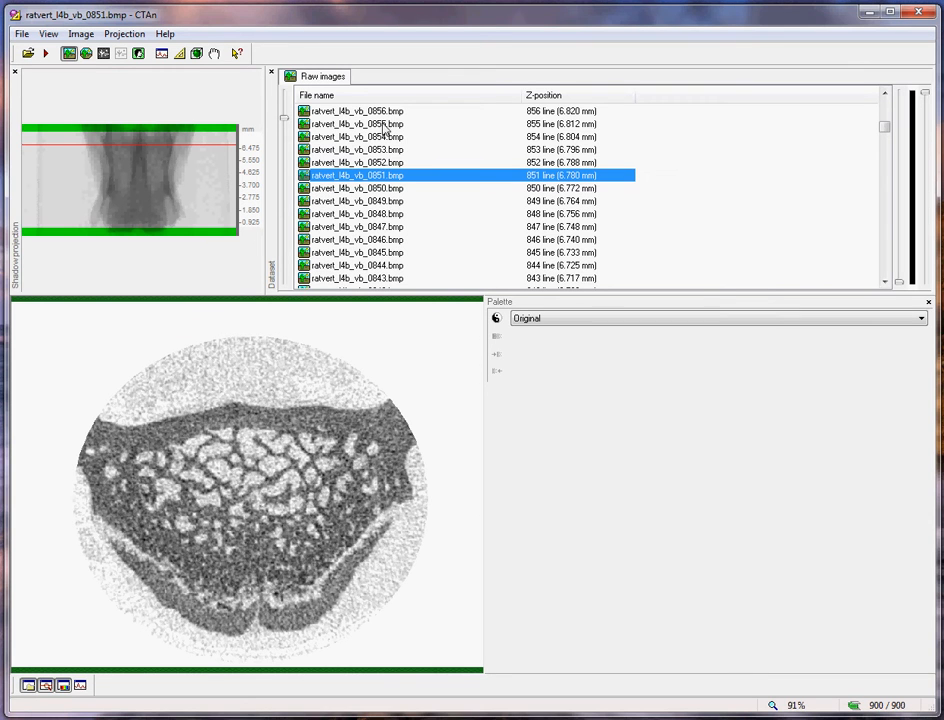
mouse_move(384, 128)
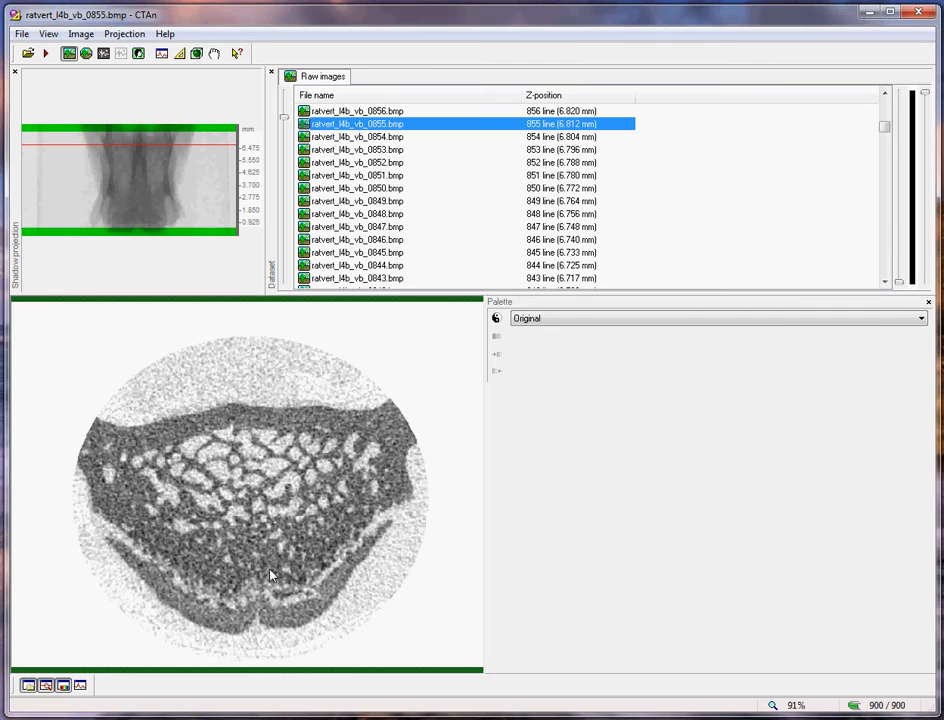
mouse_move(436, 292)
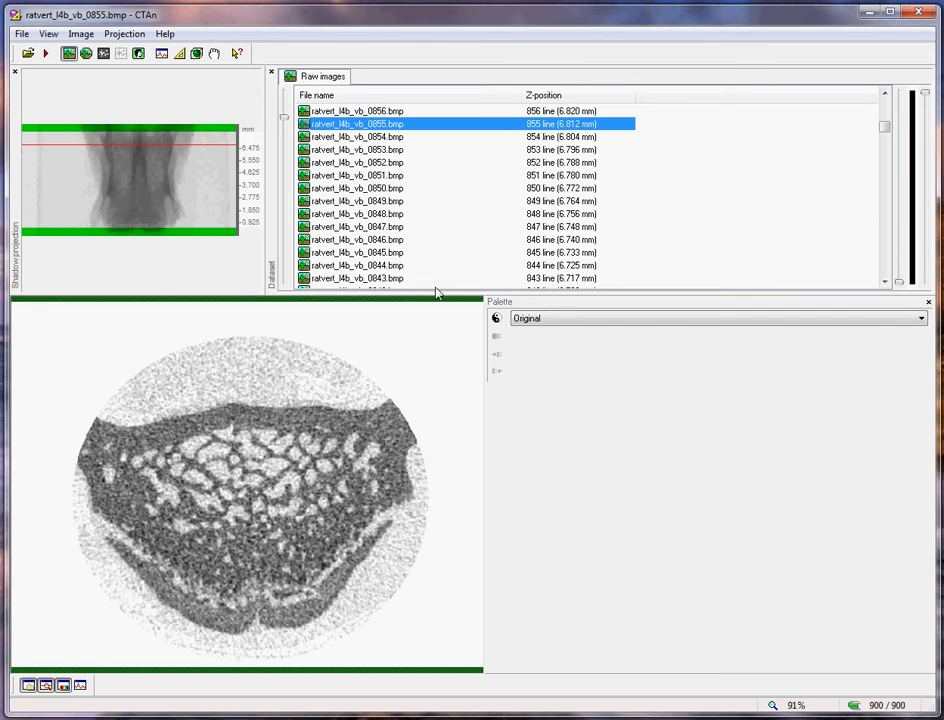
mouse_move(390, 130)
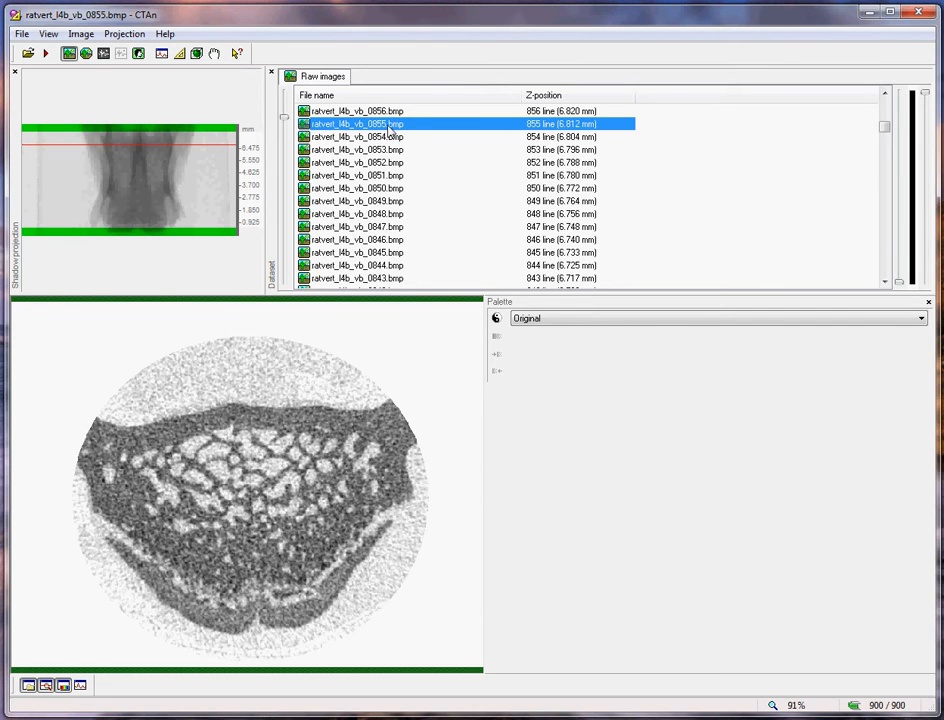
mouse_move(324, 156)
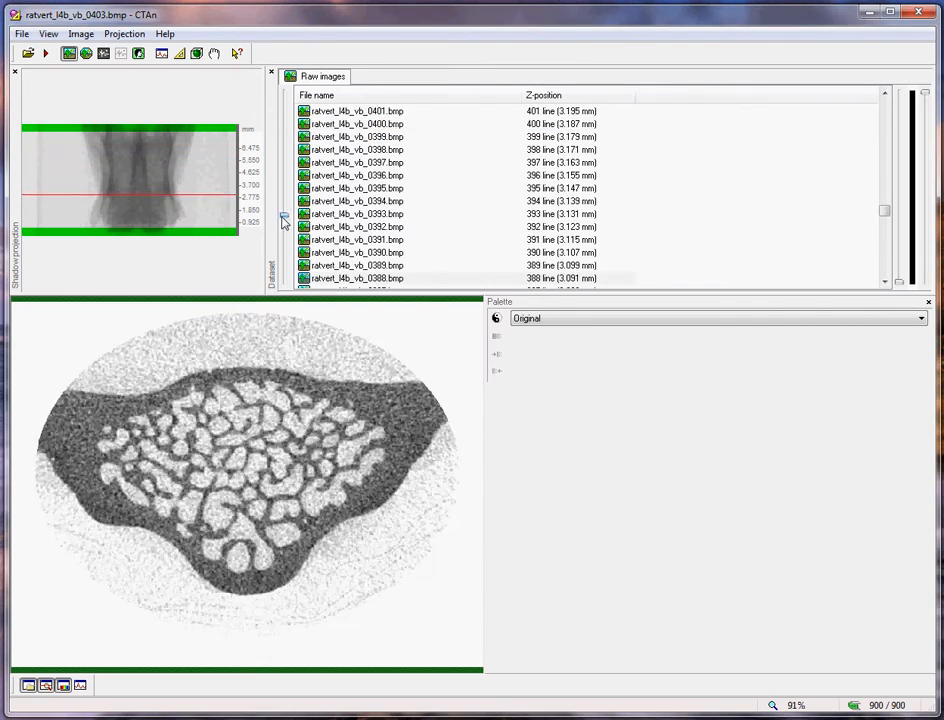
scroll(down, 3)
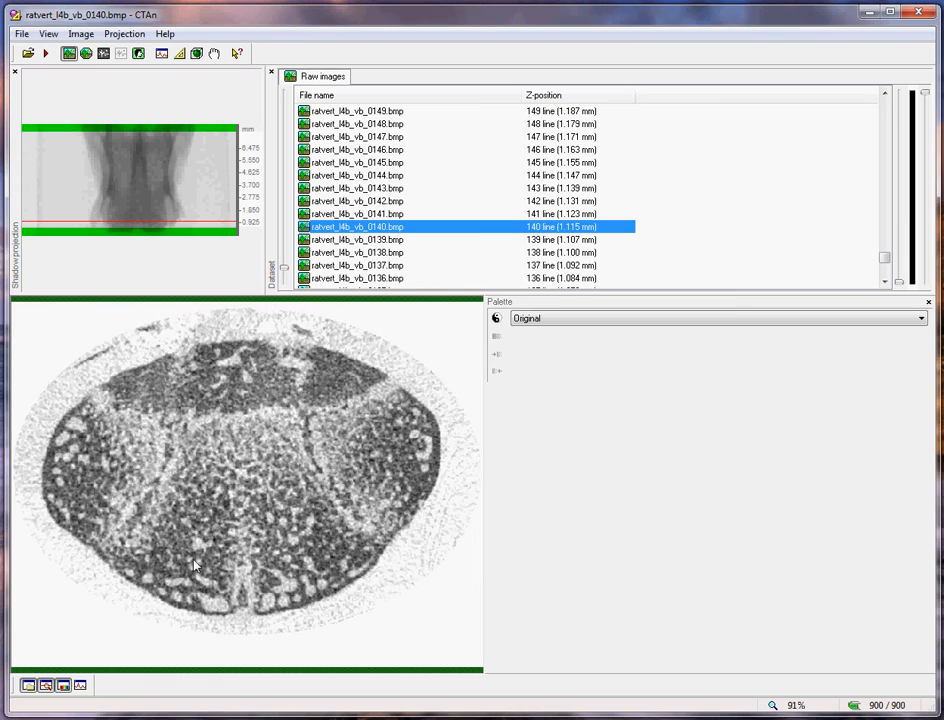
mouse_move(282, 542)
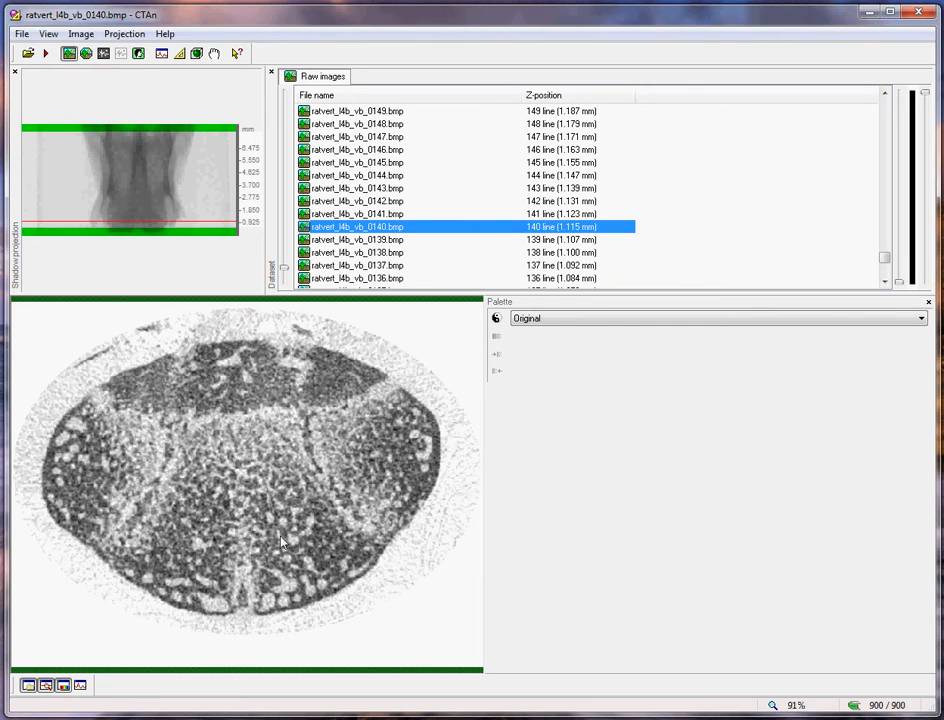
mouse_move(312, 450)
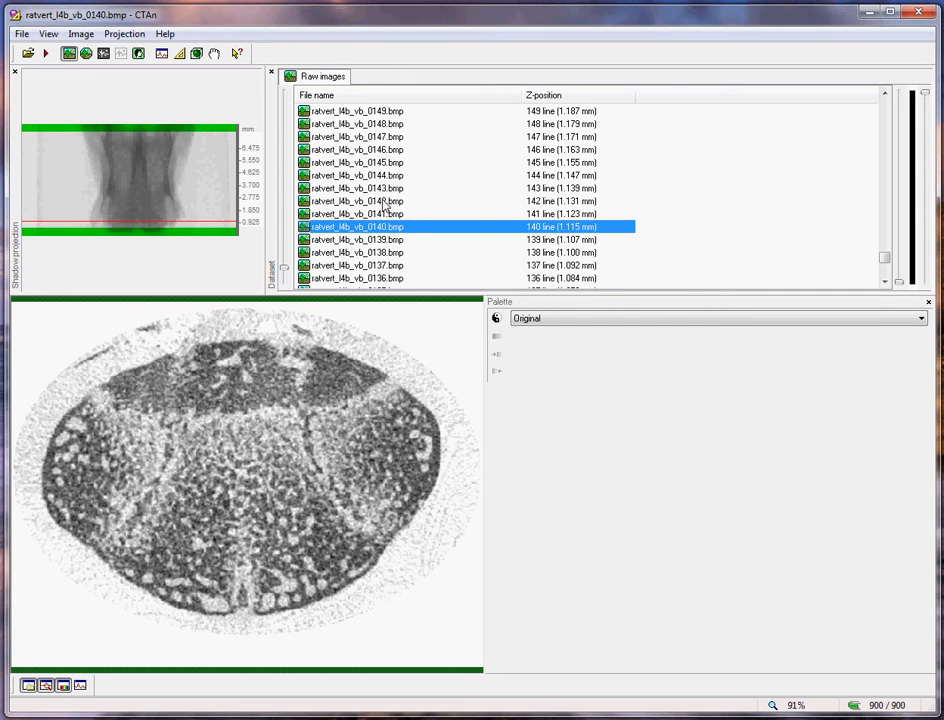
mouse_move(360, 230)
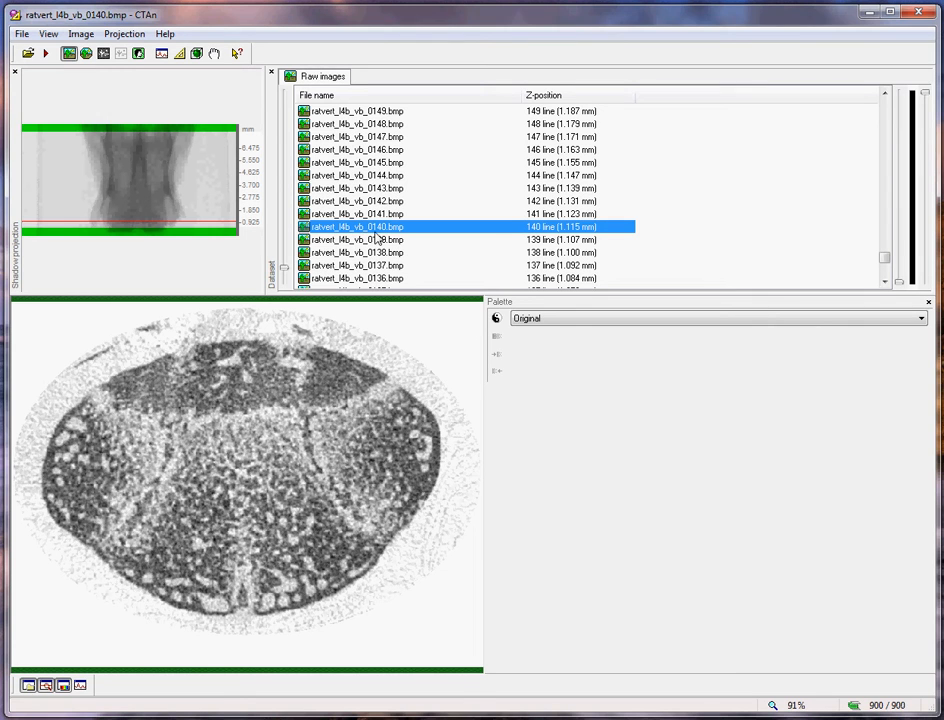
mouse_move(224, 516)
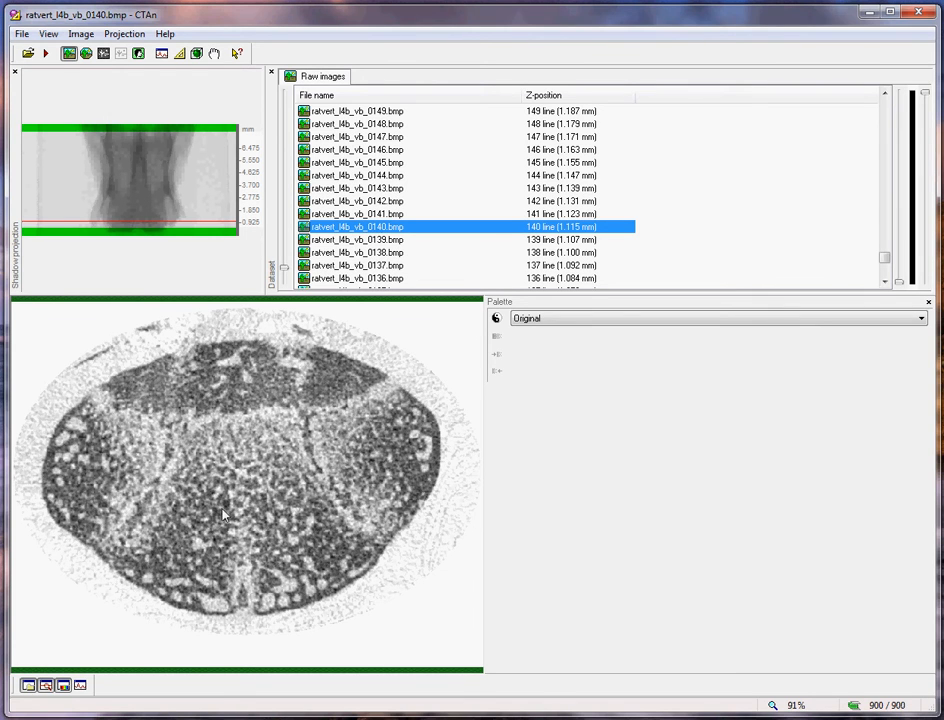
mouse_move(260, 510)
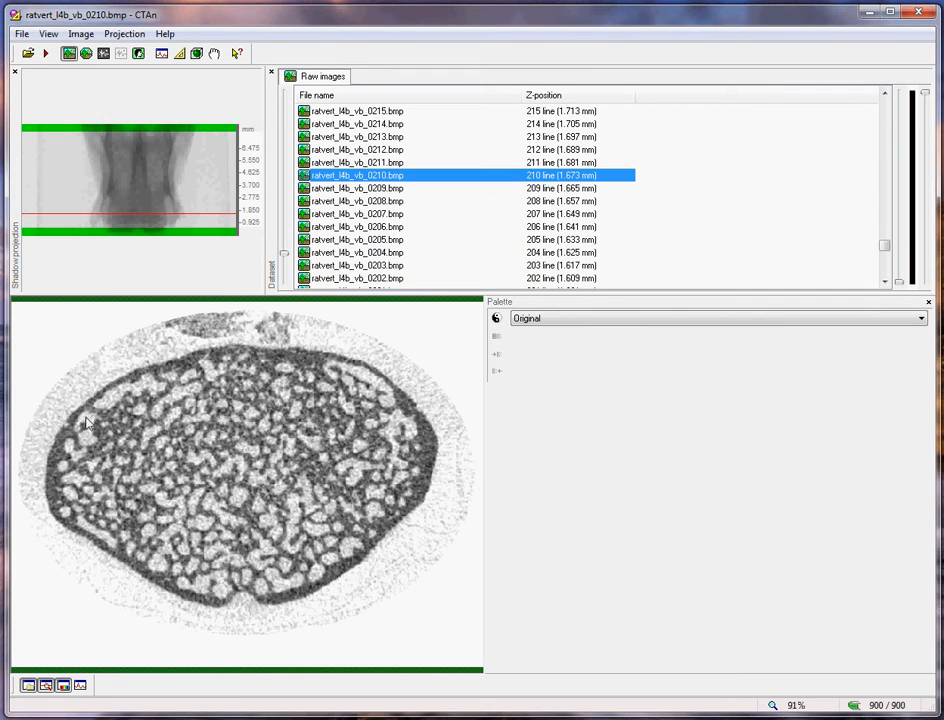
mouse_move(362, 280)
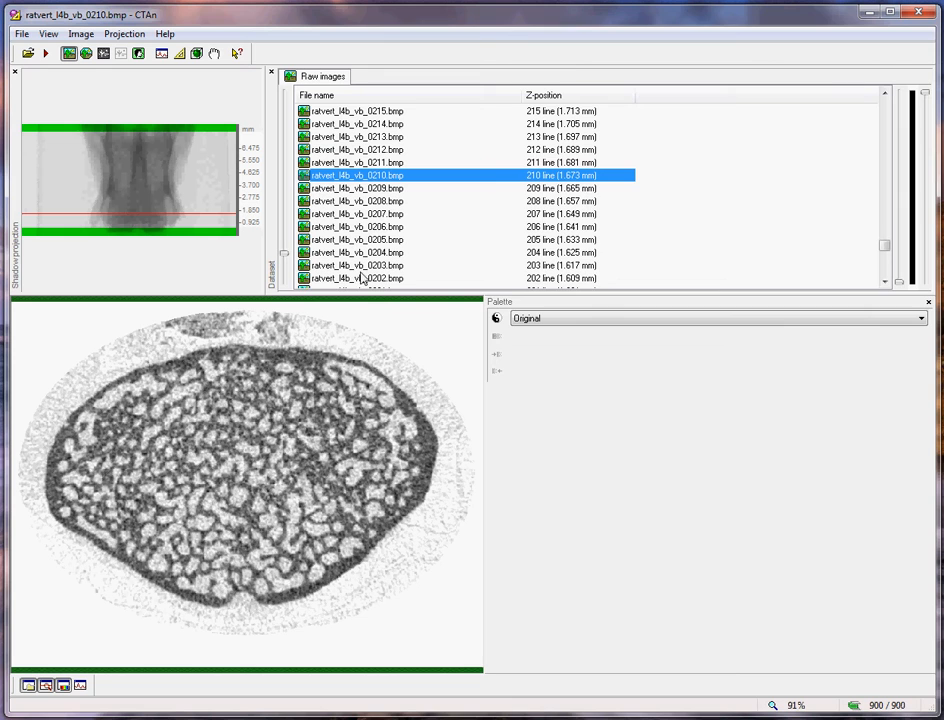
Make slice 785 the top of the selection, leaving 576 of 900 slices selected.
right_click(360, 176)
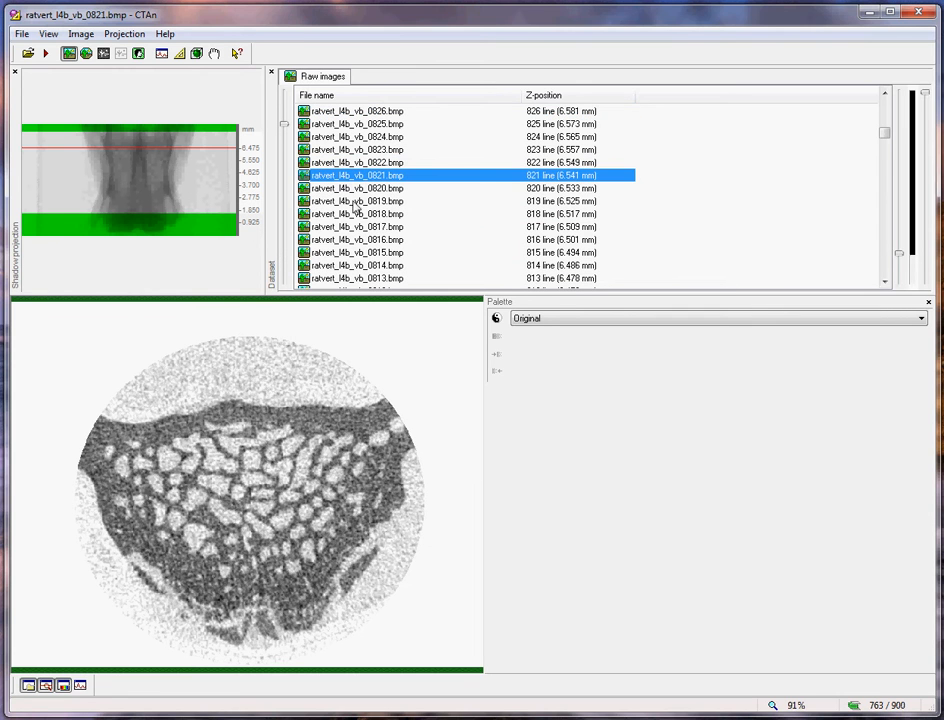
scroll(up, 3)
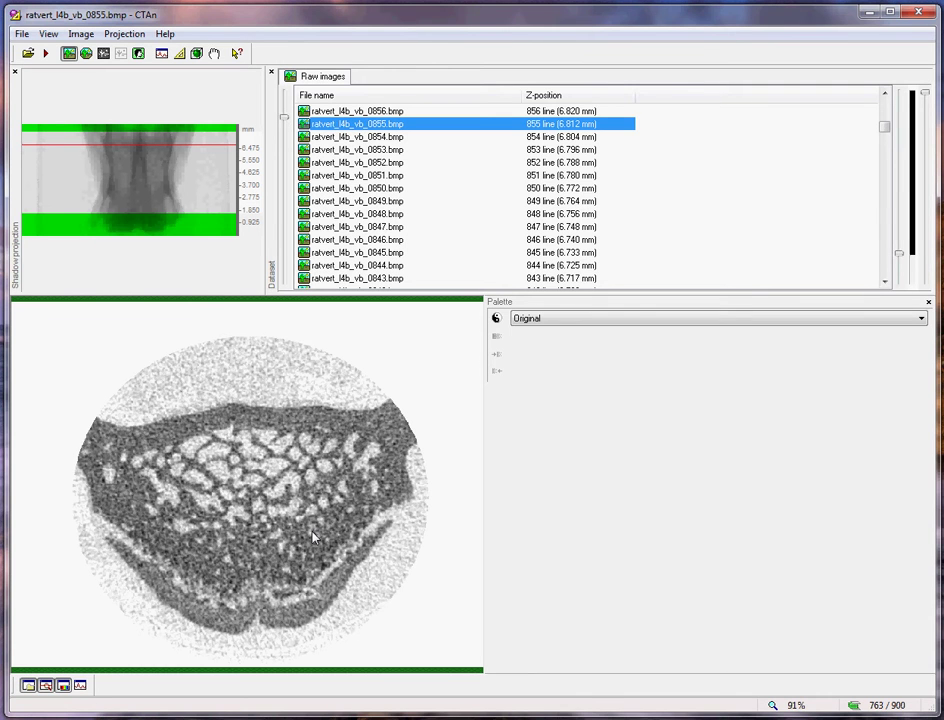
mouse_move(308, 516)
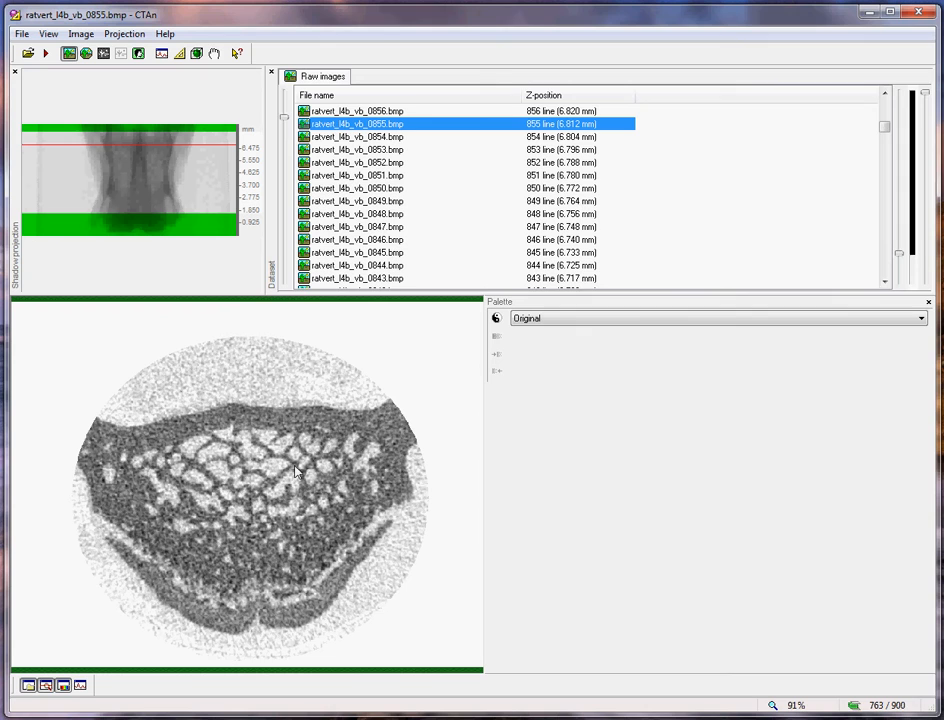
mouse_move(266, 554)
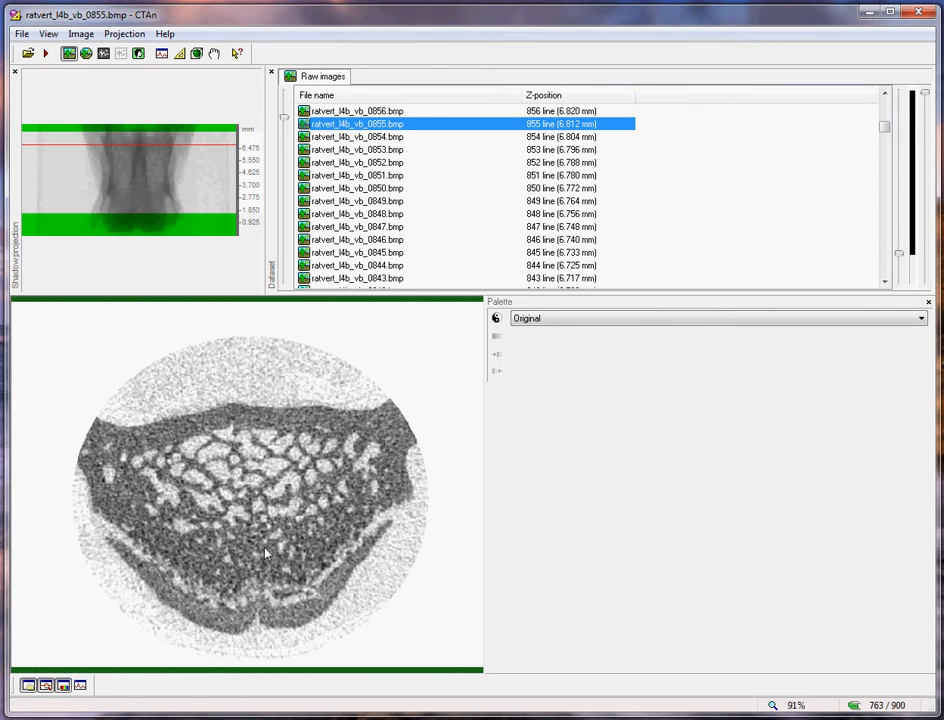
mouse_move(358, 158)
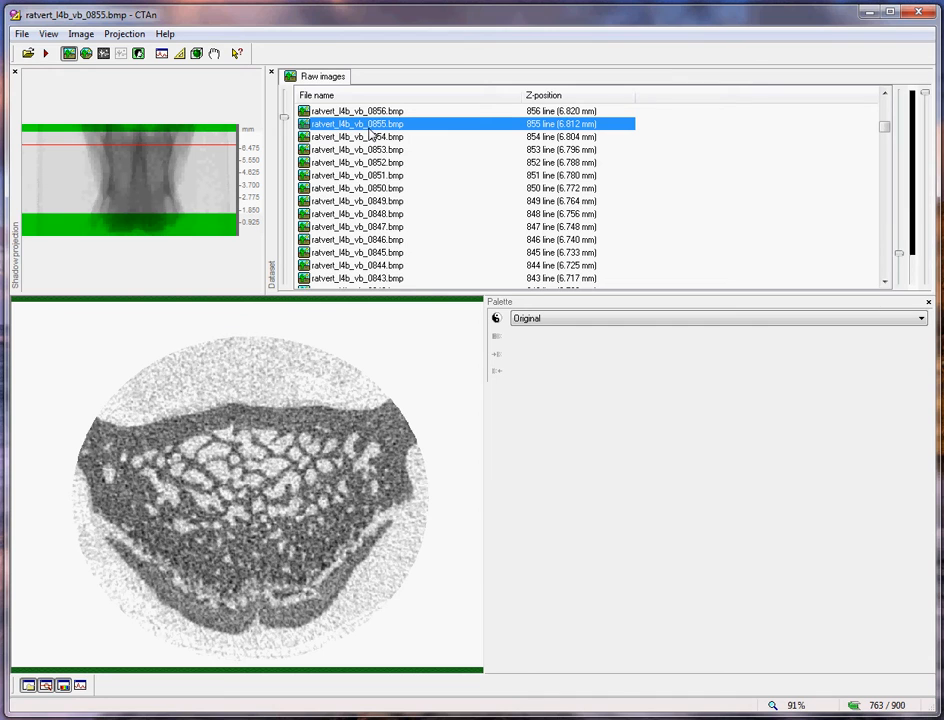
mouse_move(368, 156)
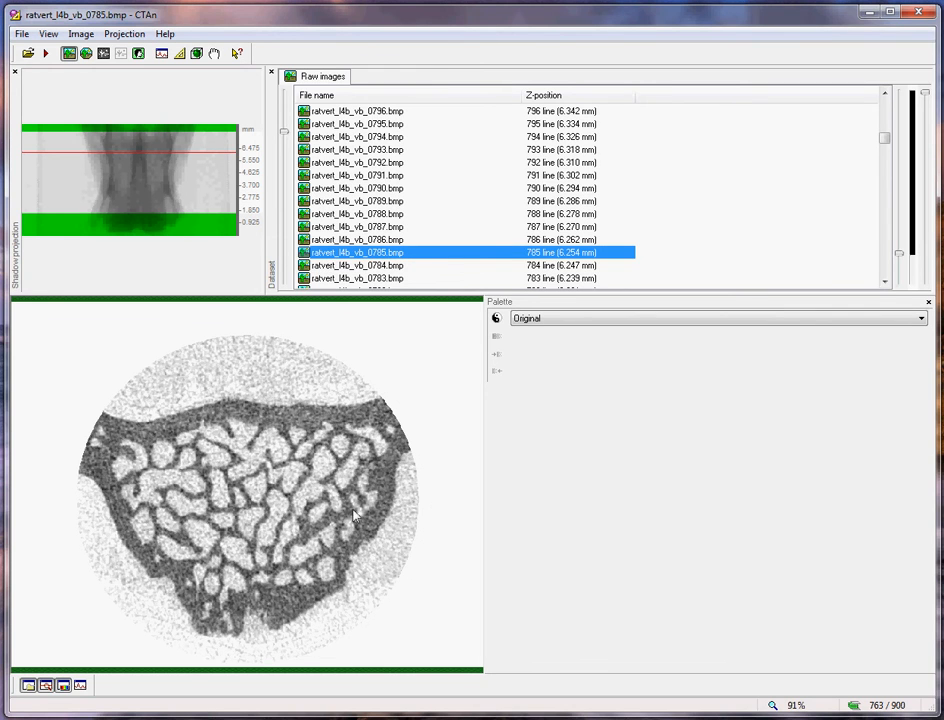
mouse_move(264, 578)
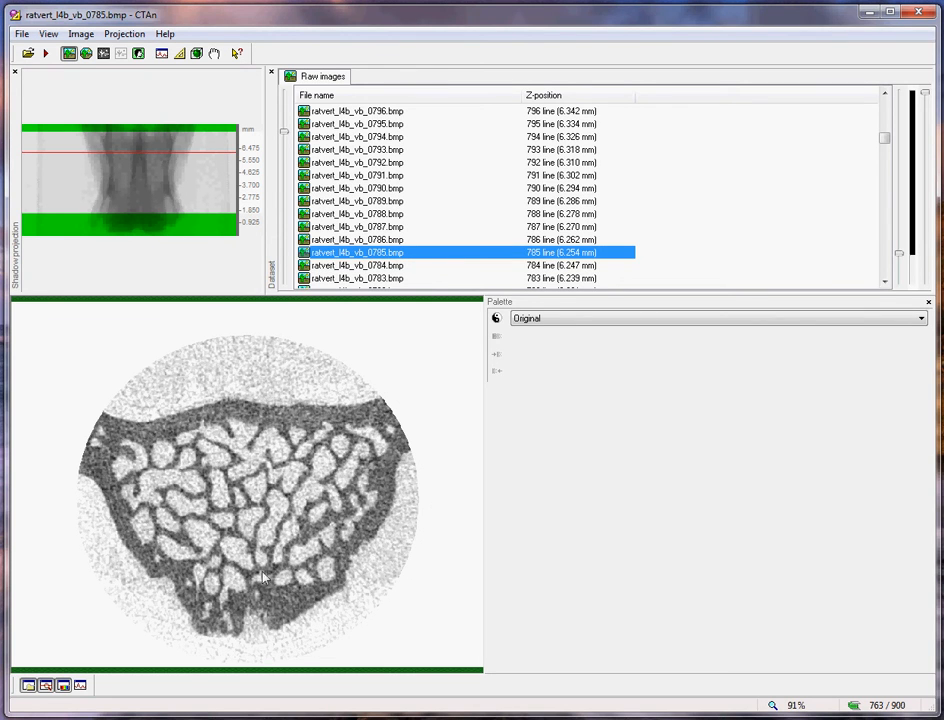
mouse_move(368, 312)
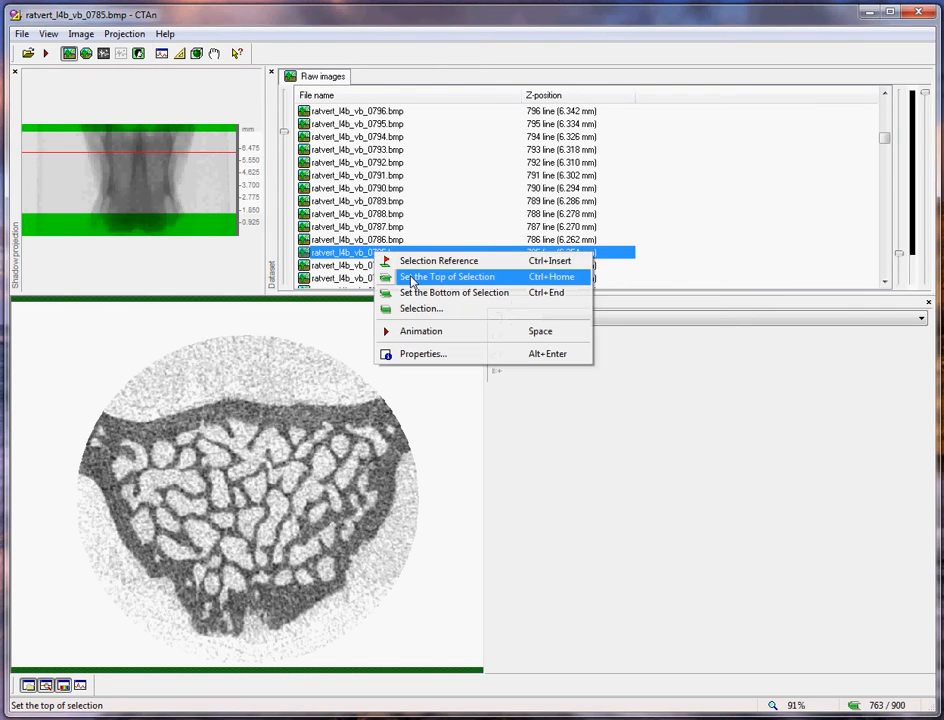
click(448, 276)
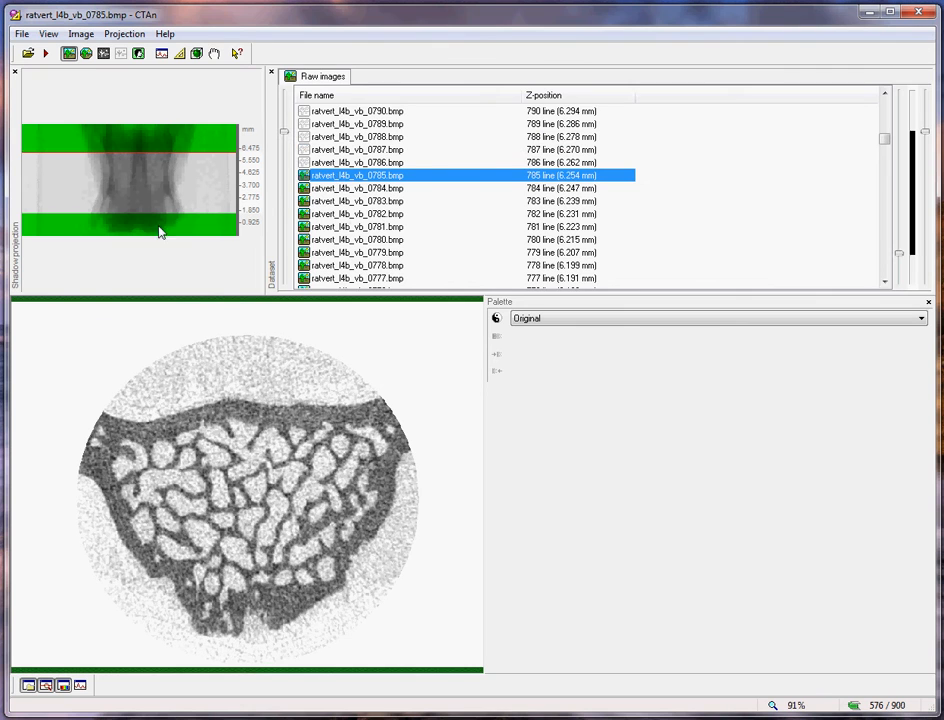
drag(278, 200, 424, 200)
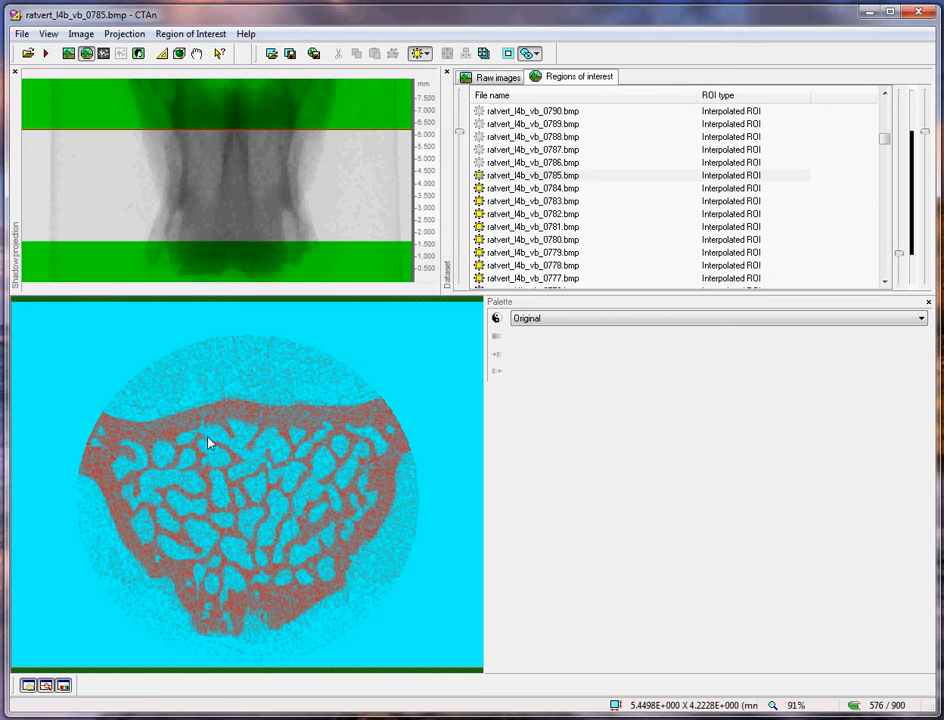
mouse_move(152, 486)
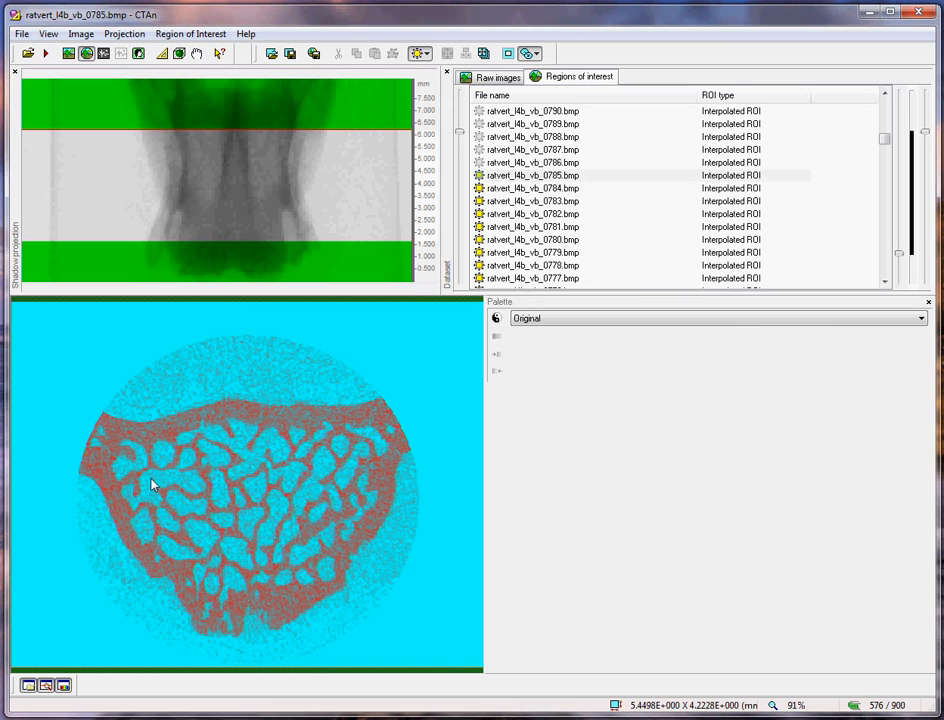
mouse_move(176, 456)
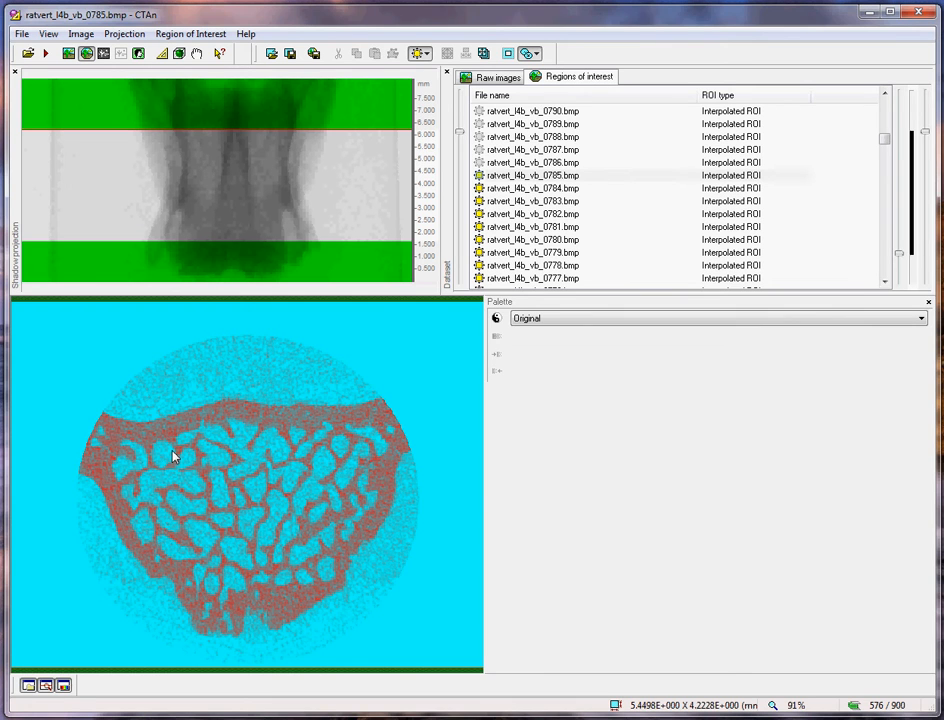
mouse_move(514, 200)
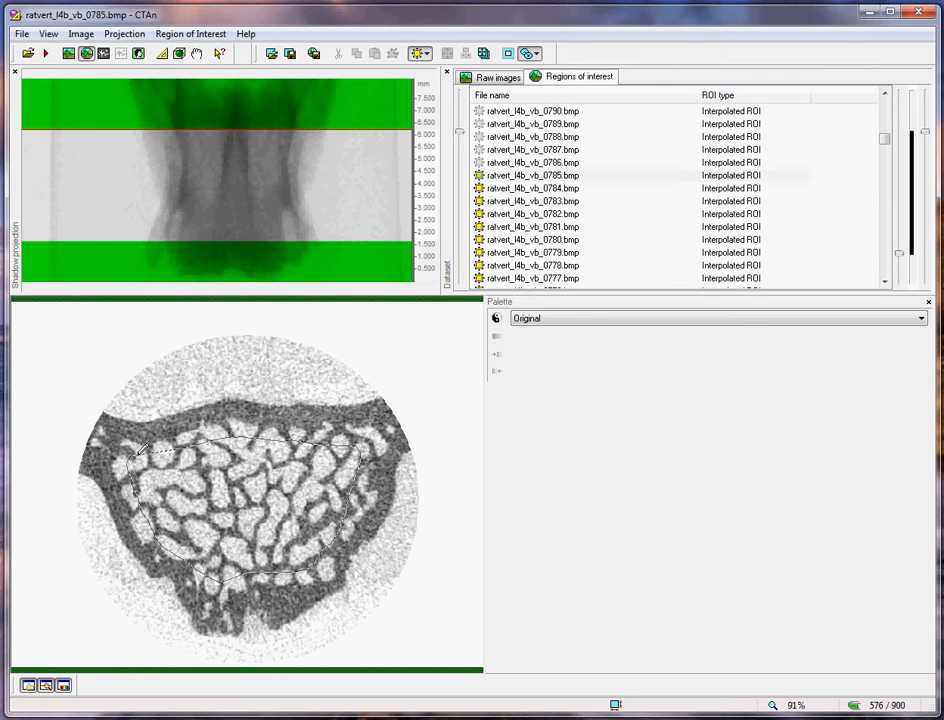
Outline the trabecular interior with a polygon ROI on slice 752 and check interpolation on lower slices.
click(532, 228)
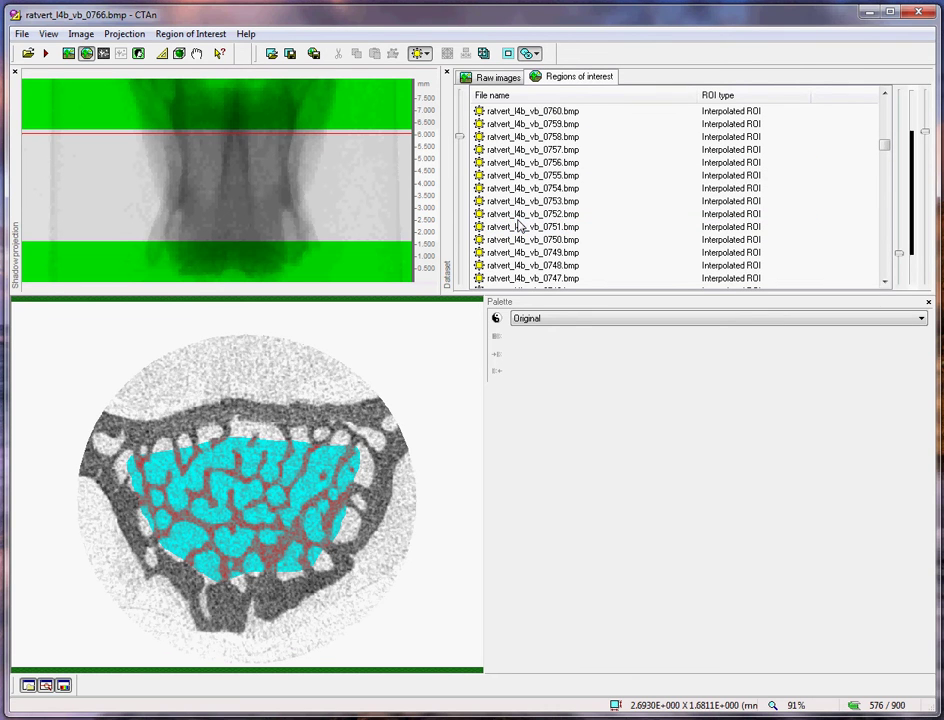
click(532, 212)
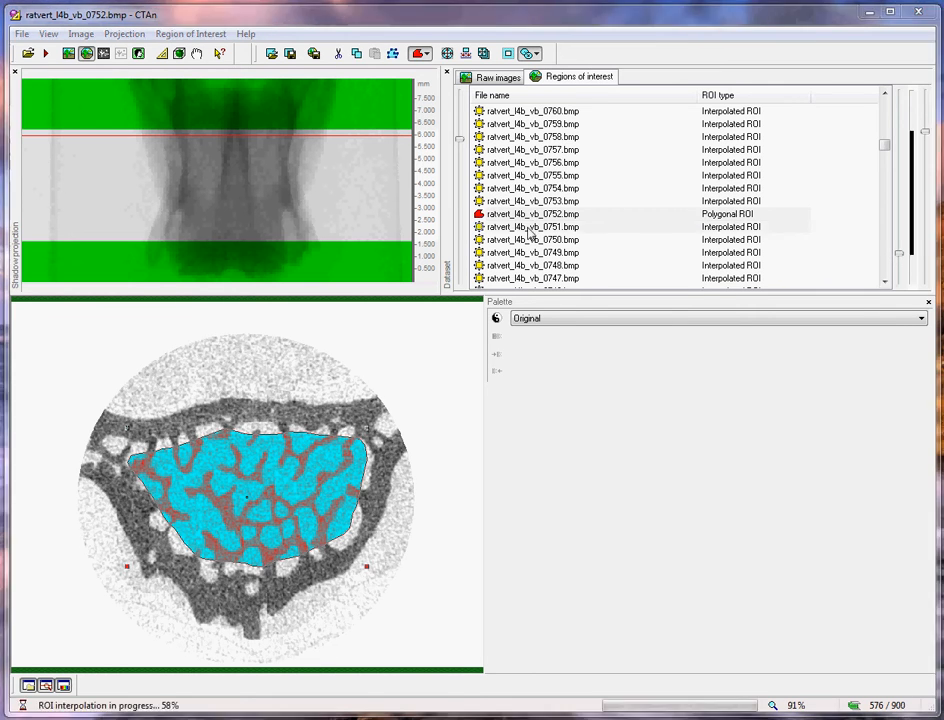
click(532, 226)
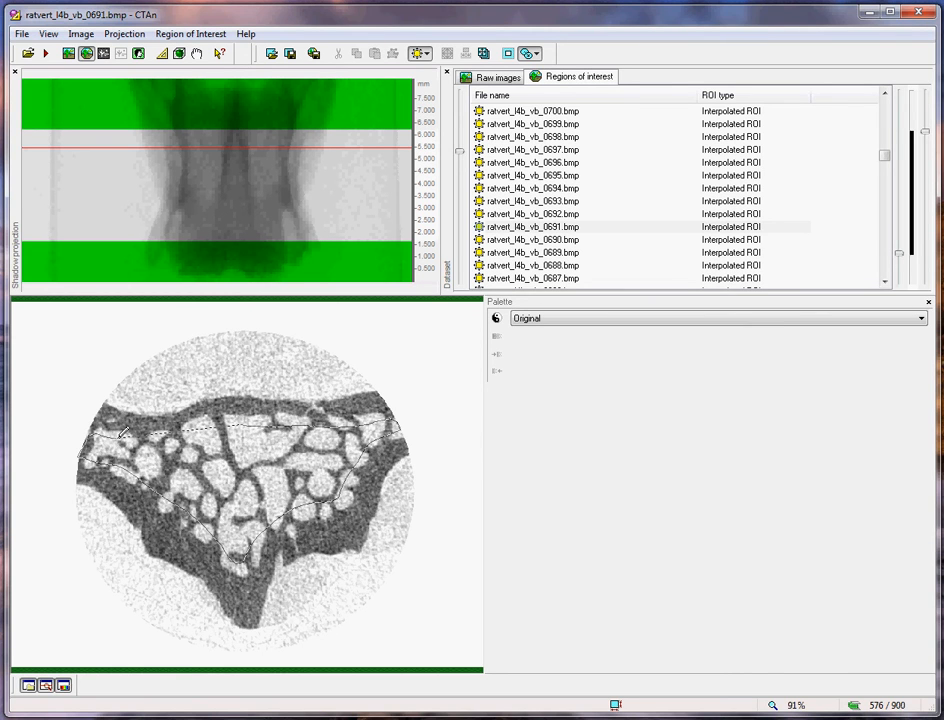
mouse_move(230, 428)
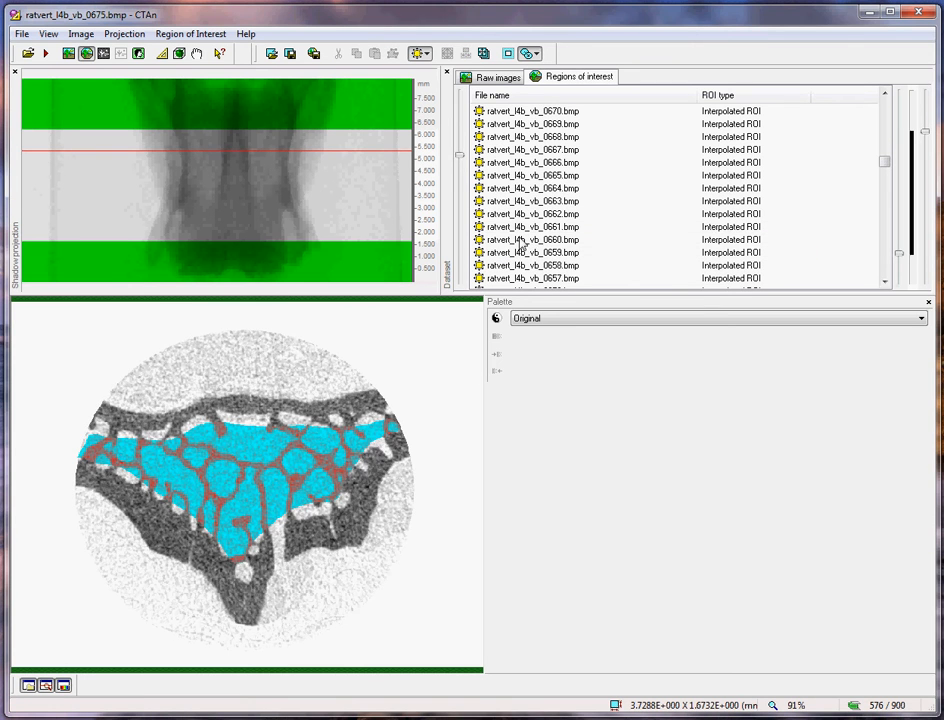
Inspect the interpolated ROI on middle slices and draw a polygon trabecular ROI on slice 553.
click(532, 240)
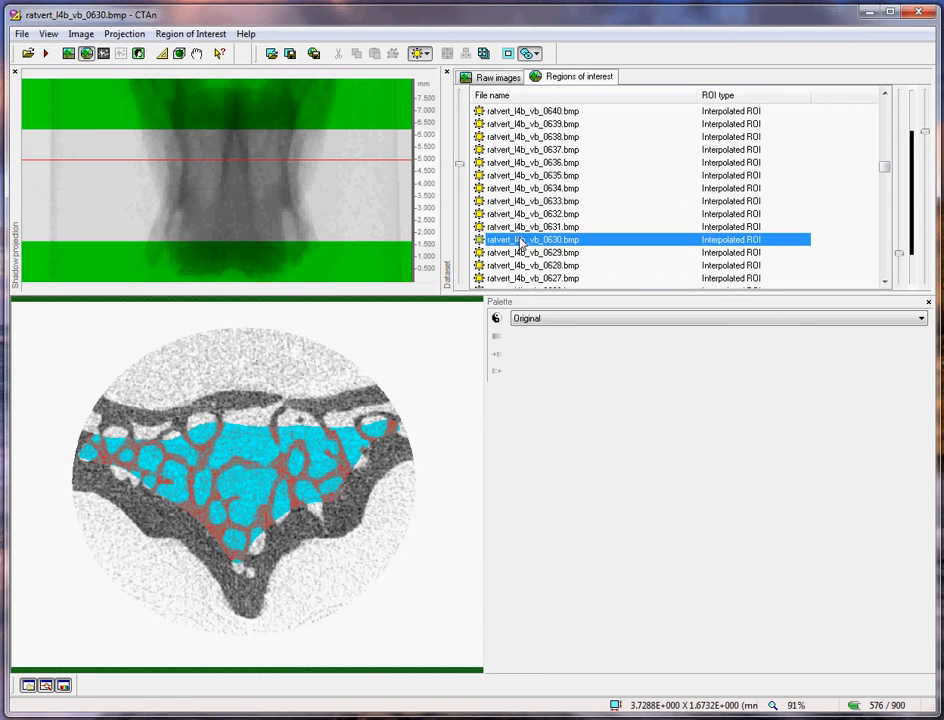
scroll(down, 3)
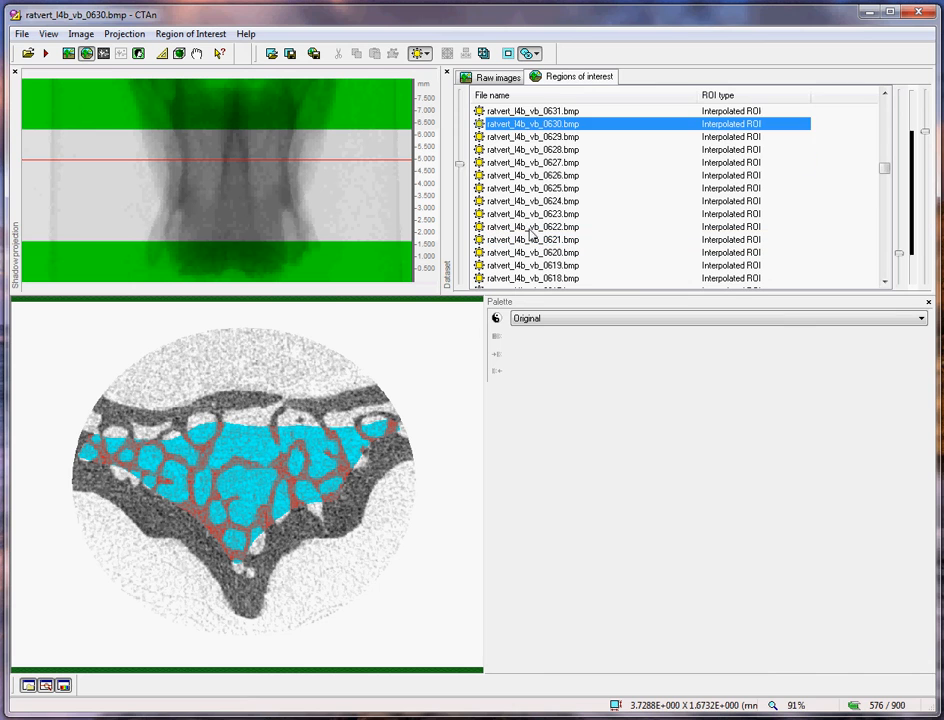
click(532, 226)
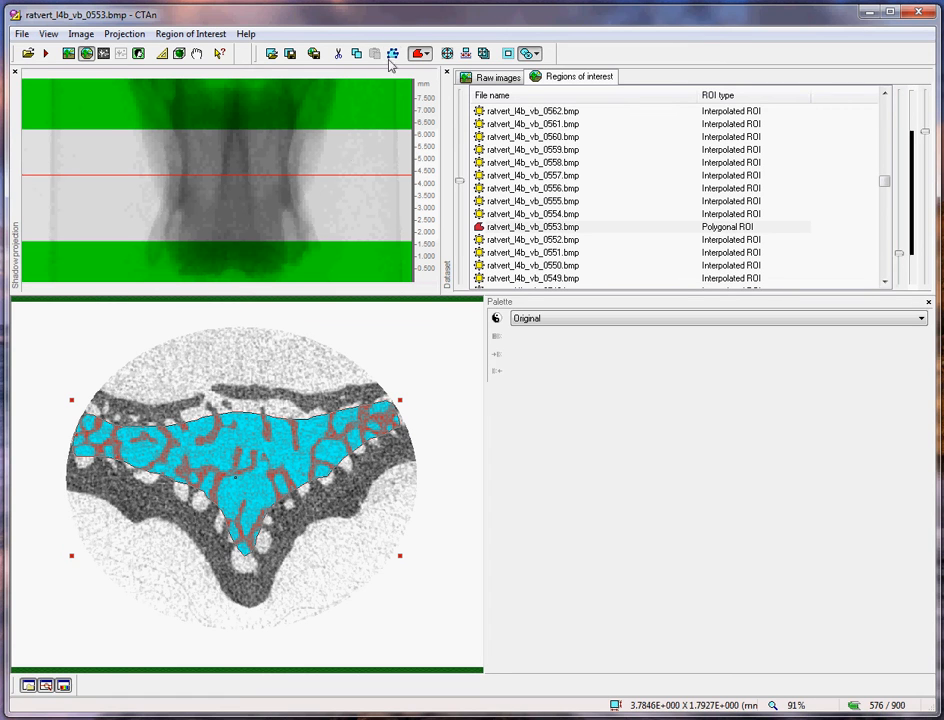
Finish reshaping the polygon ROI and view the interpolated region on slice 440.
click(392, 54)
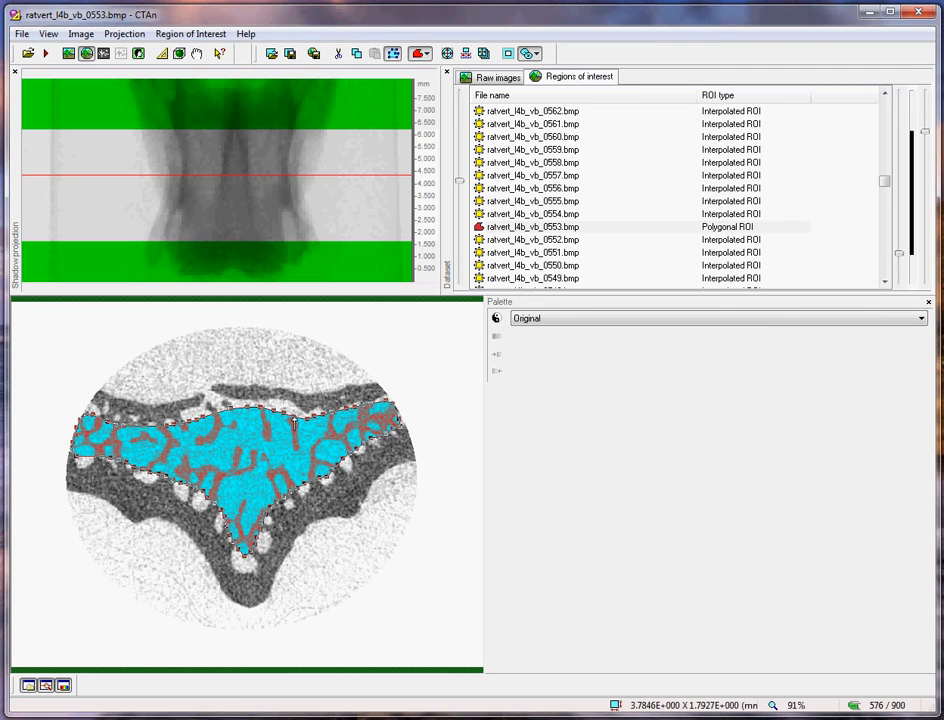
click(392, 52)
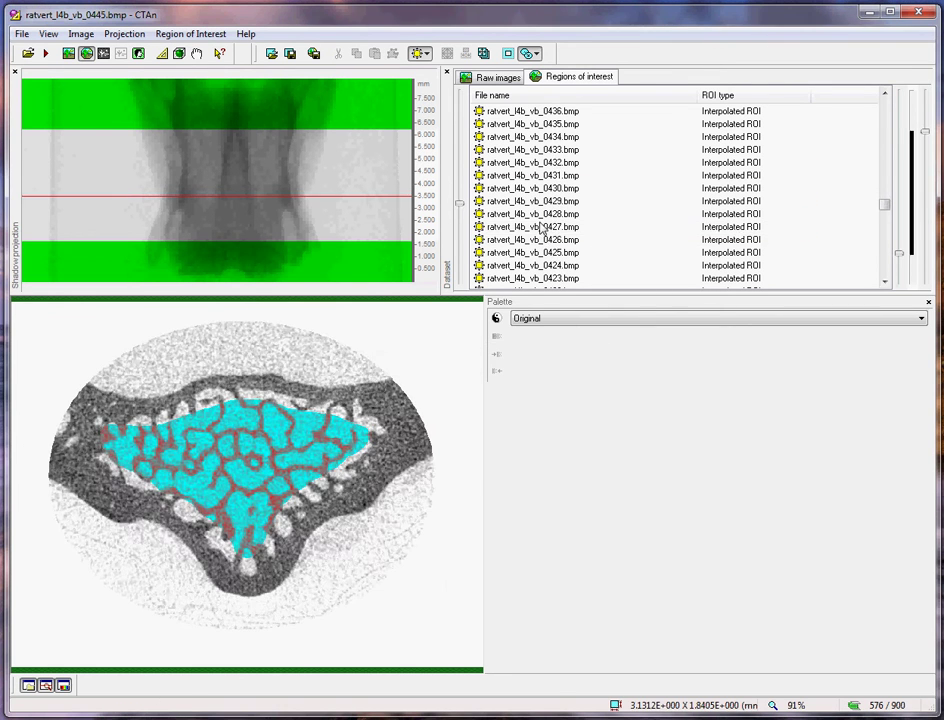
Redraw the polygon ROI on slice 344 to fit the wider trabecular area, checking slices down to 242.
click(532, 226)
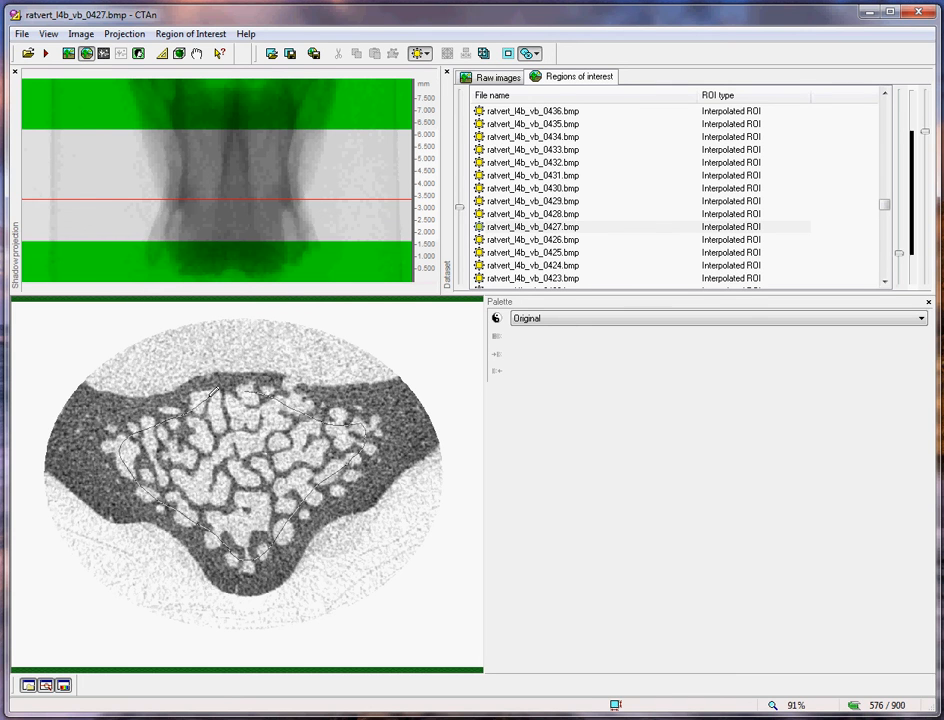
click(532, 226)
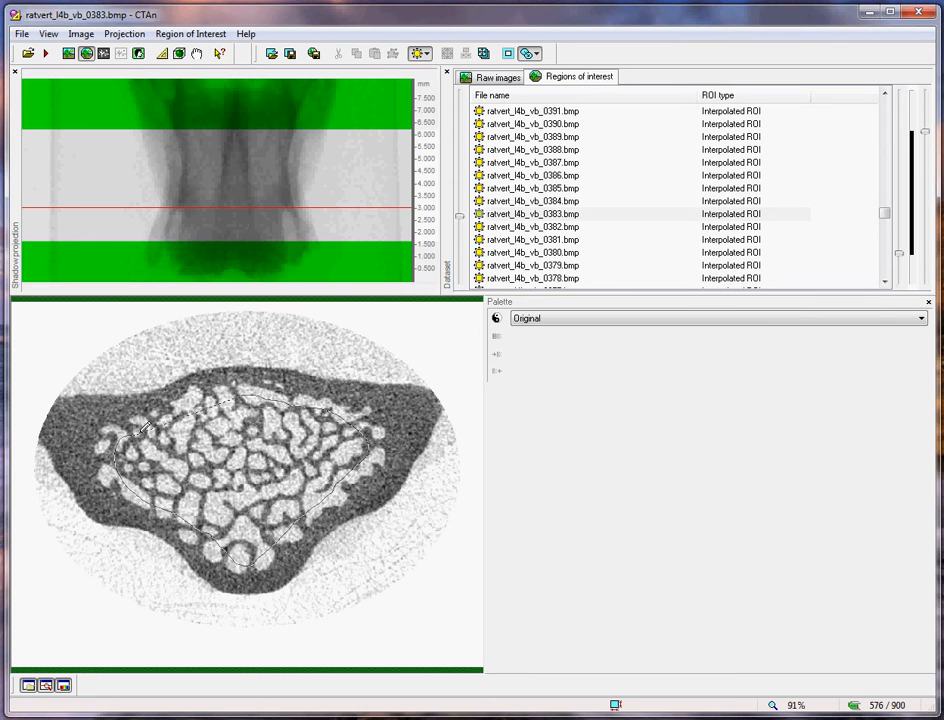
click(532, 240)
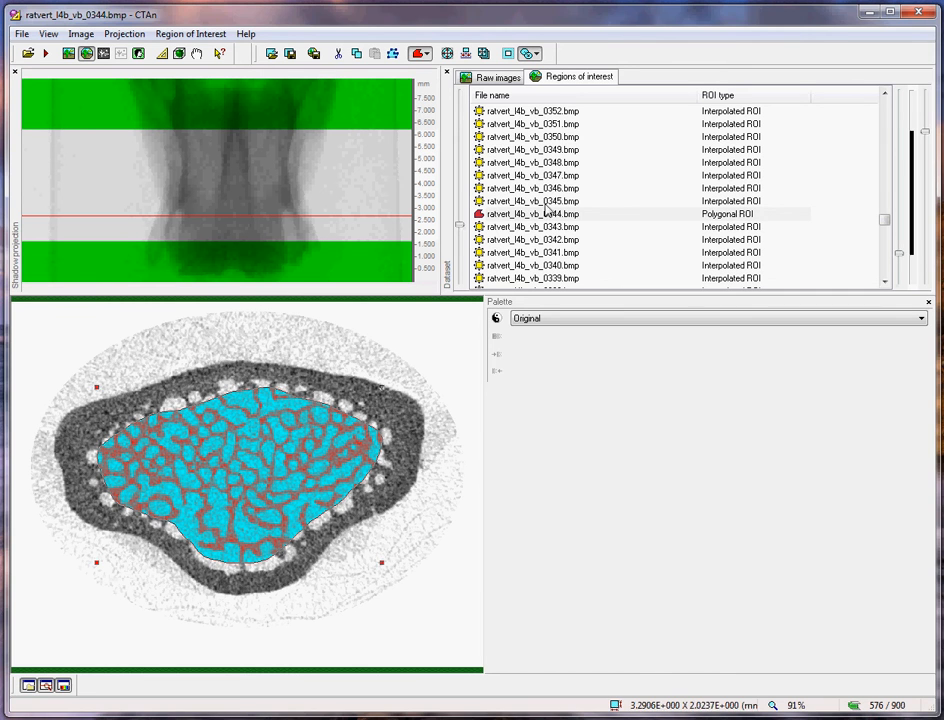
click(532, 214)
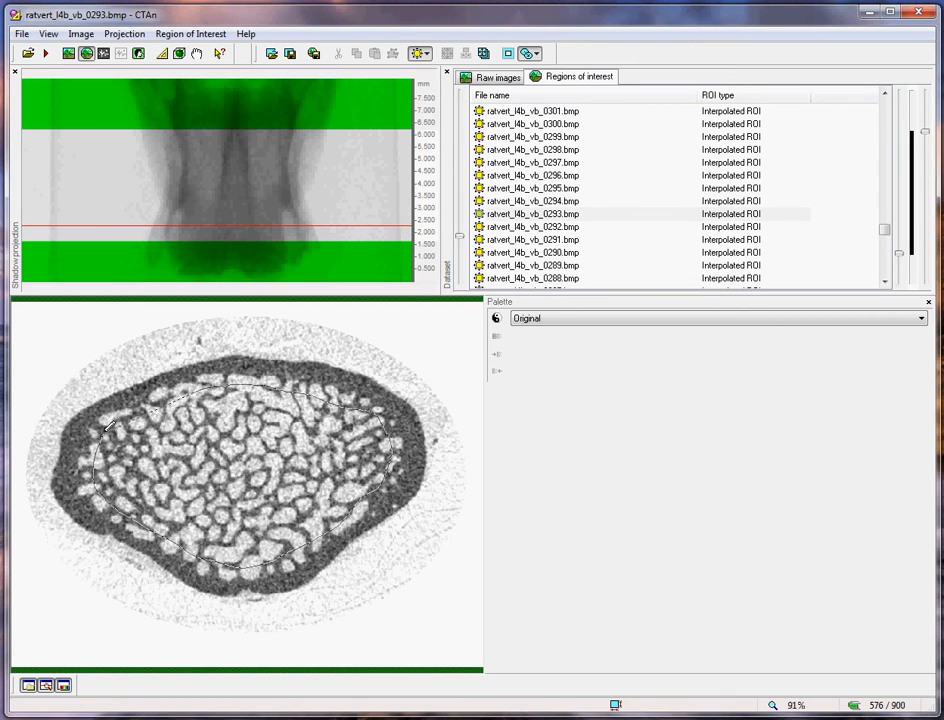
click(536, 240)
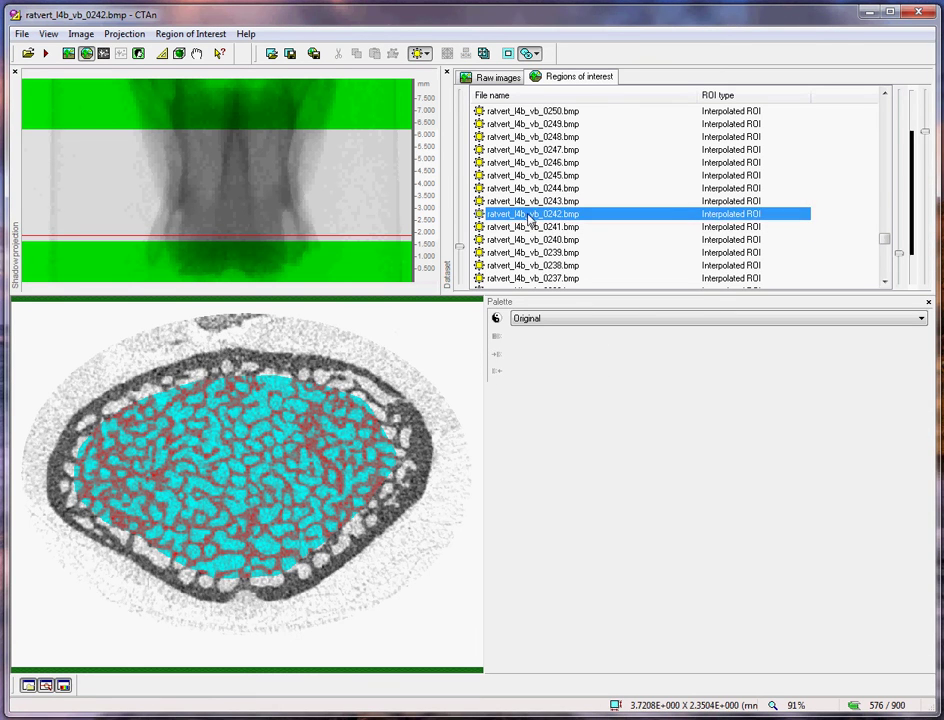
Draw a polygon trabecular ROI on bottom slice 210, then return to slice 458 in the upper part.
scroll(down, 3)
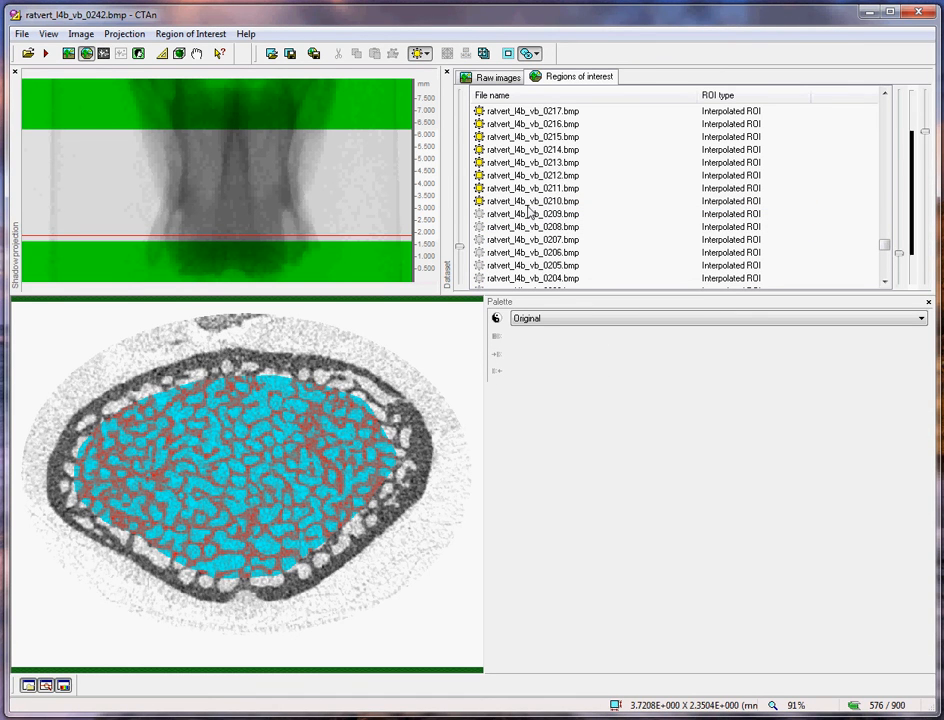
click(532, 200)
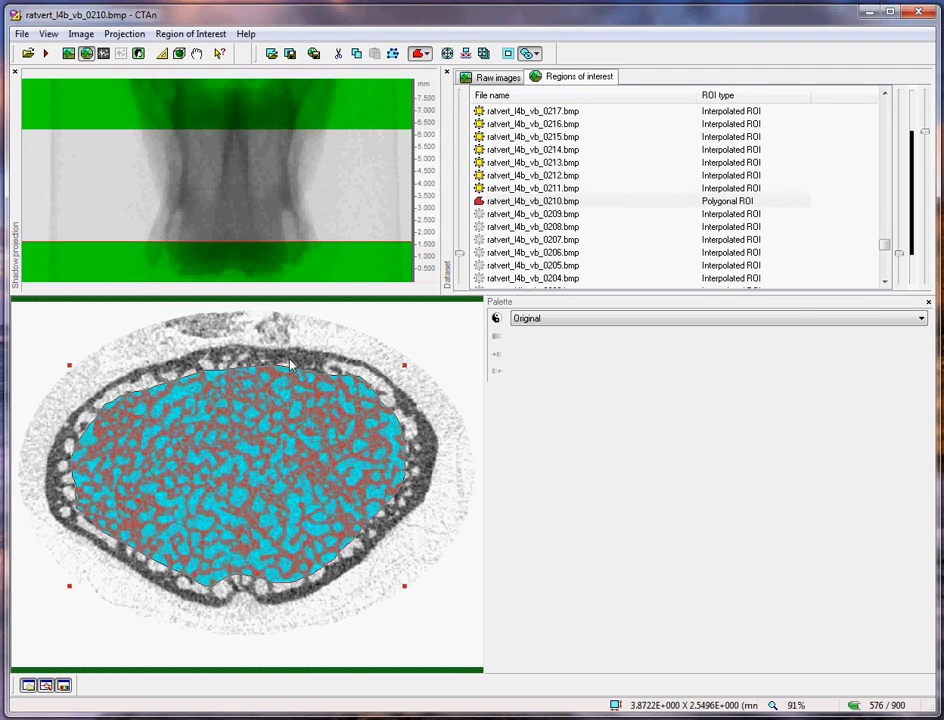
click(532, 176)
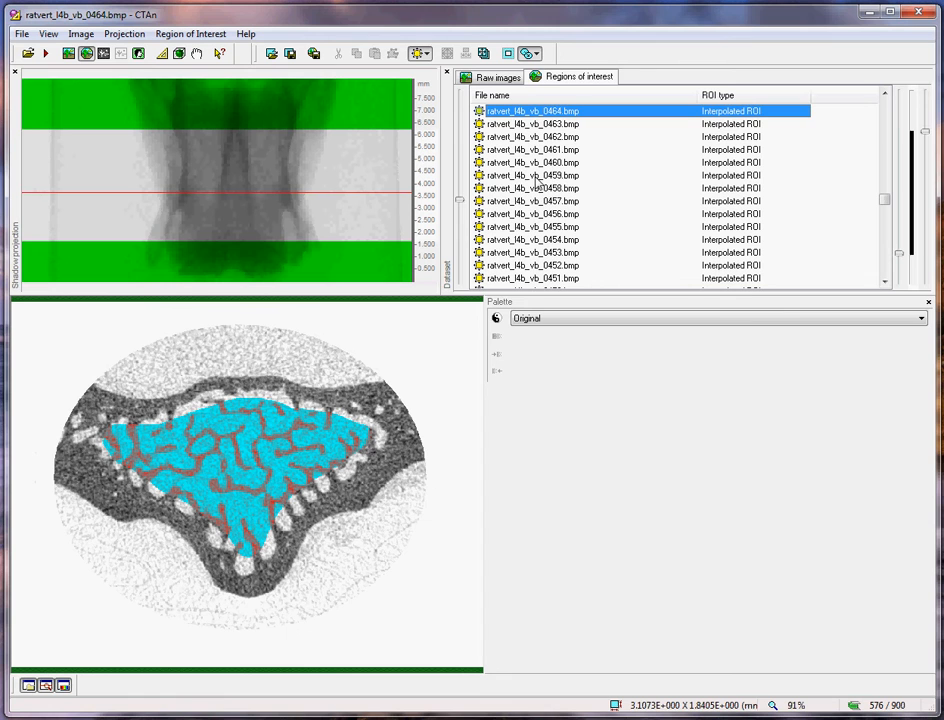
click(532, 188)
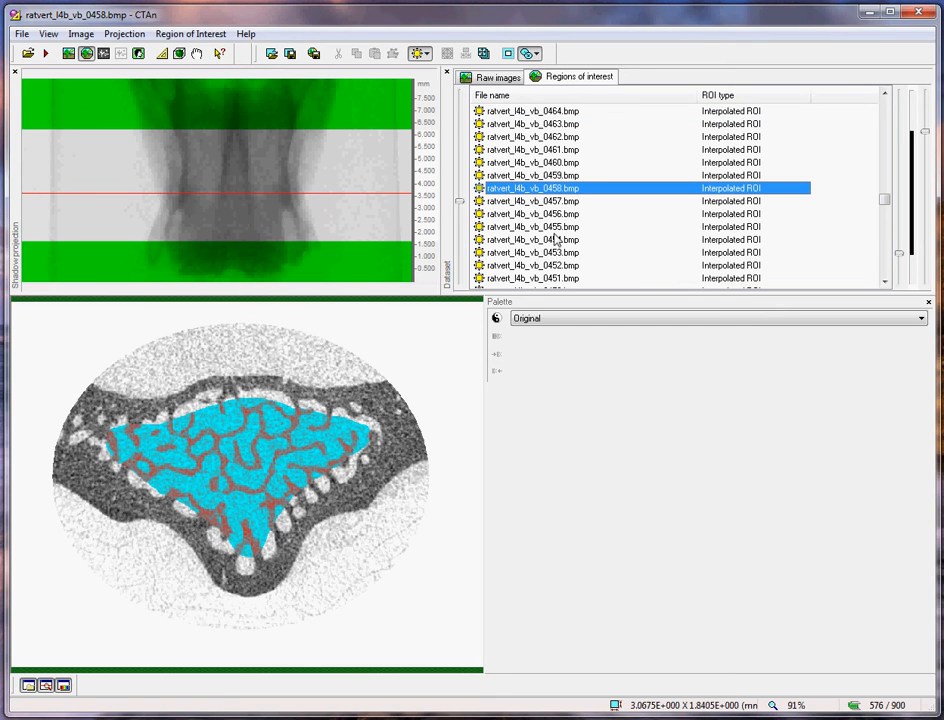
mouse_move(290, 52)
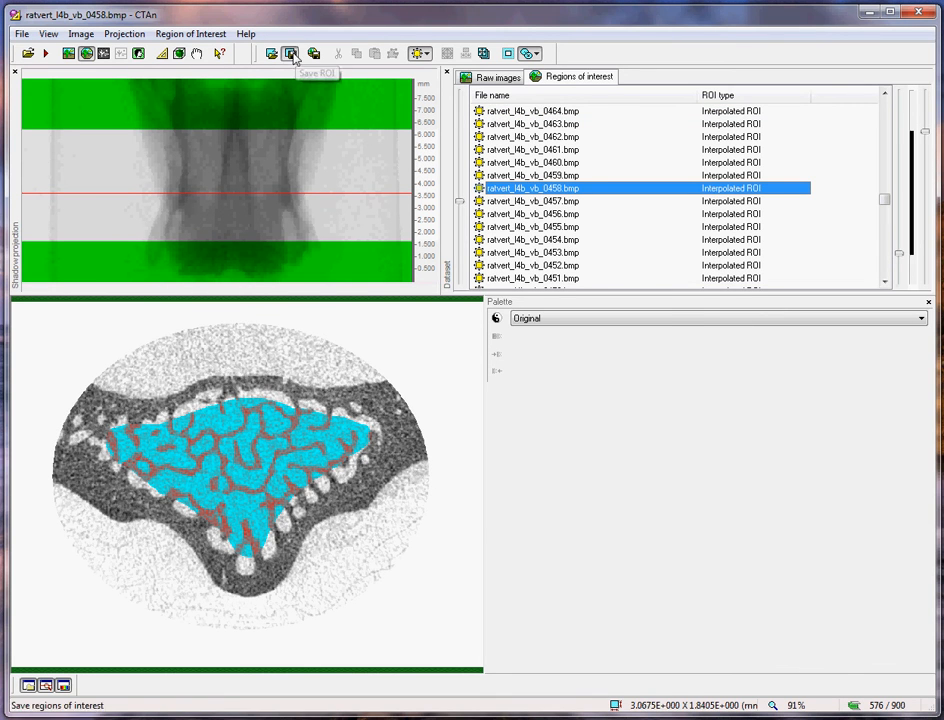
Save the trabecular ROI as ratvert_l4b_vb_TRAB.roi in the VB folder and load it back onto the slices.
click(290, 52)
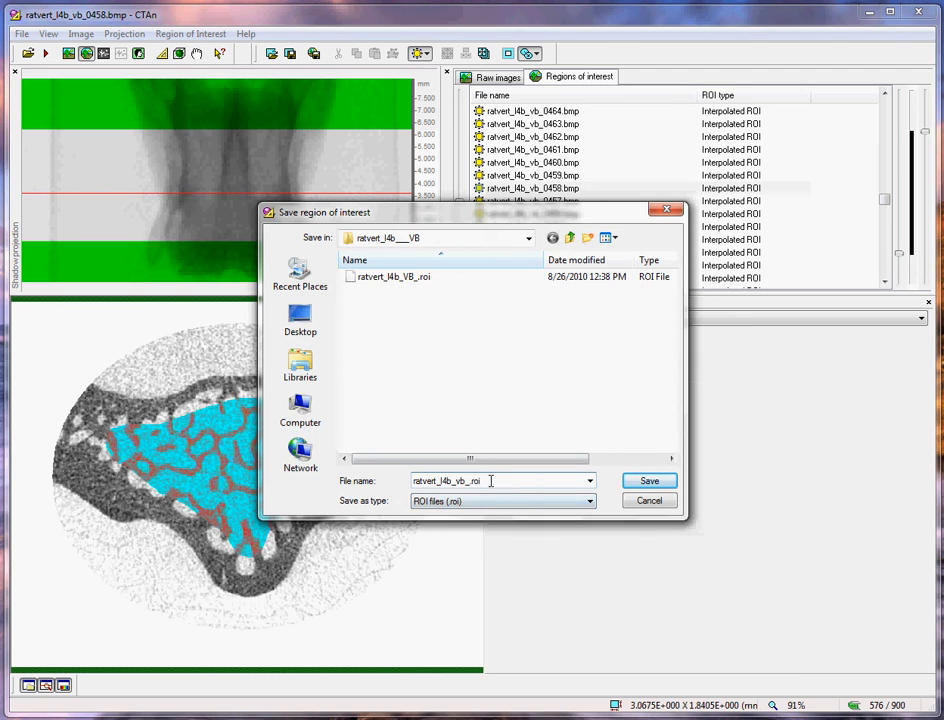
click(588, 480)
text(TRAB)
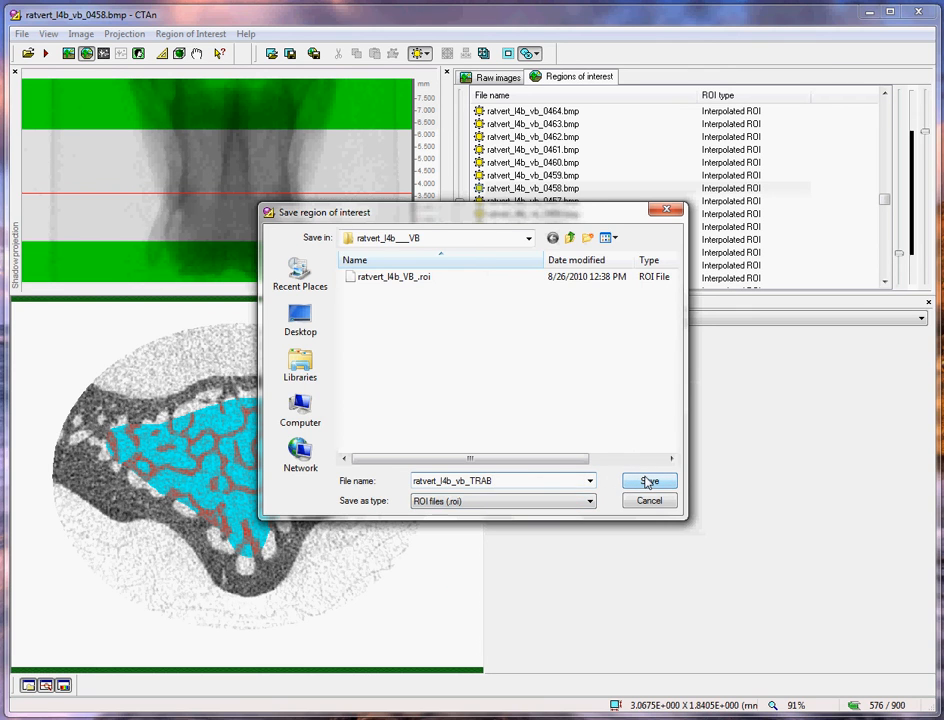
click(648, 480)
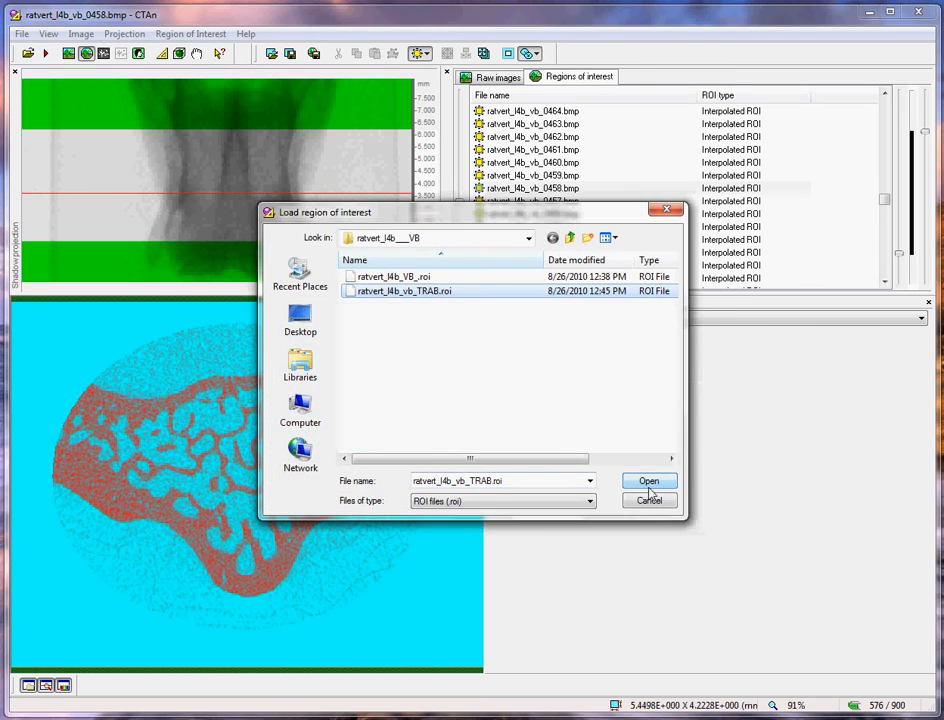
click(648, 480)
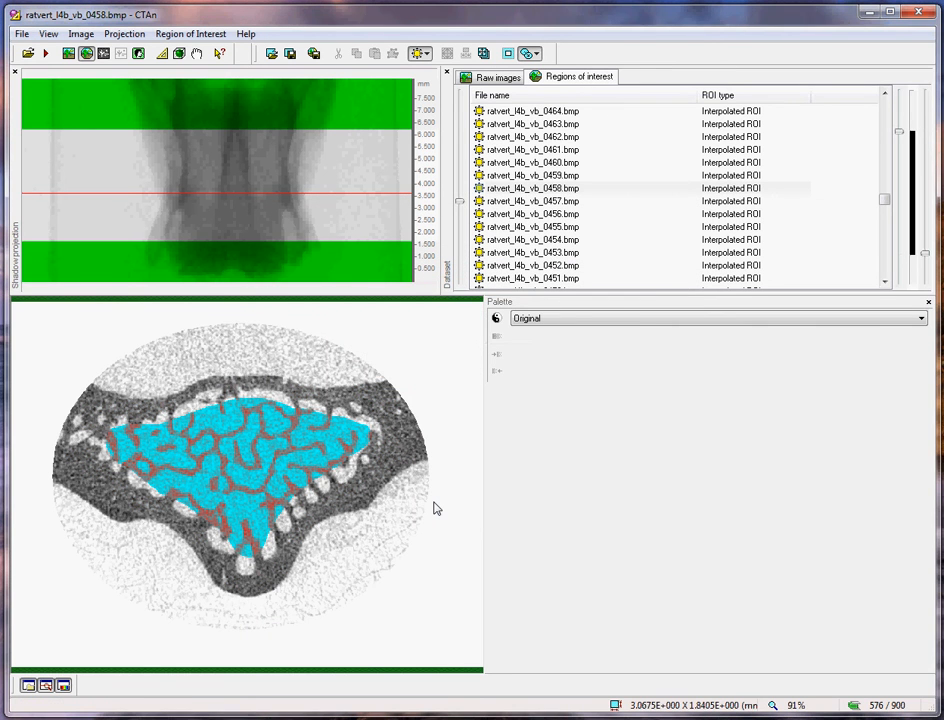
mouse_move(420, 414)
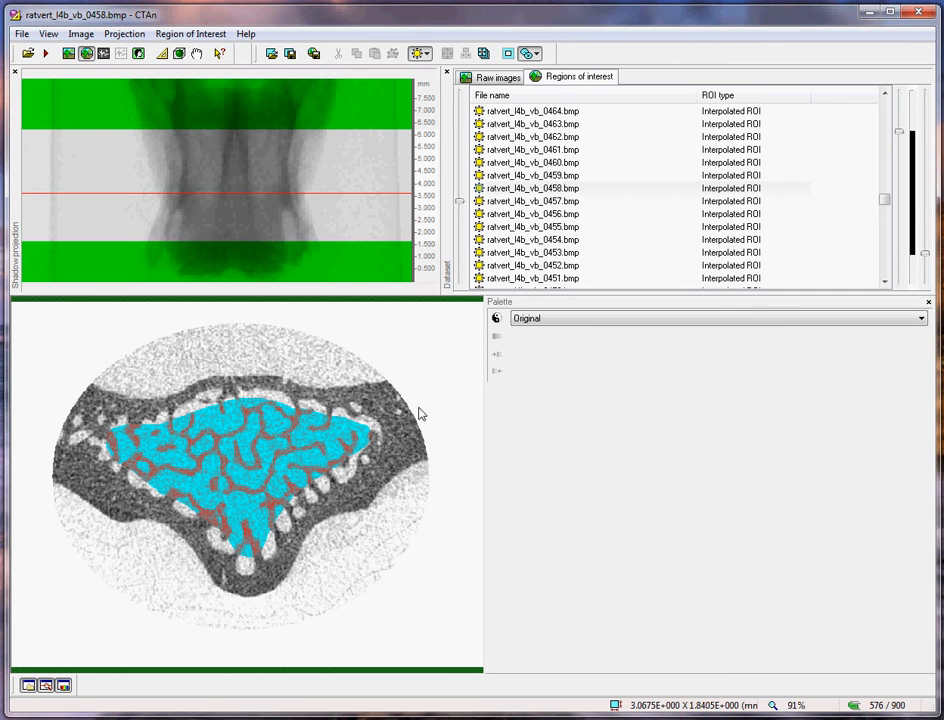
mouse_move(428, 428)
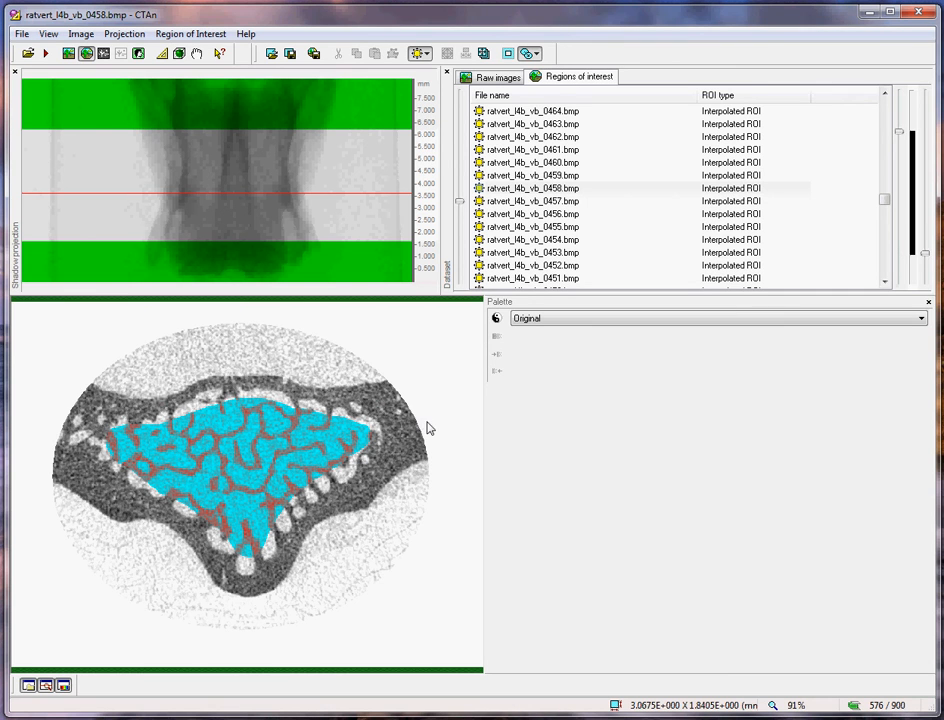
click(532, 214)
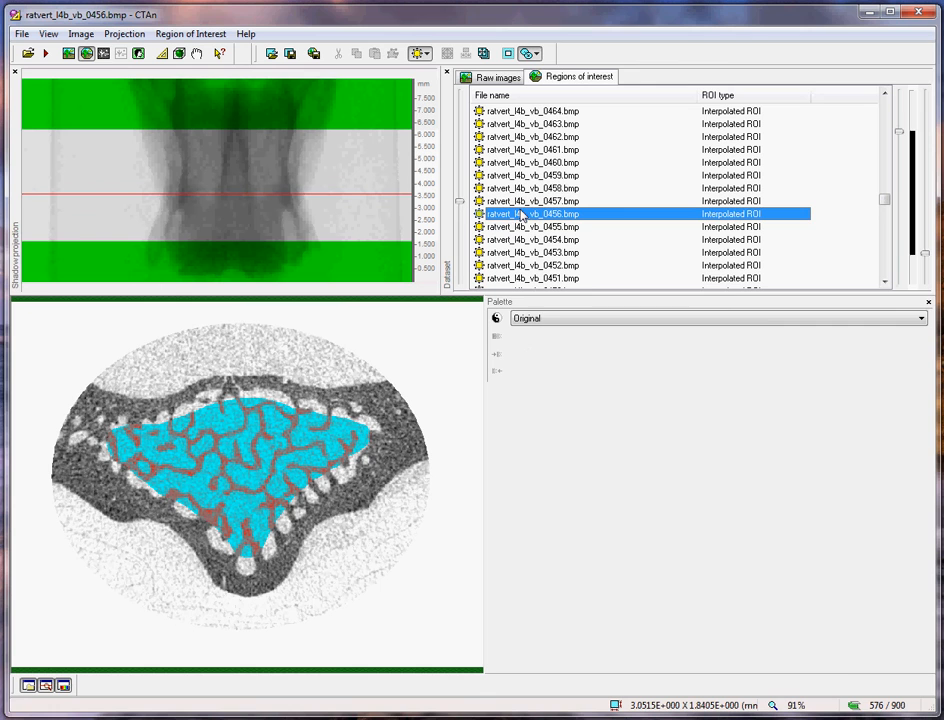
mouse_move(508, 52)
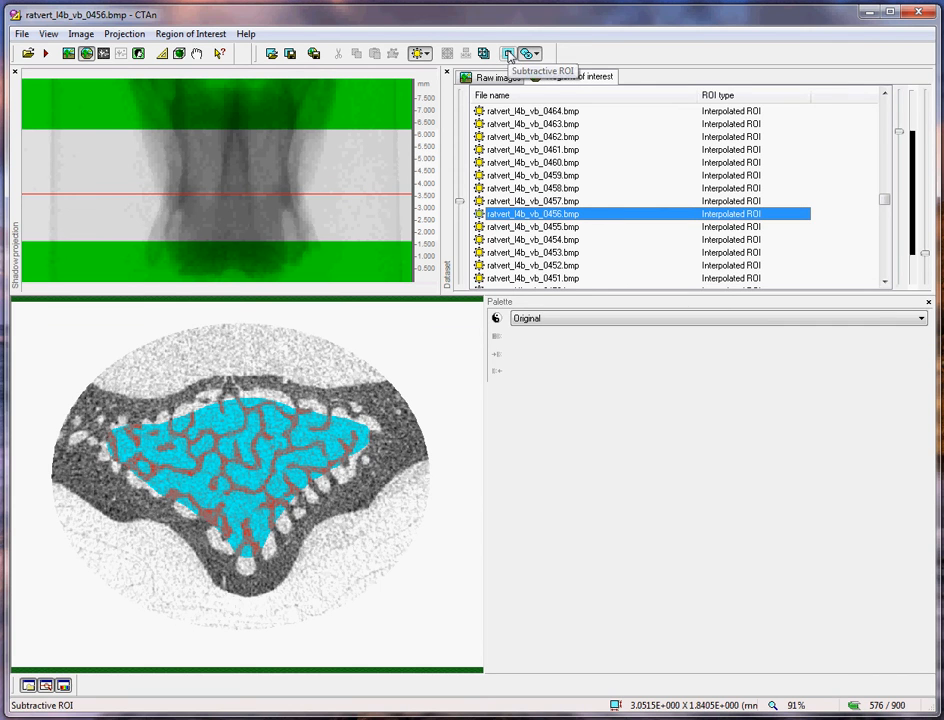
Invert to a subtractive cortical-shell ROI and save it as ratvert_l4b_vb_CORT.roi.
click(508, 52)
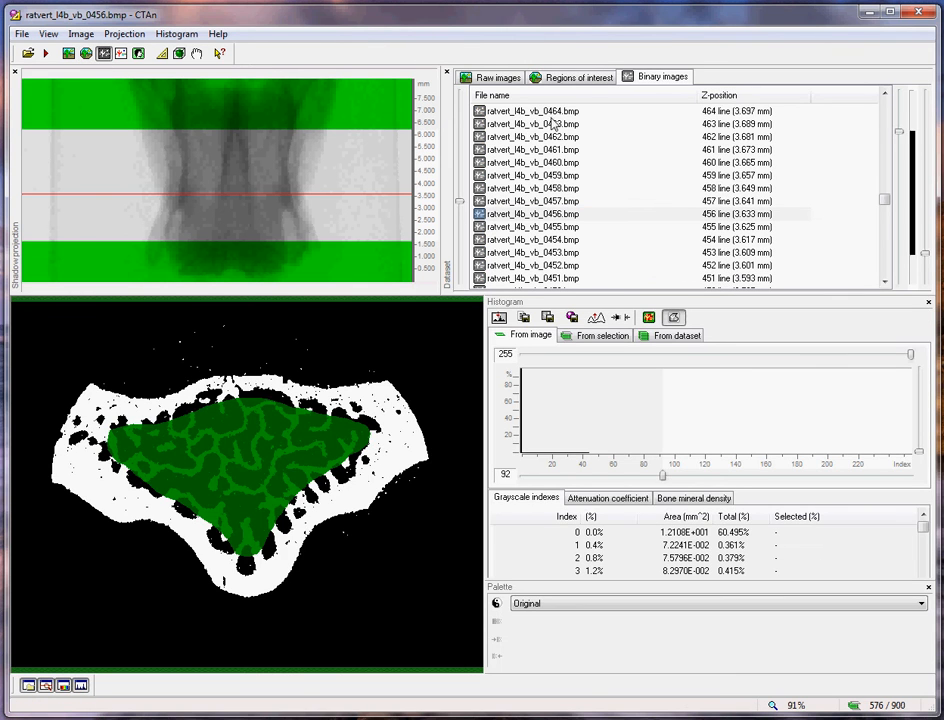
click(580, 76)
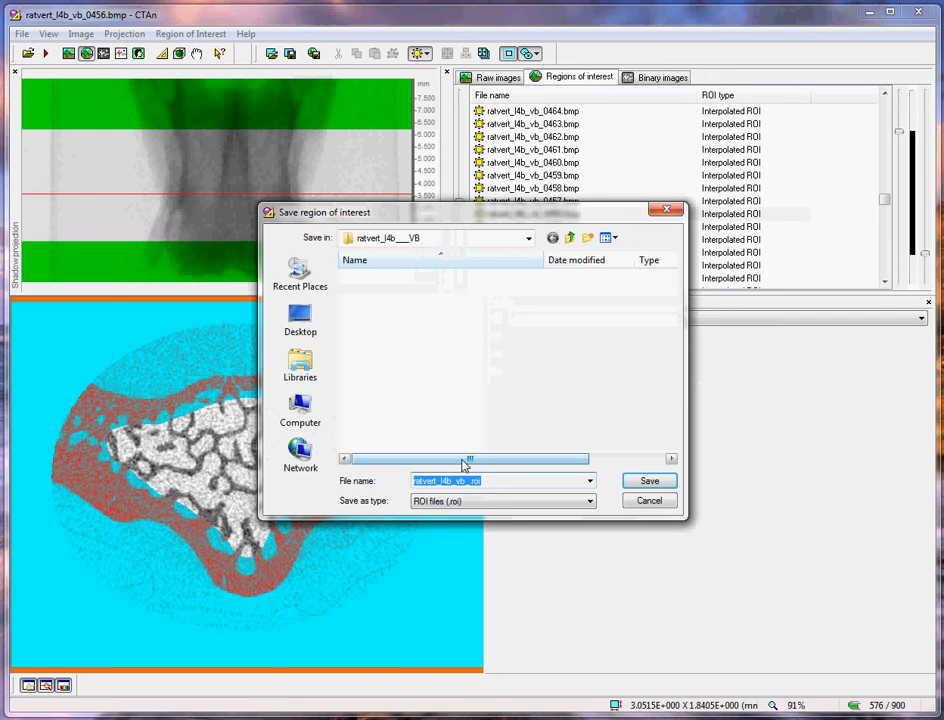
click(404, 292)
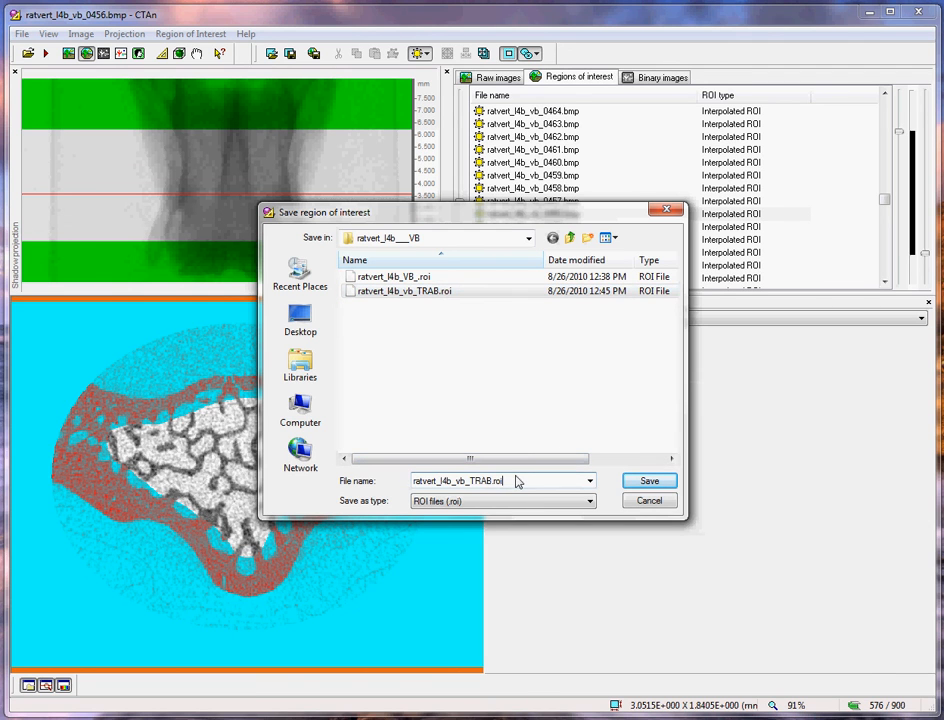
click(588, 480)
text(COR)
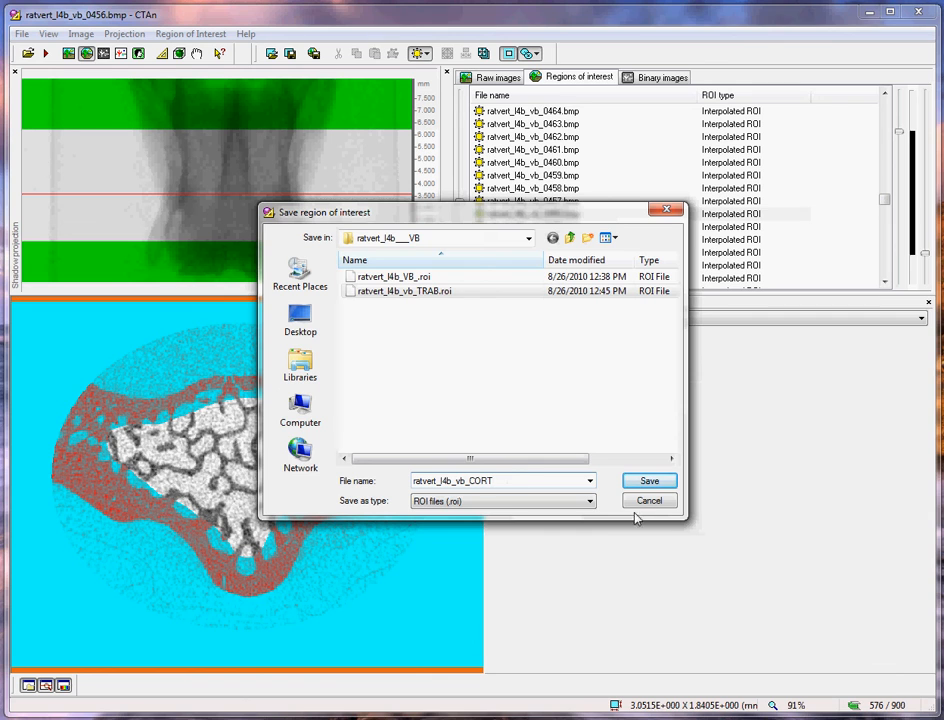
click(648, 480)
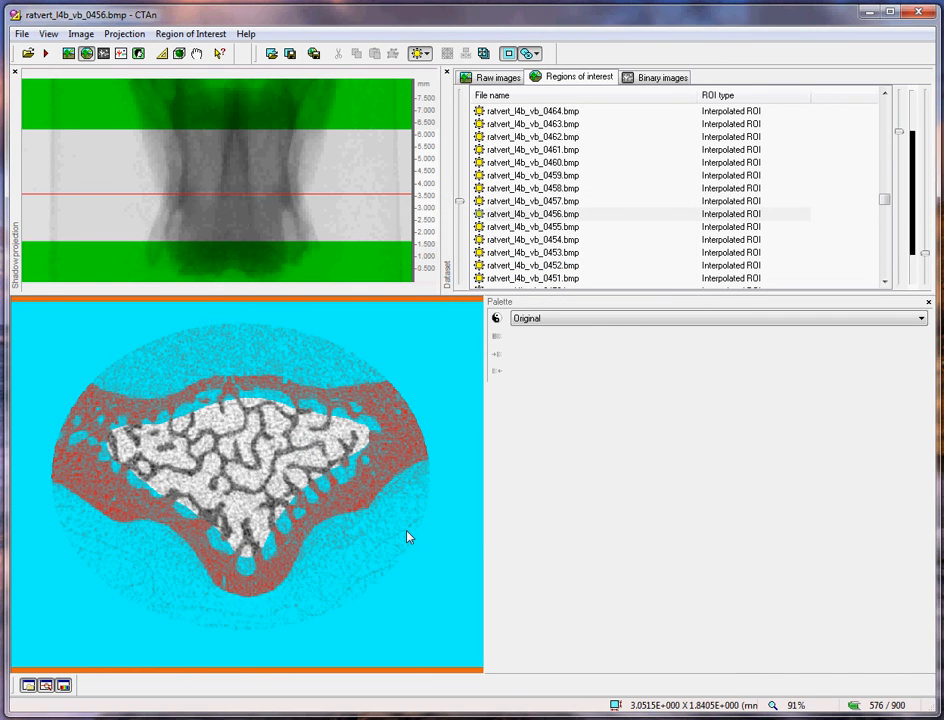
mouse_move(430, 540)
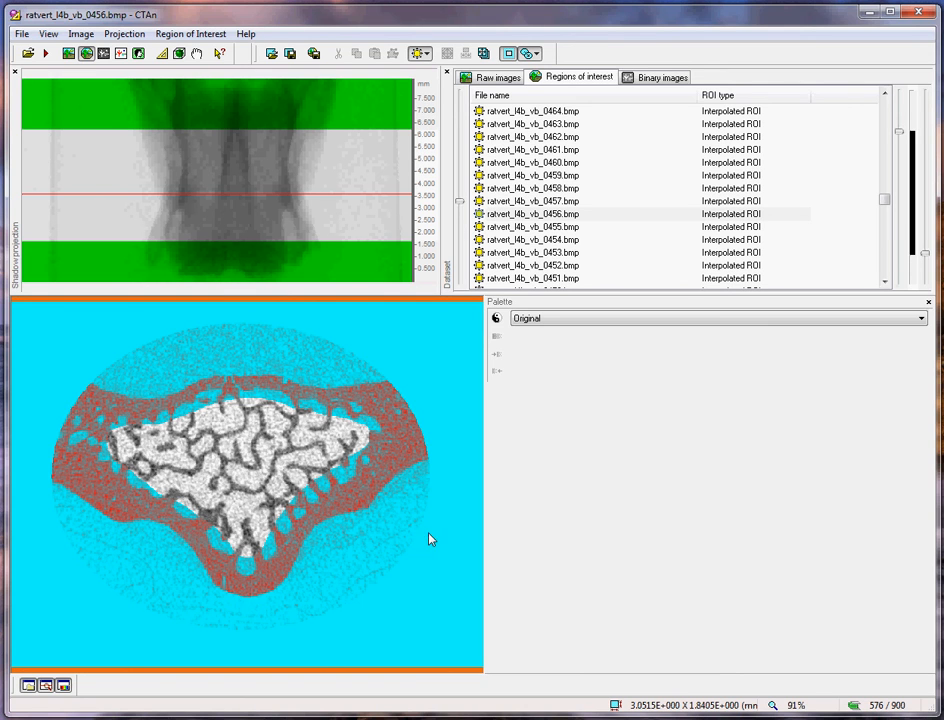
mouse_move(536, 302)
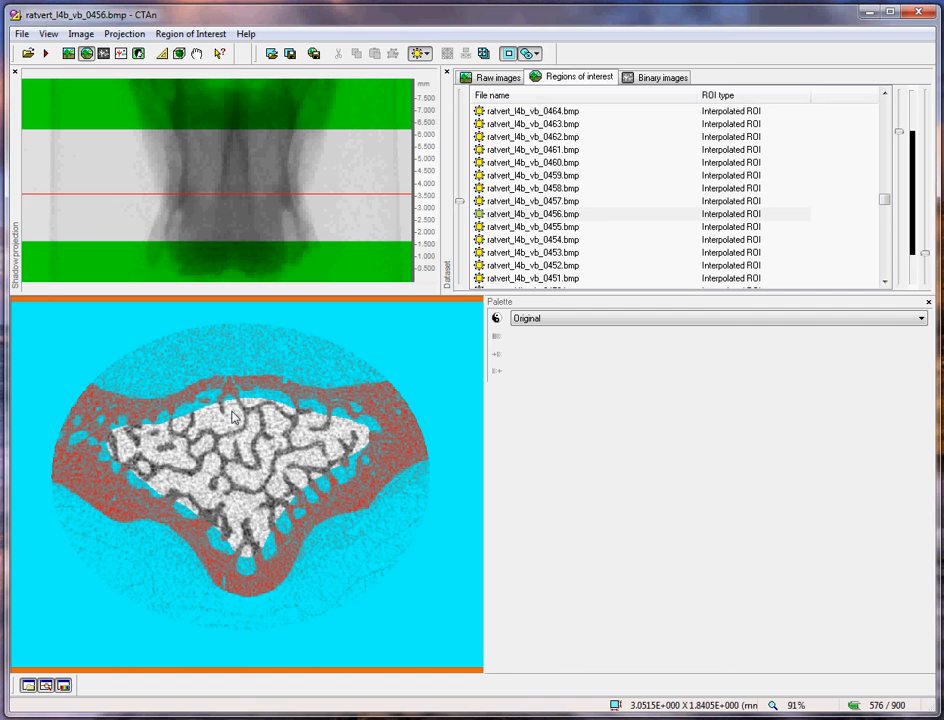
Show slice 0459 as a thresholded binary image with its grayscale histogram.
click(532, 176)
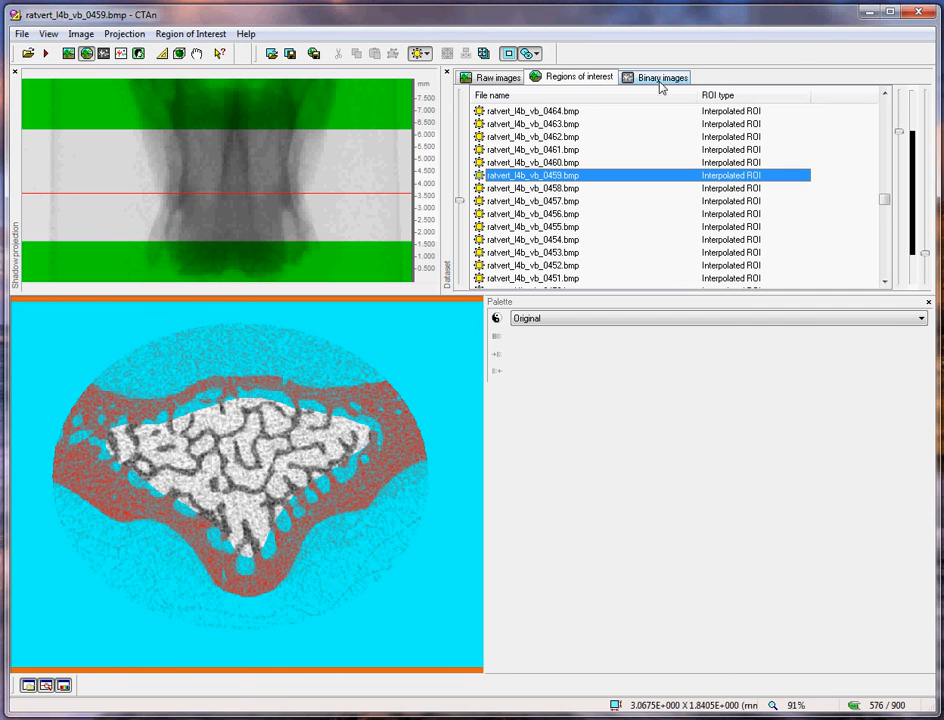
click(660, 76)
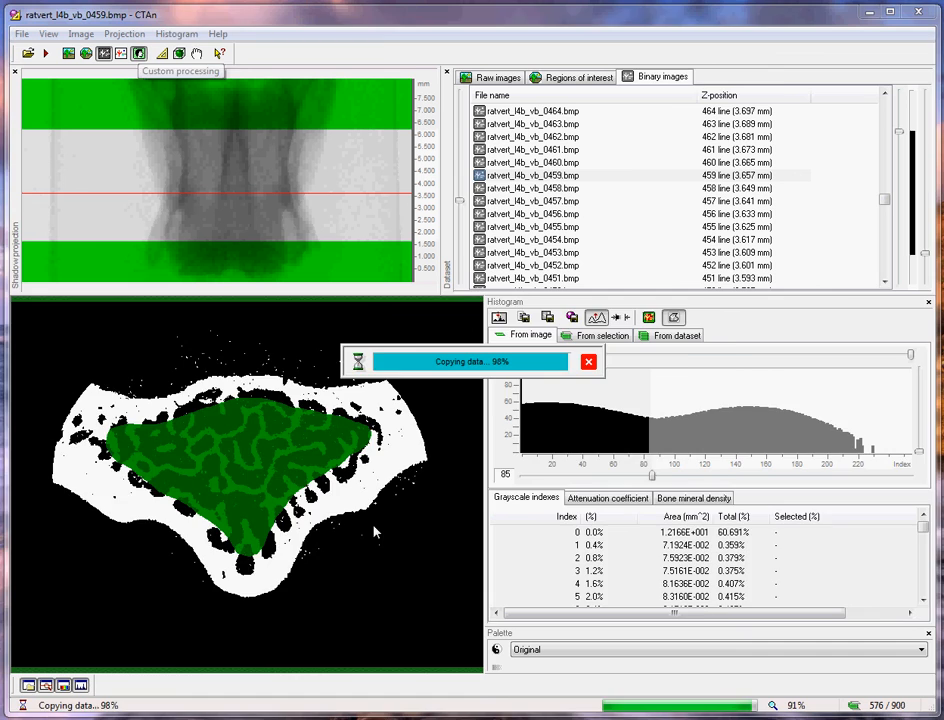
Apply a manual global threshold and remove white speckles in 3D, then return to the ROI view.
click(746, 76)
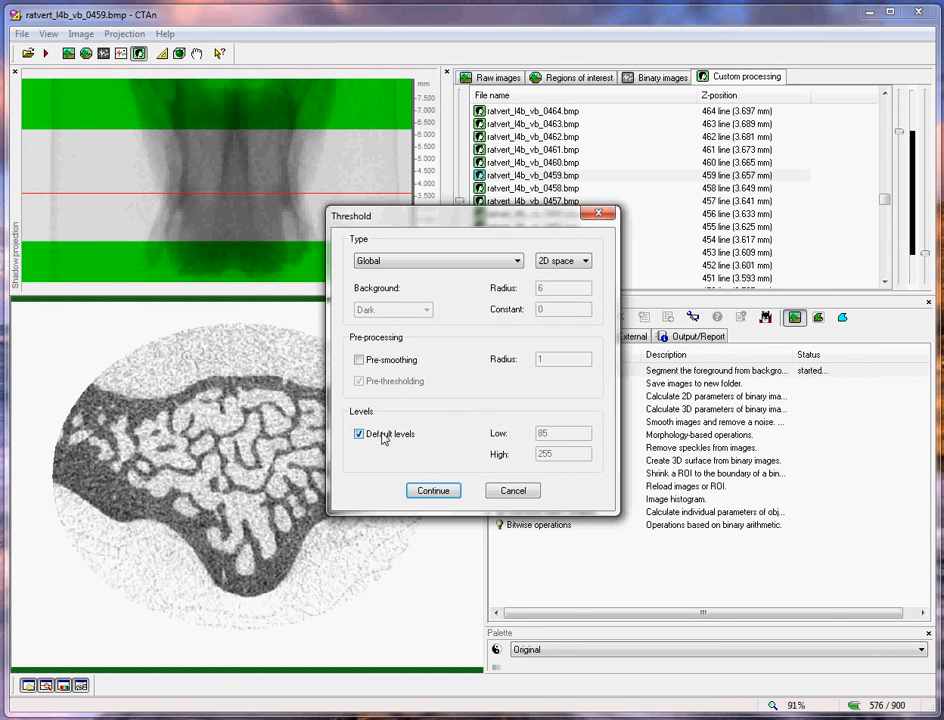
click(432, 490)
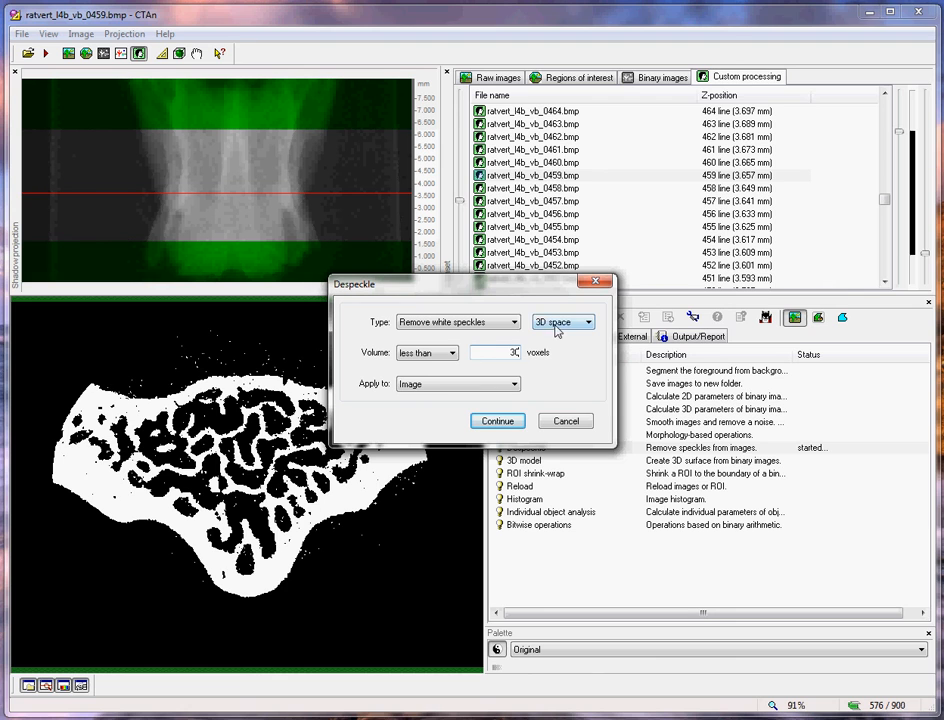
click(496, 420)
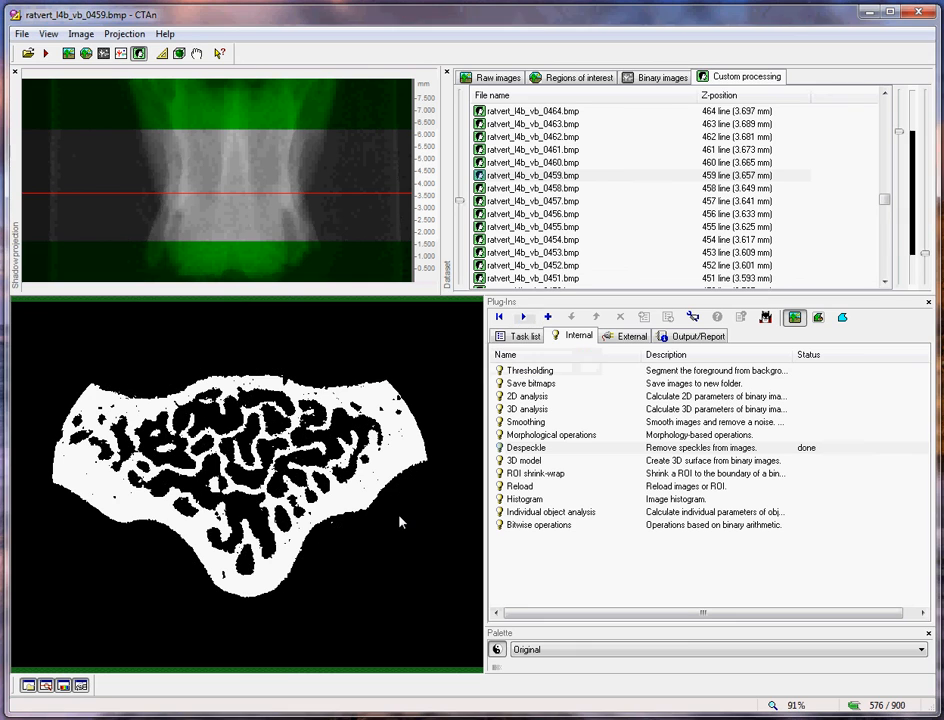
mouse_move(404, 436)
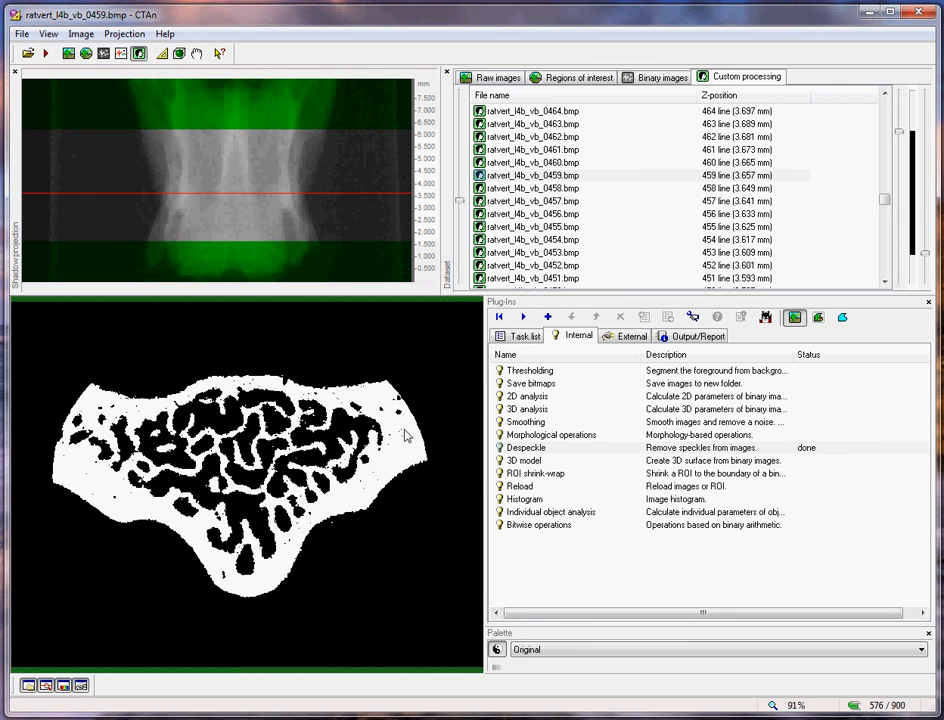
mouse_move(554, 200)
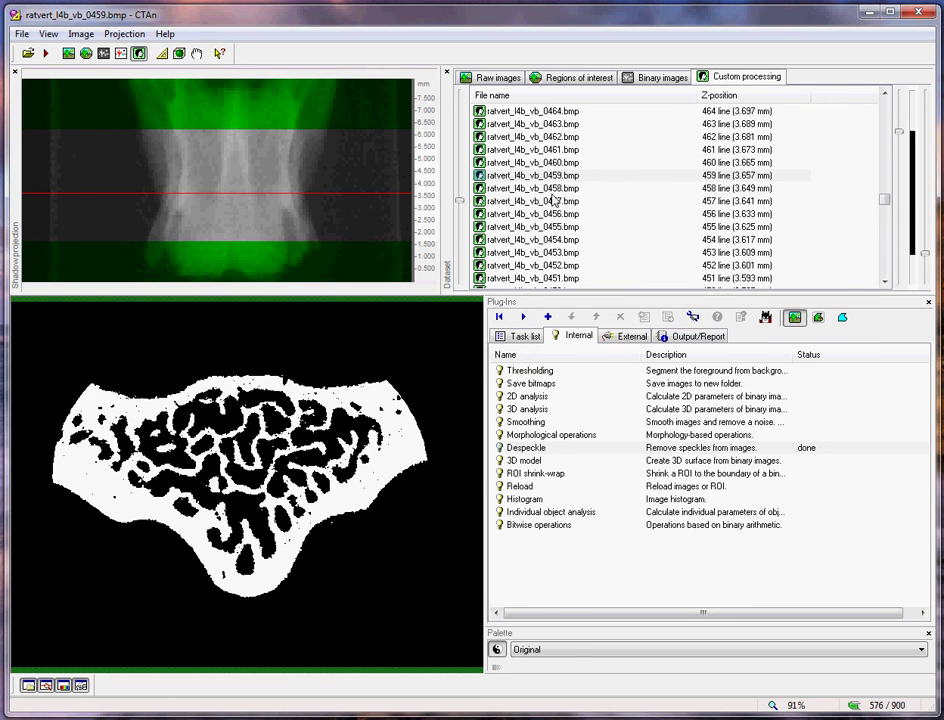
click(572, 76)
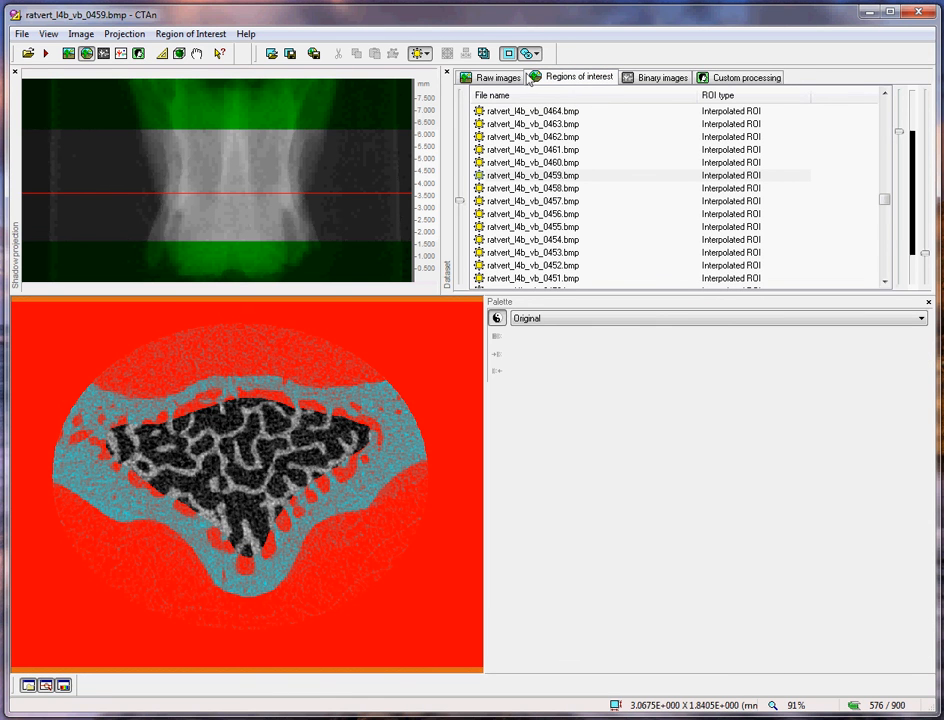
Switch the ROI to the trabecular interior, view it as binary, and restart custom processing at Thresholding.
click(660, 76)
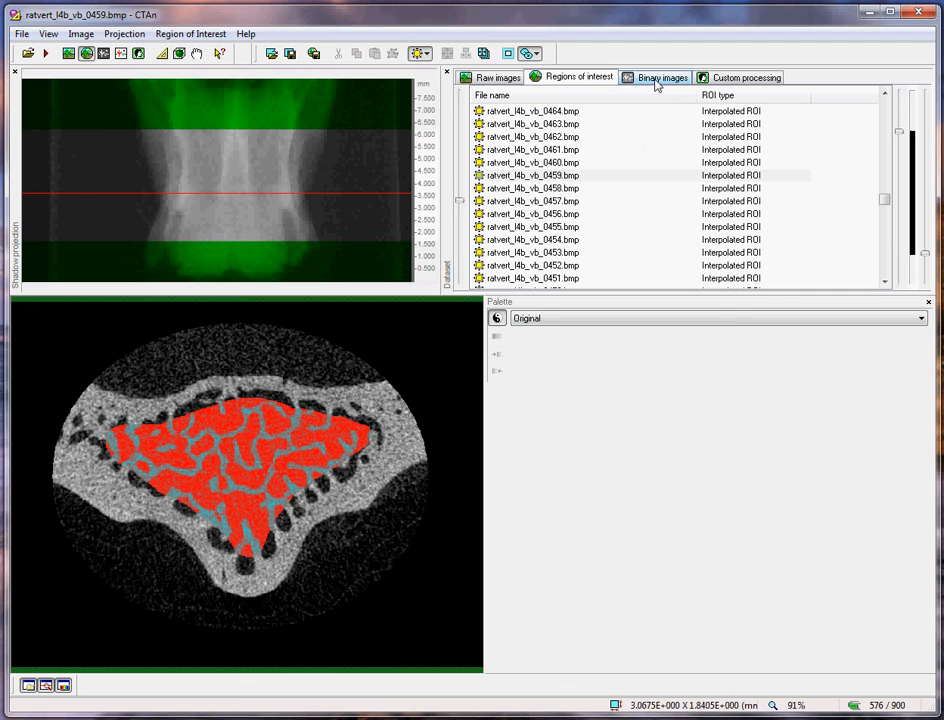
click(660, 76)
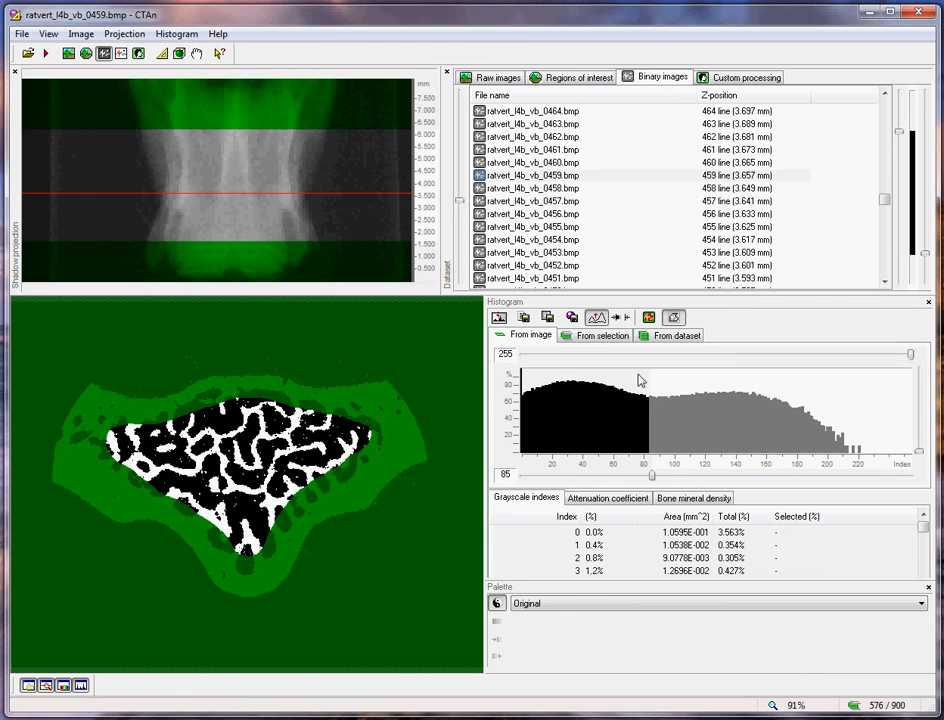
click(740, 76)
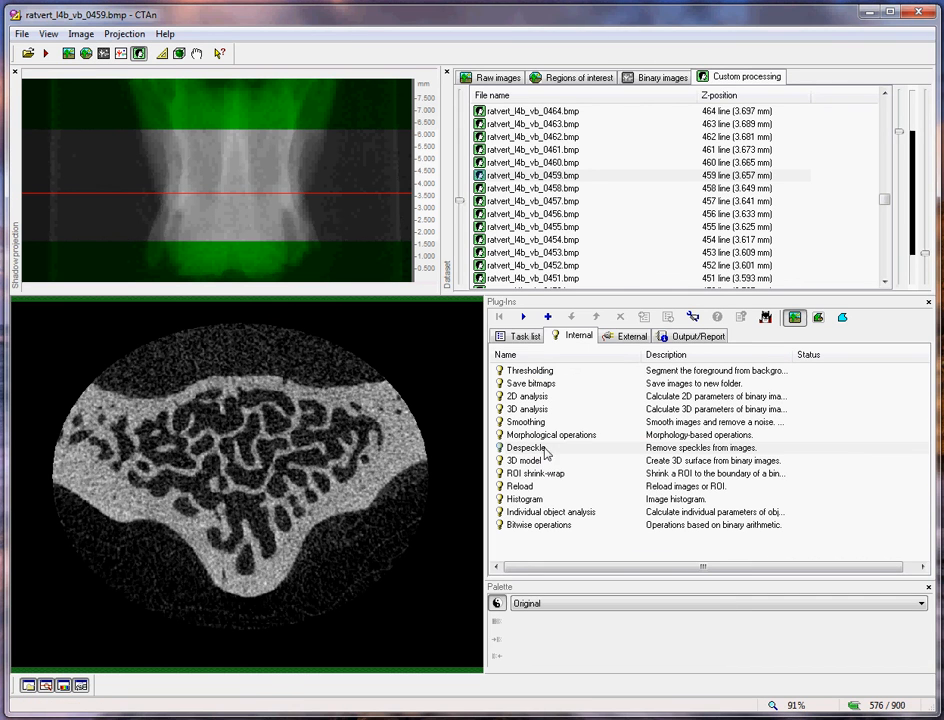
click(532, 370)
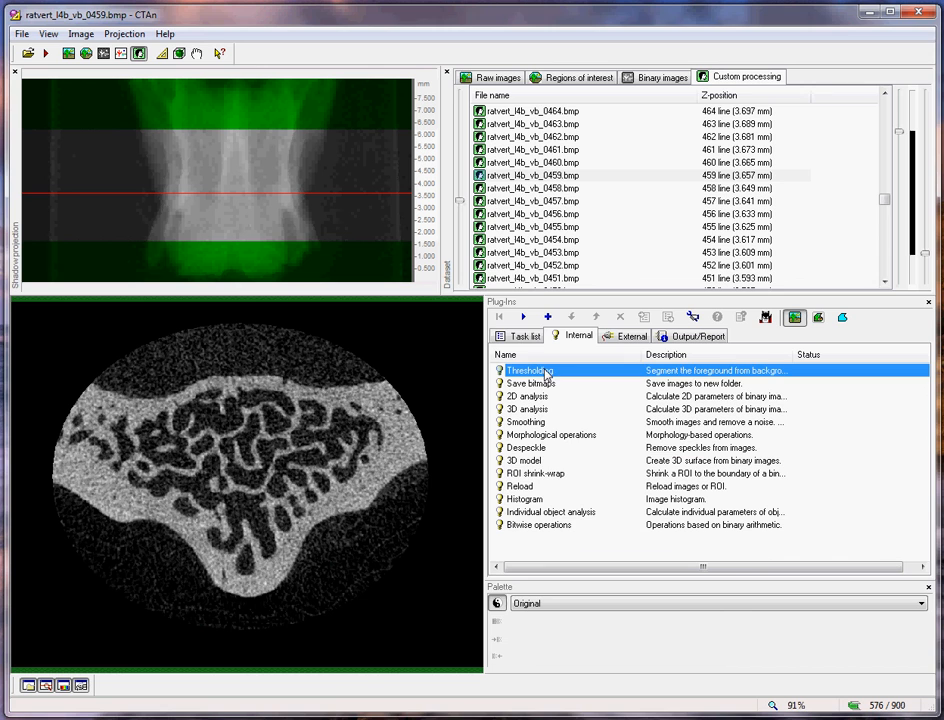
Threshold the bone with Low 85 and High 255.
double_click(528, 370)
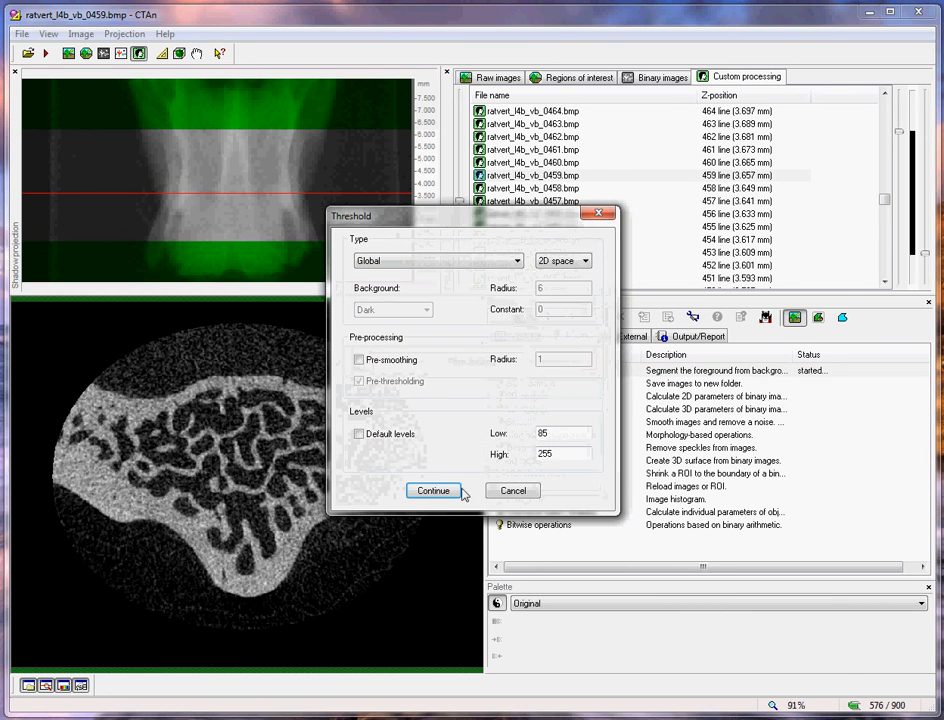
click(432, 492)
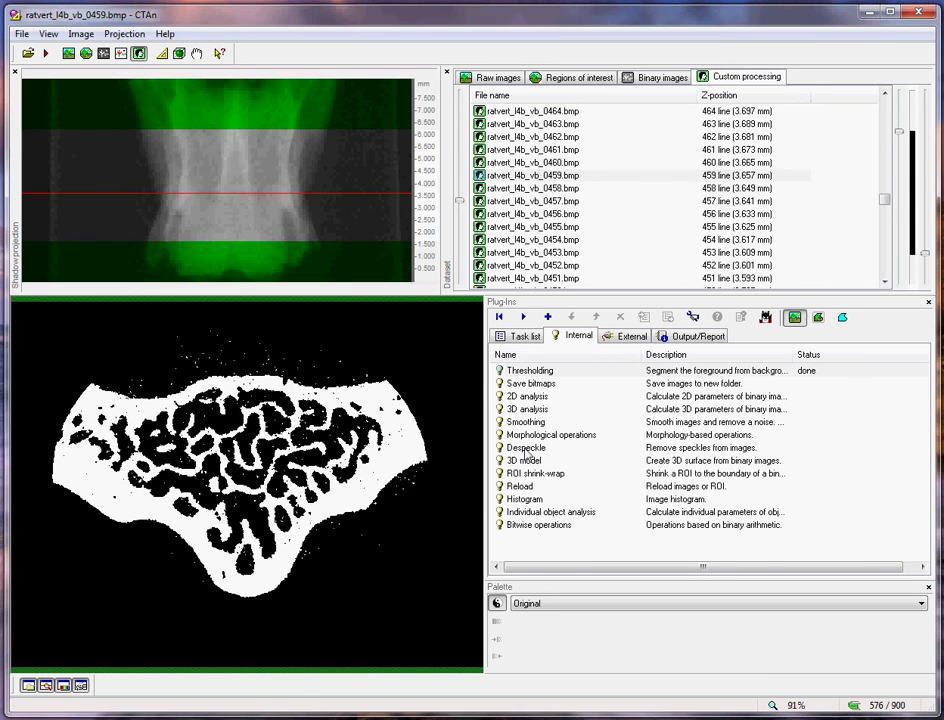
Despeckle, removing white speckles of less than 30 voxels in 3D space.
click(524, 448)
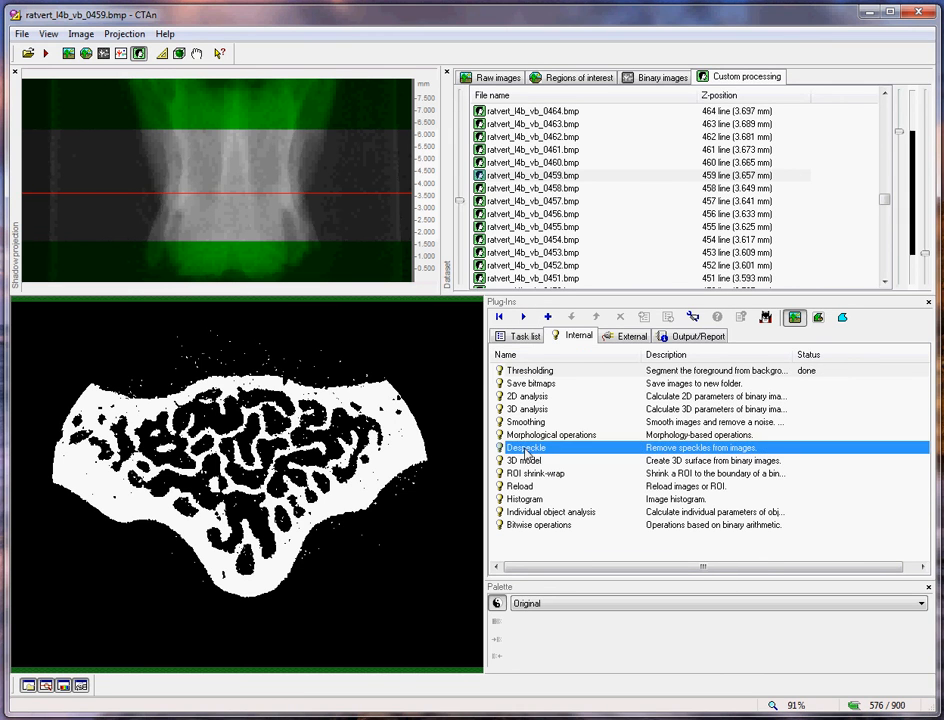
double_click(524, 448)
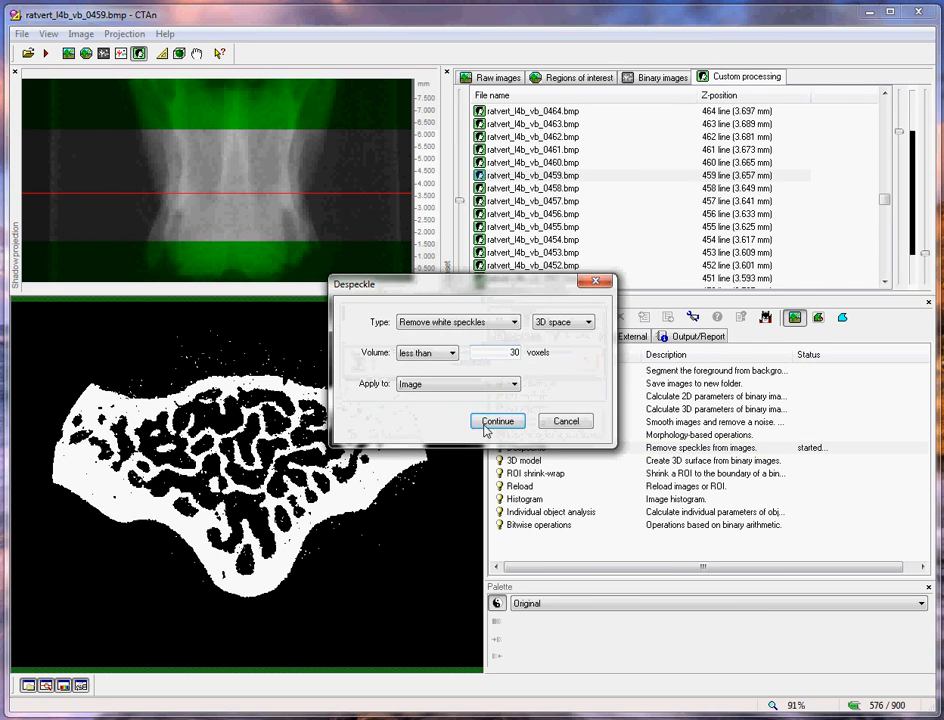
click(496, 420)
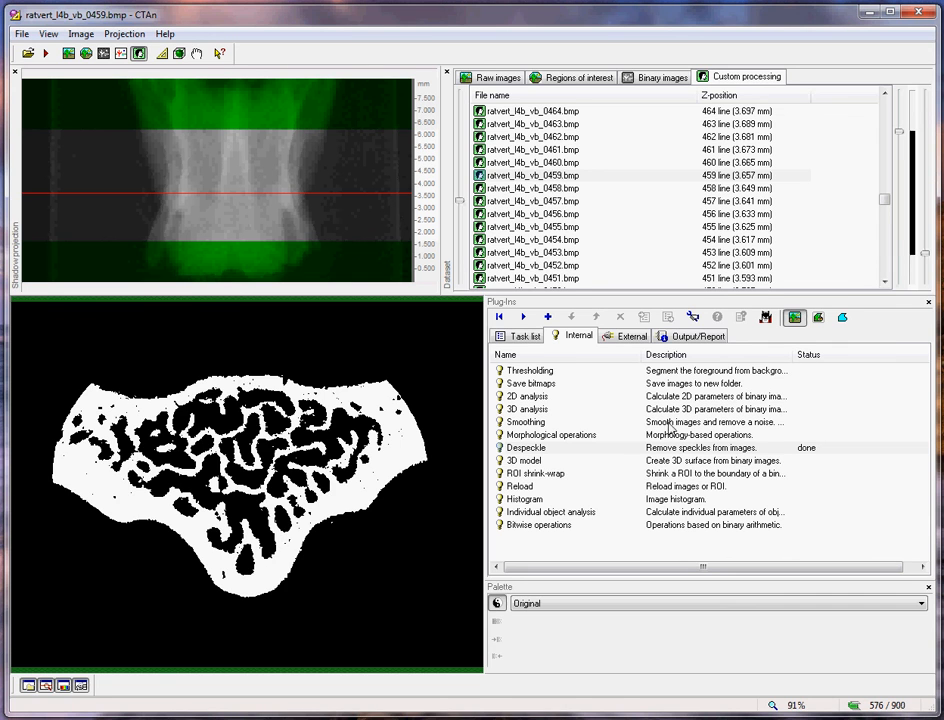
mouse_move(844, 316)
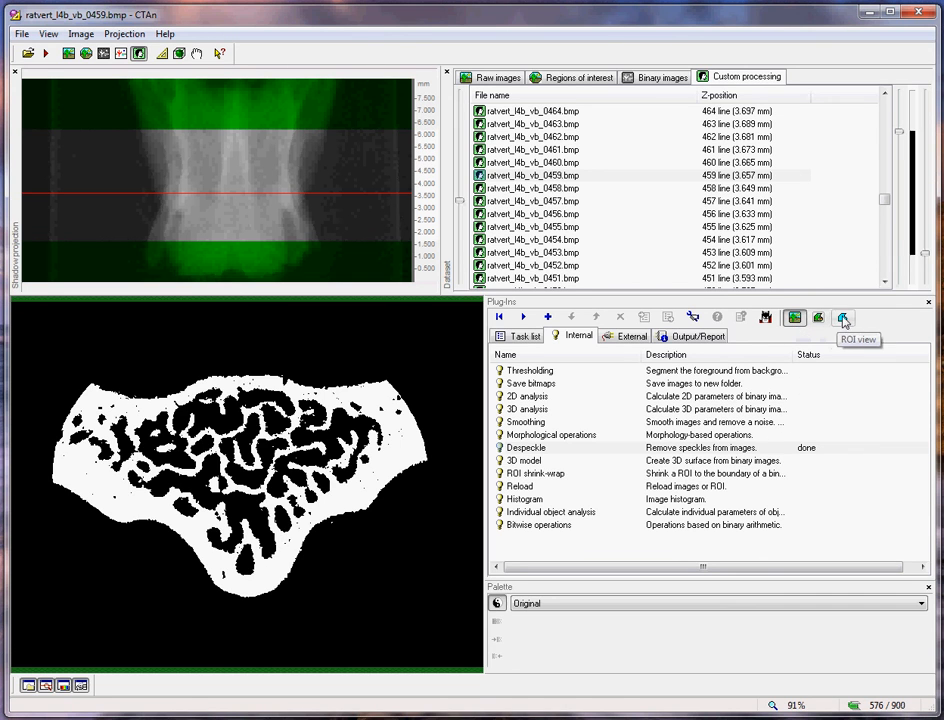
Mask the result to the trabecular ROI and configure 3D analysis for basic values as a text table.
click(818, 318)
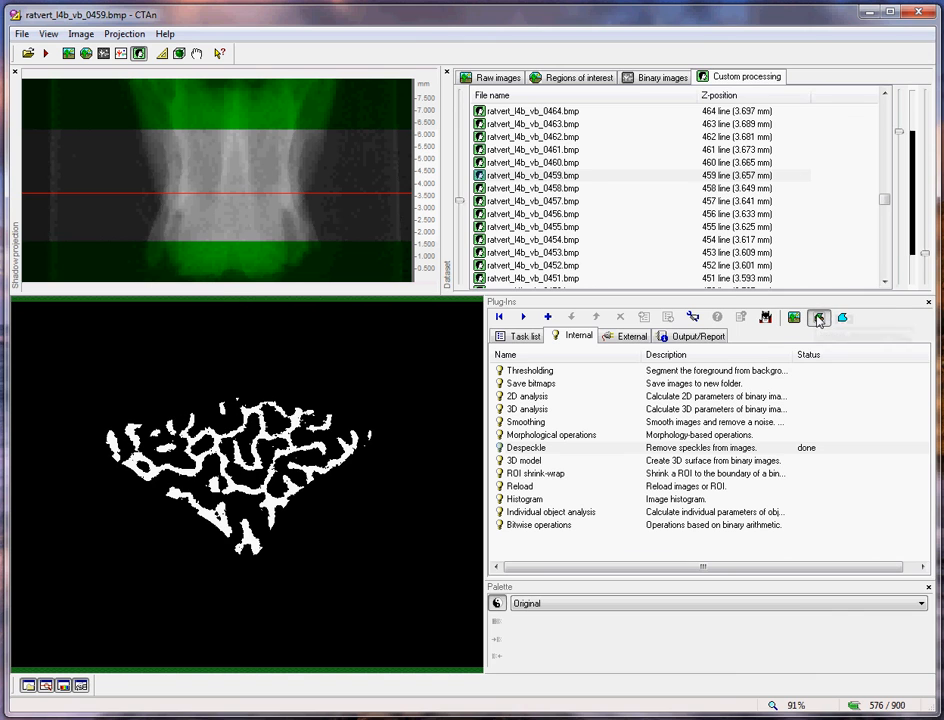
mouse_move(804, 322)
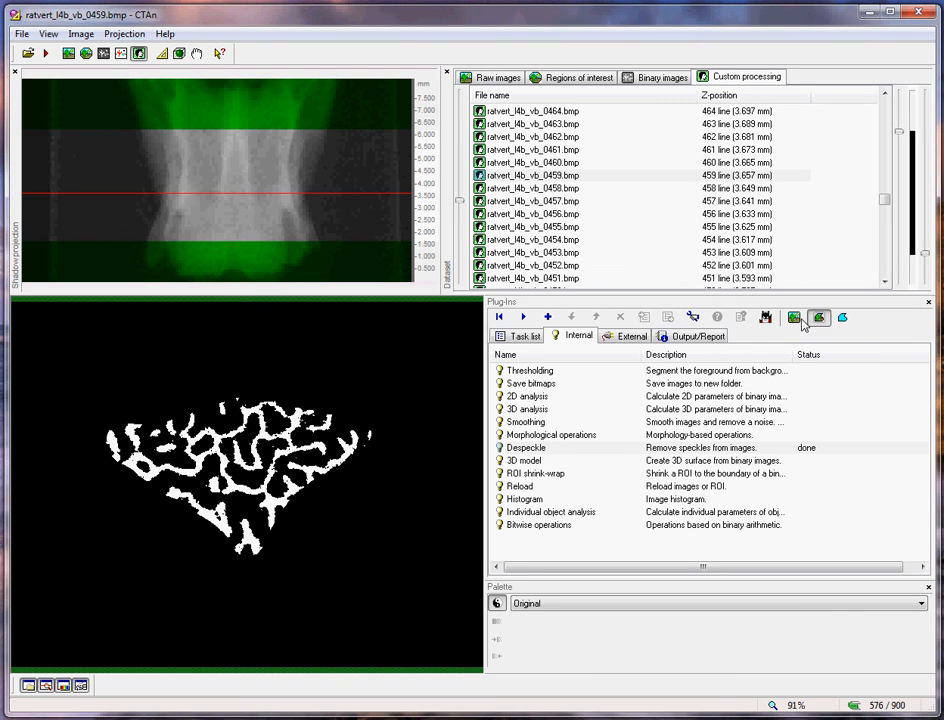
click(794, 316)
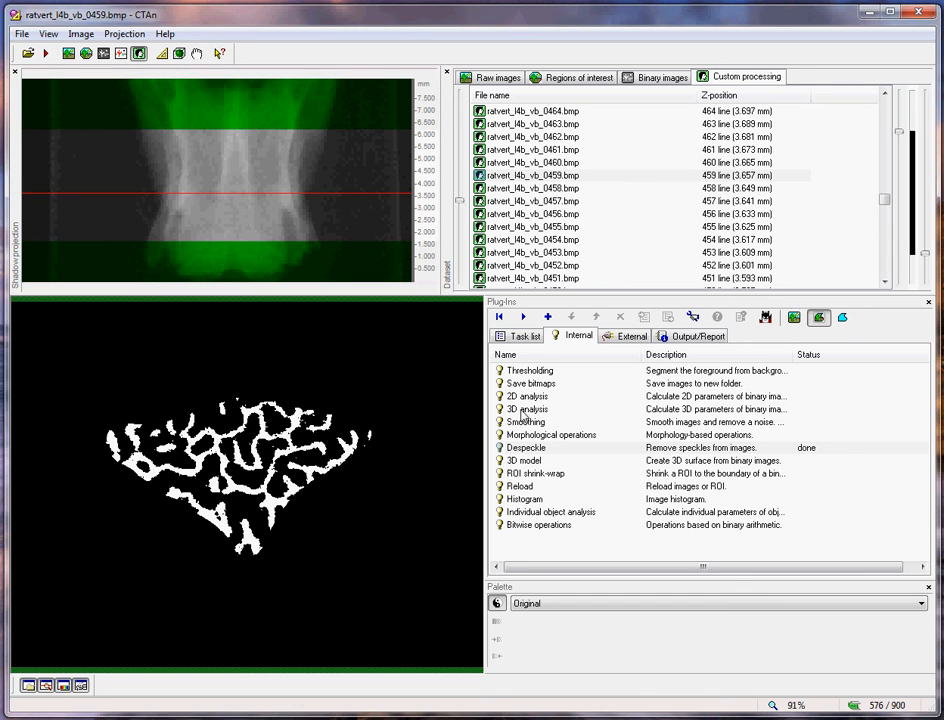
double_click(528, 408)
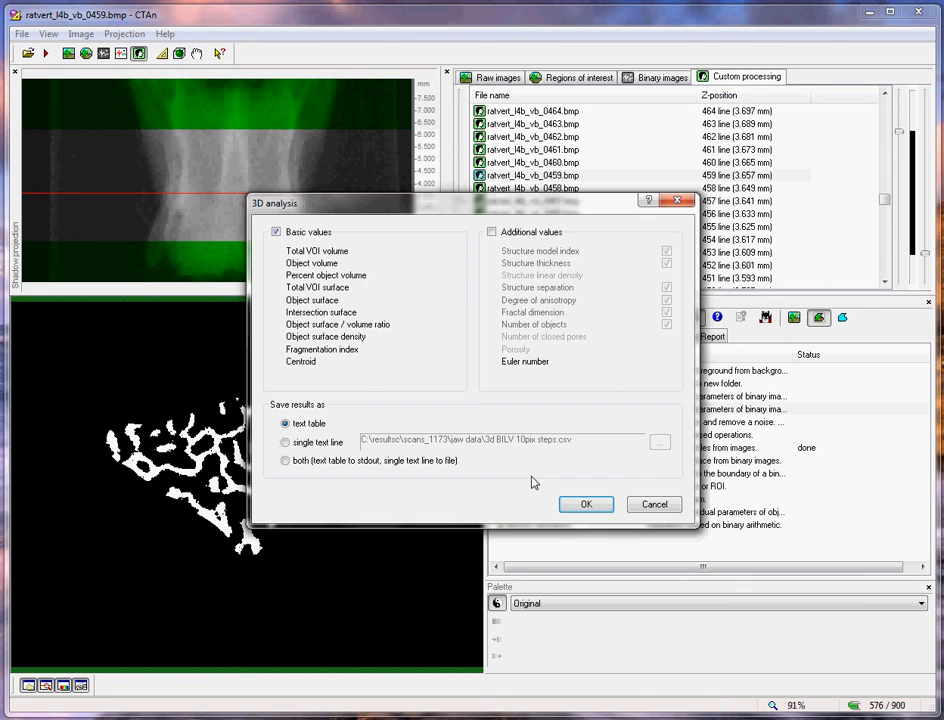
mouse_move(576, 476)
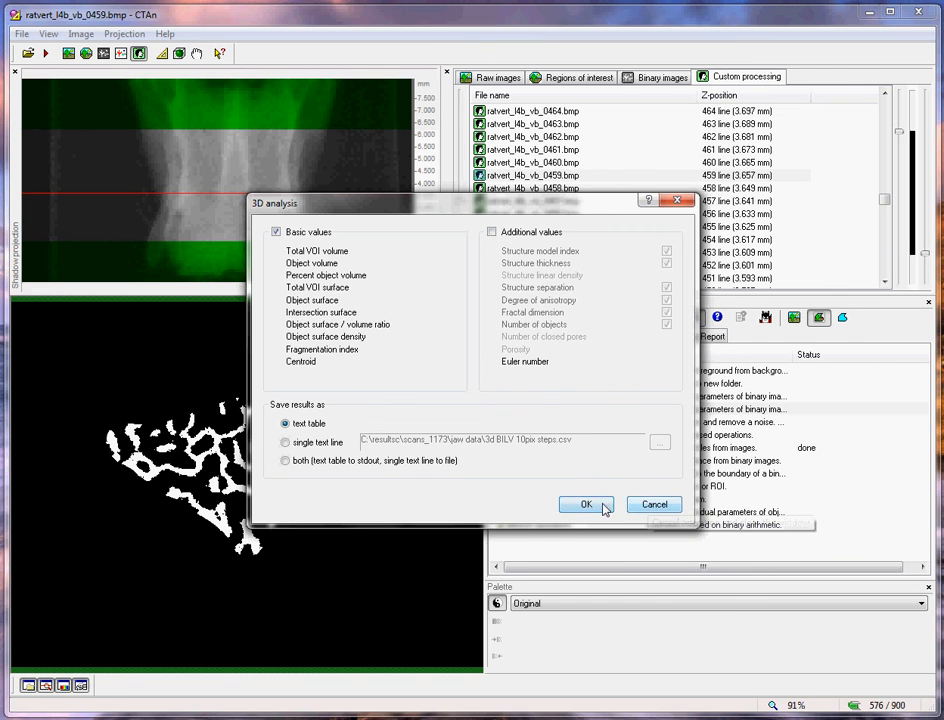
click(586, 504)
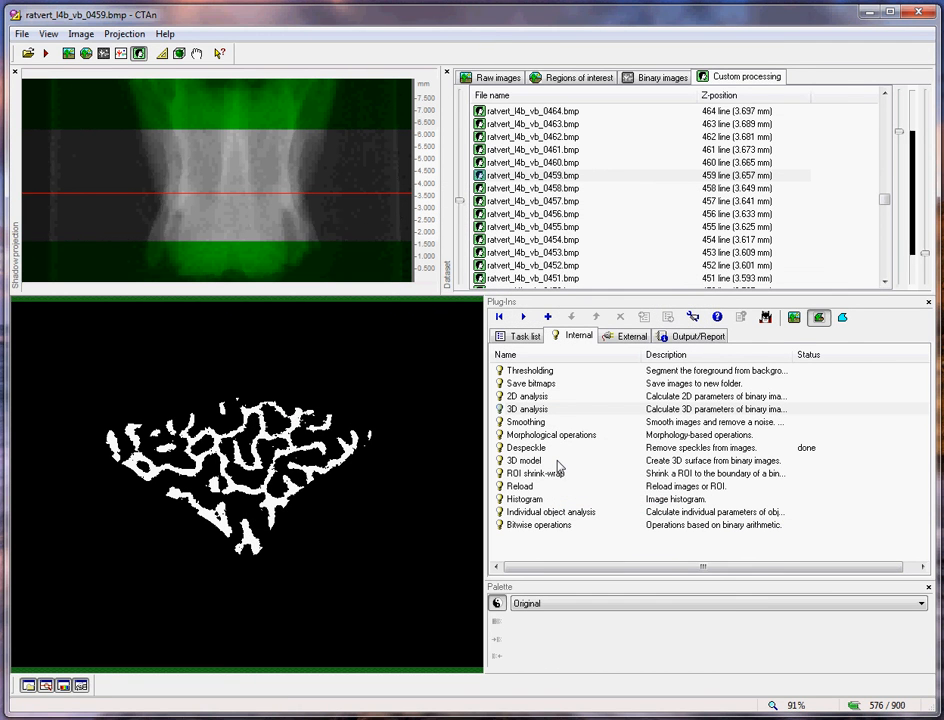